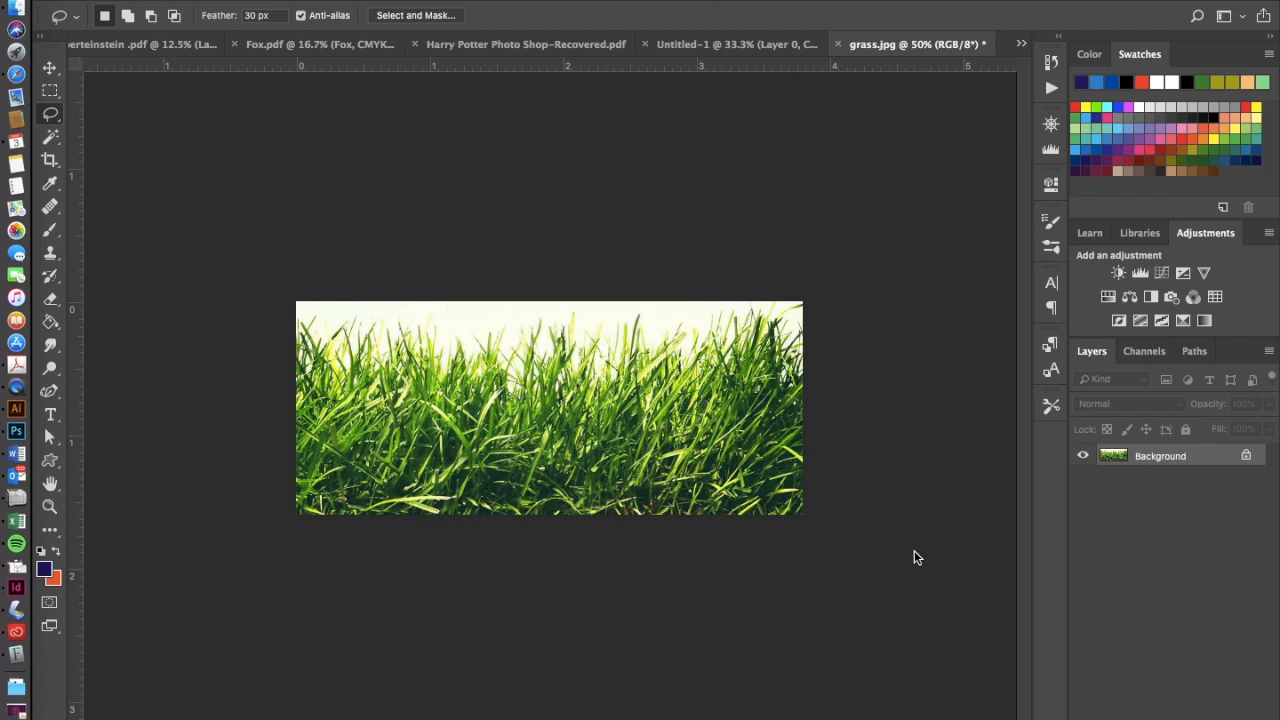
mouse_move(845, 416)
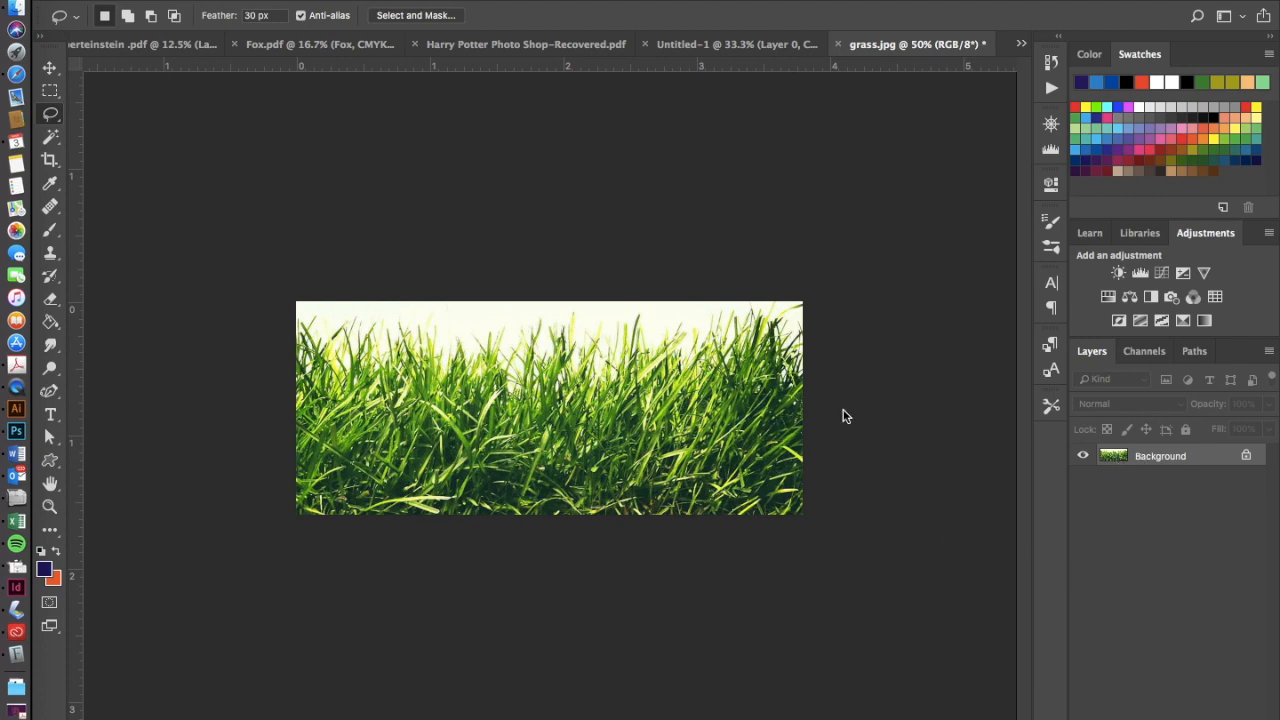
mouse_move(688, 328)
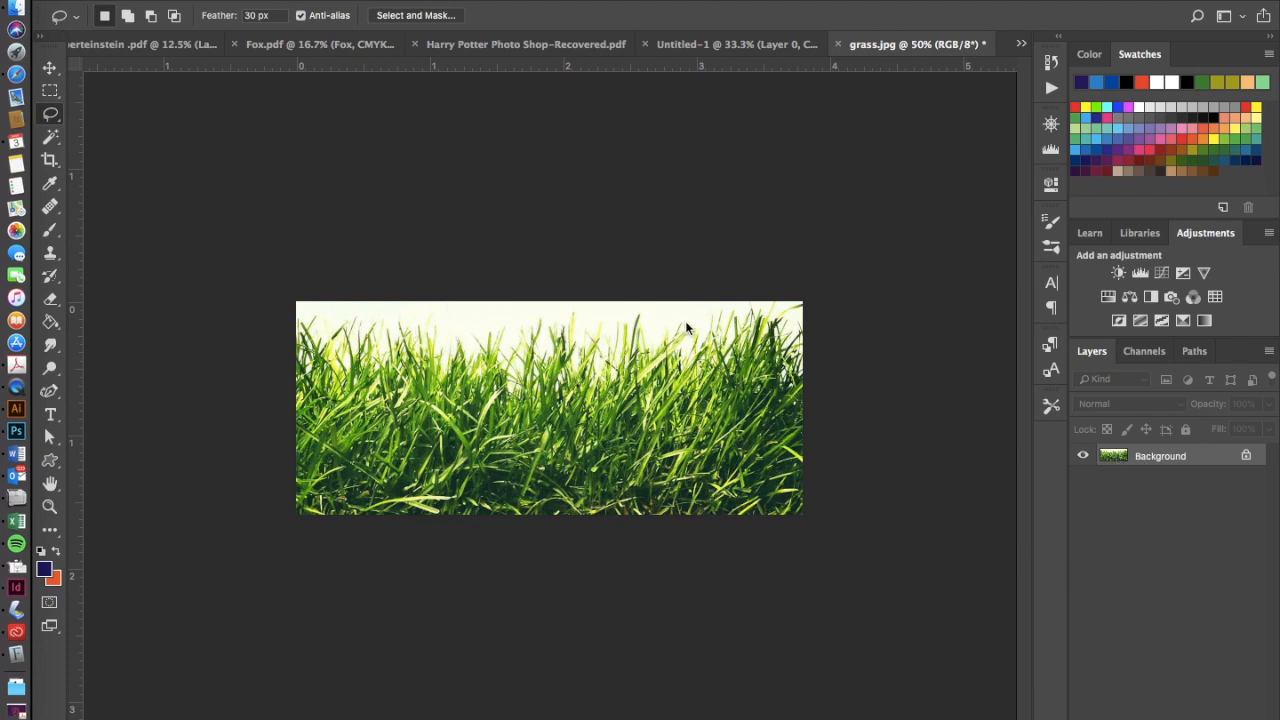
mouse_move(413, 205)
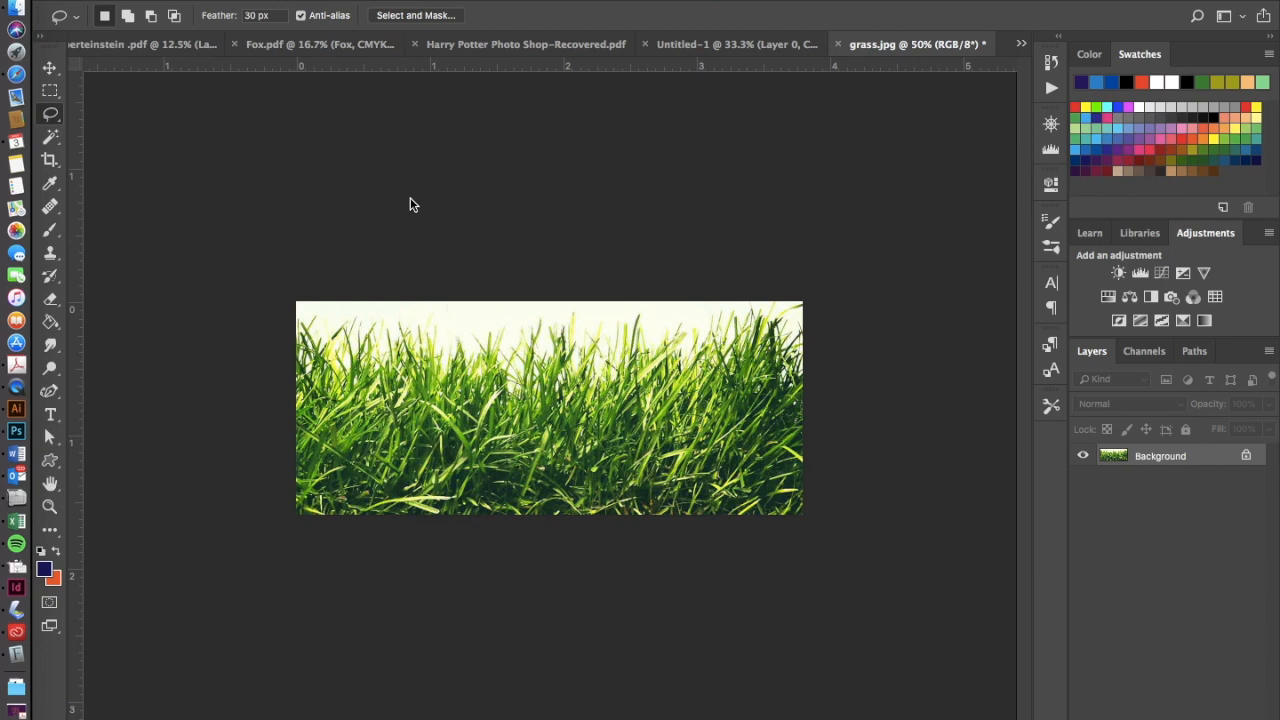
mouse_move(336, 397)
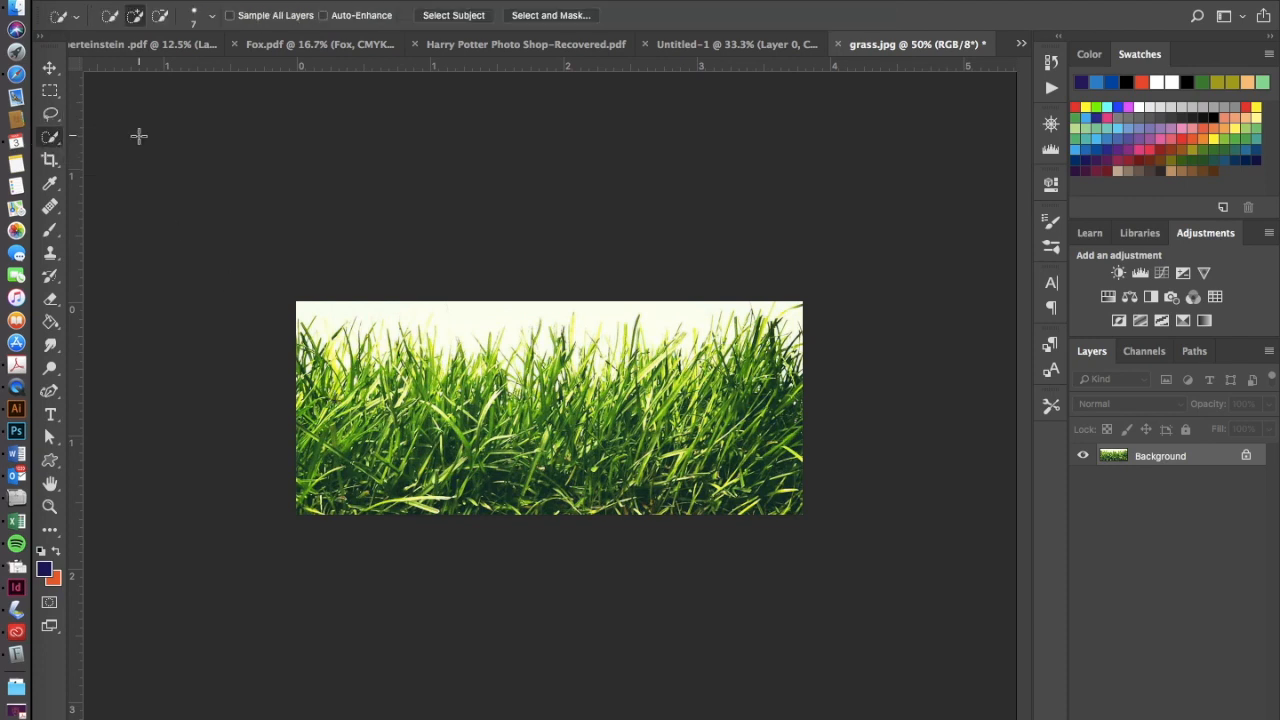
mouse_move(520, 448)
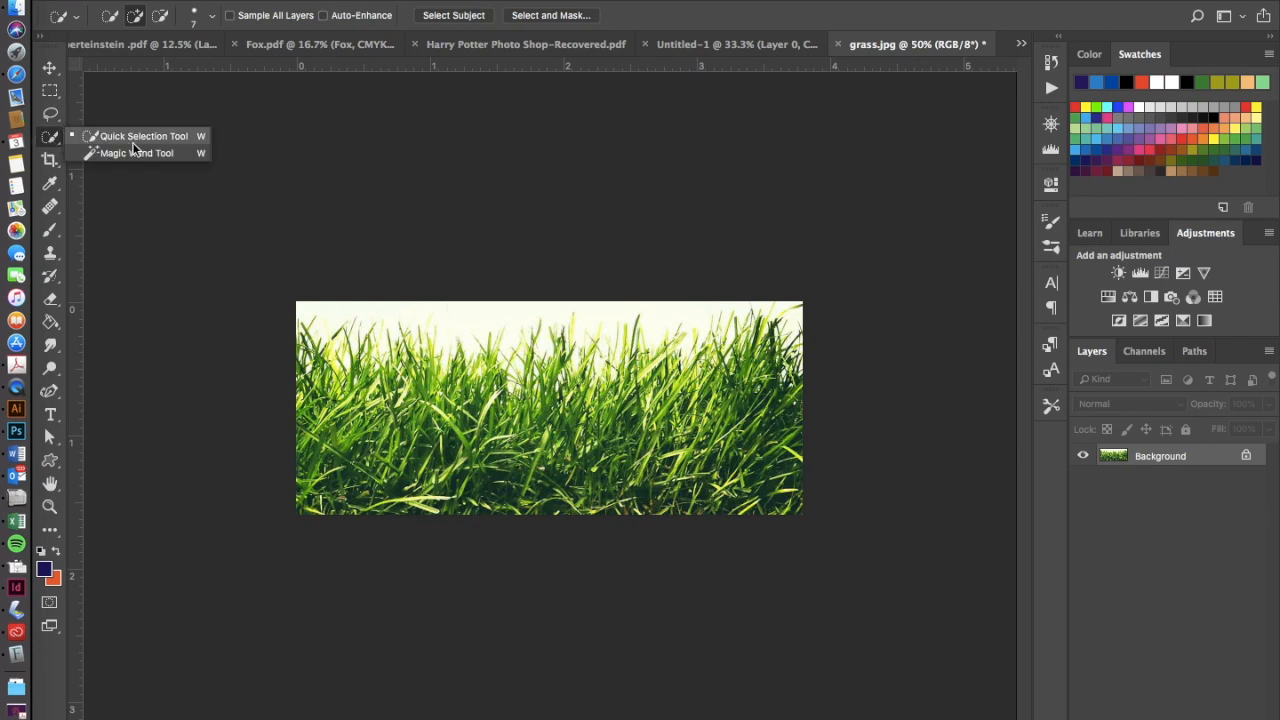
Select the pale sky above the grass blades with the Magic Wand Tool.
left_click(136, 152)
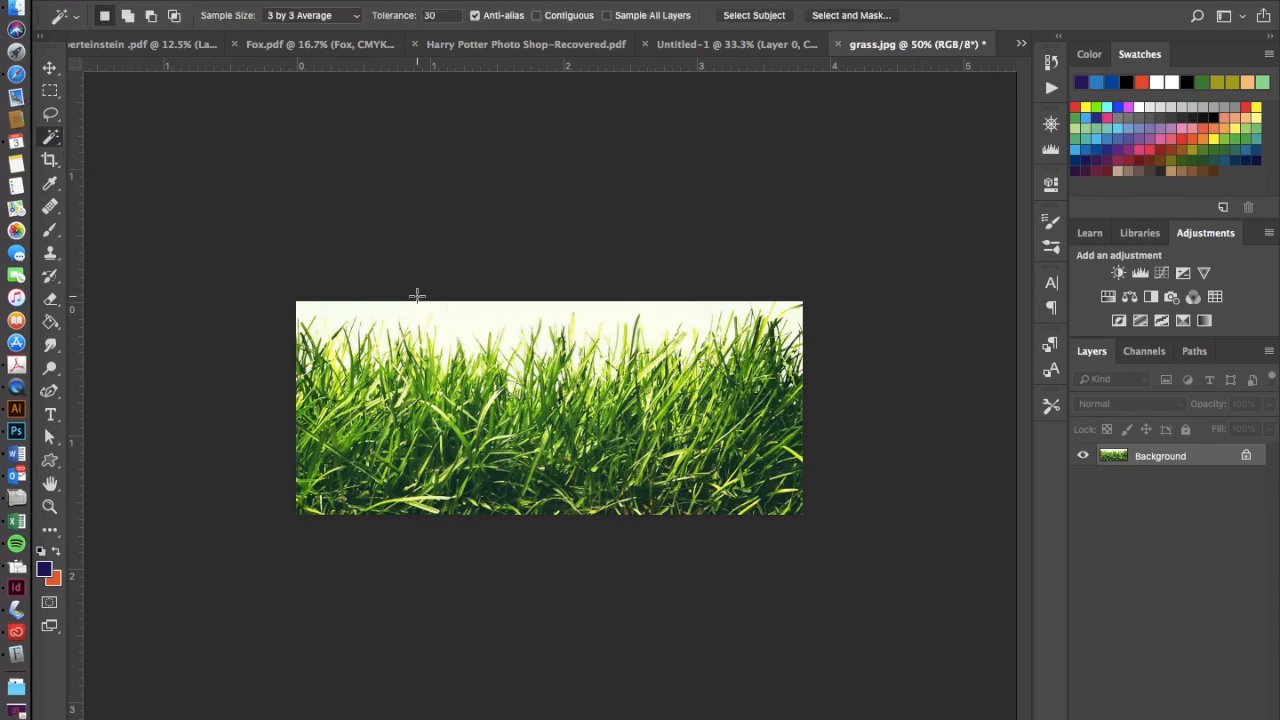
mouse_move(477, 316)
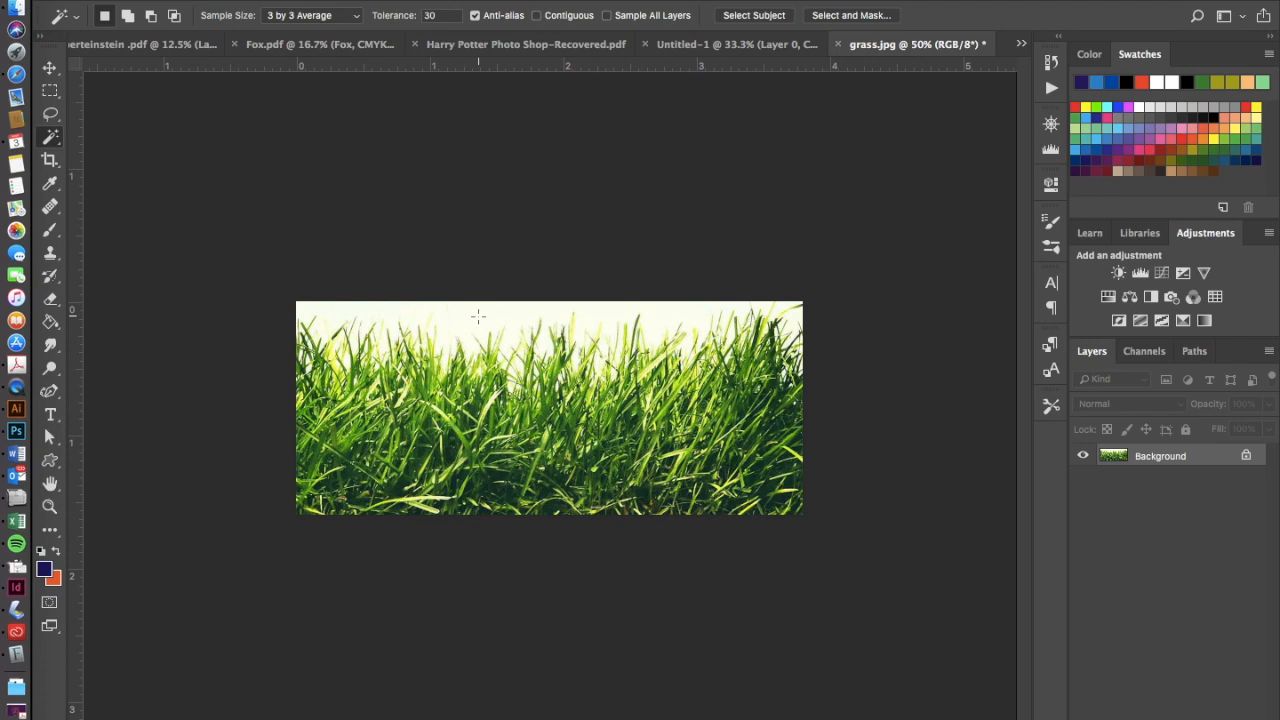
mouse_move(745, 312)
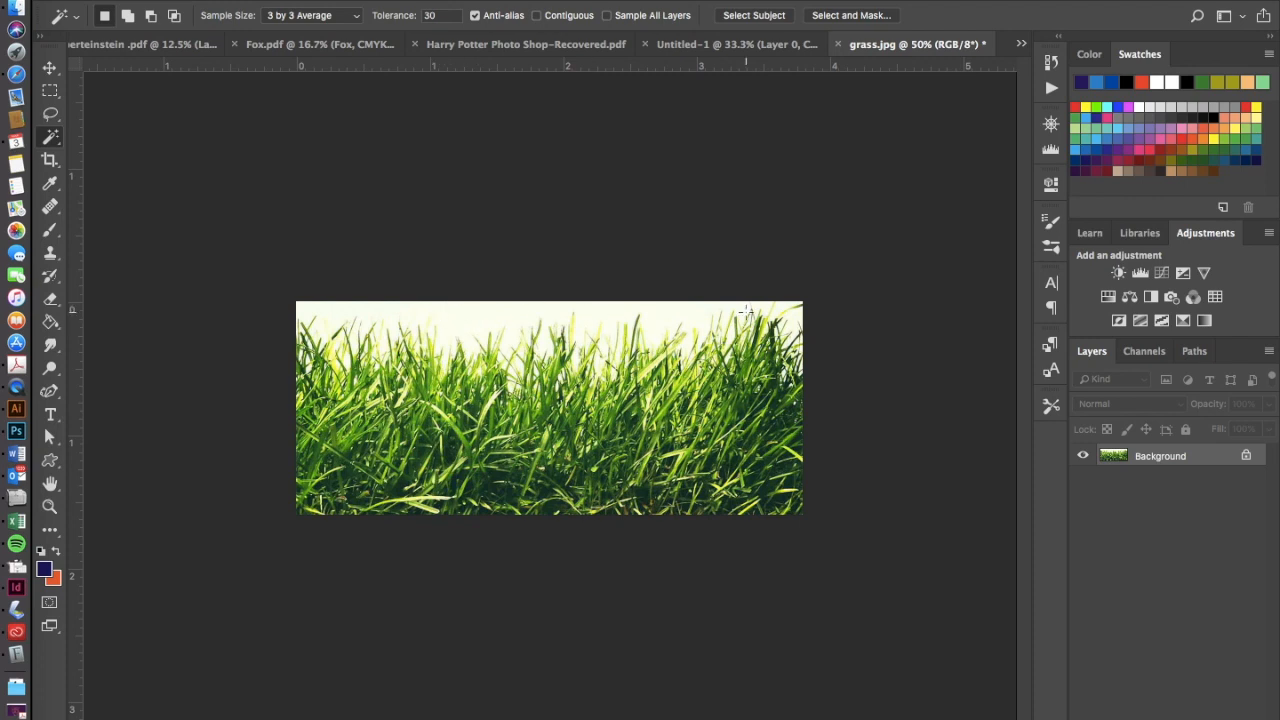
left_click(470, 315)
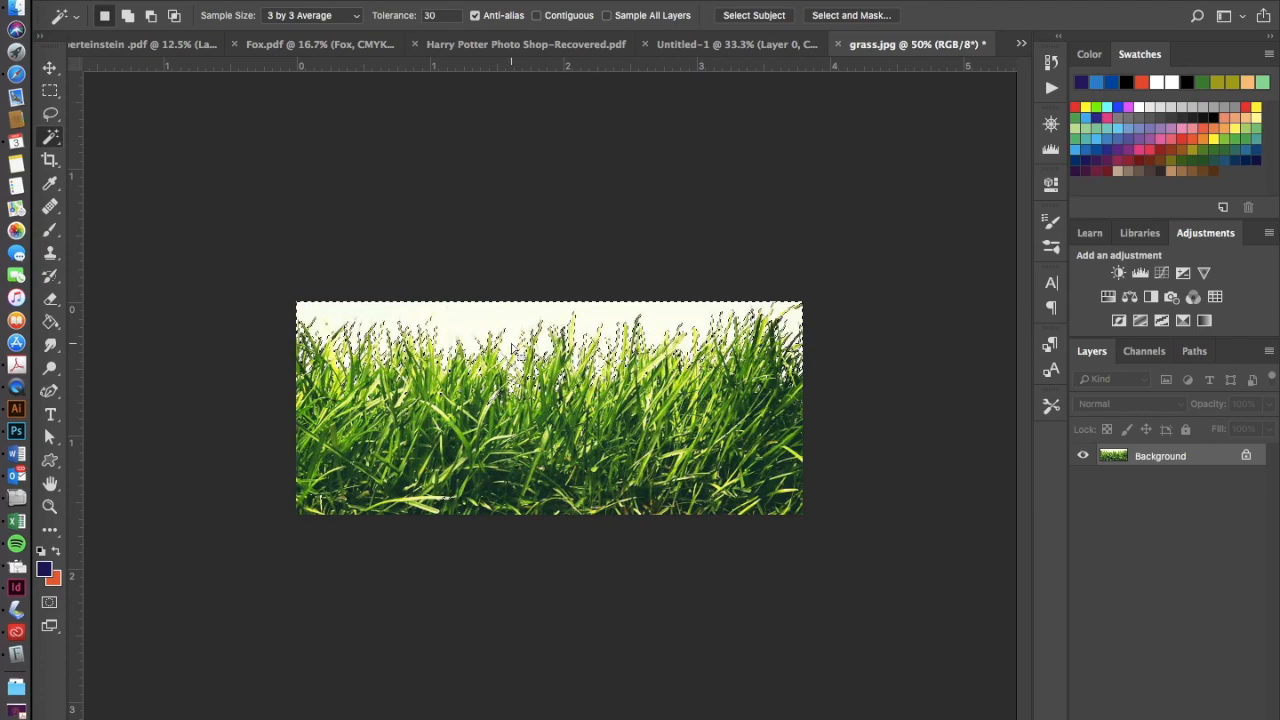
Invert the sky selection so it covers the grass instead.
right_click(510, 345)
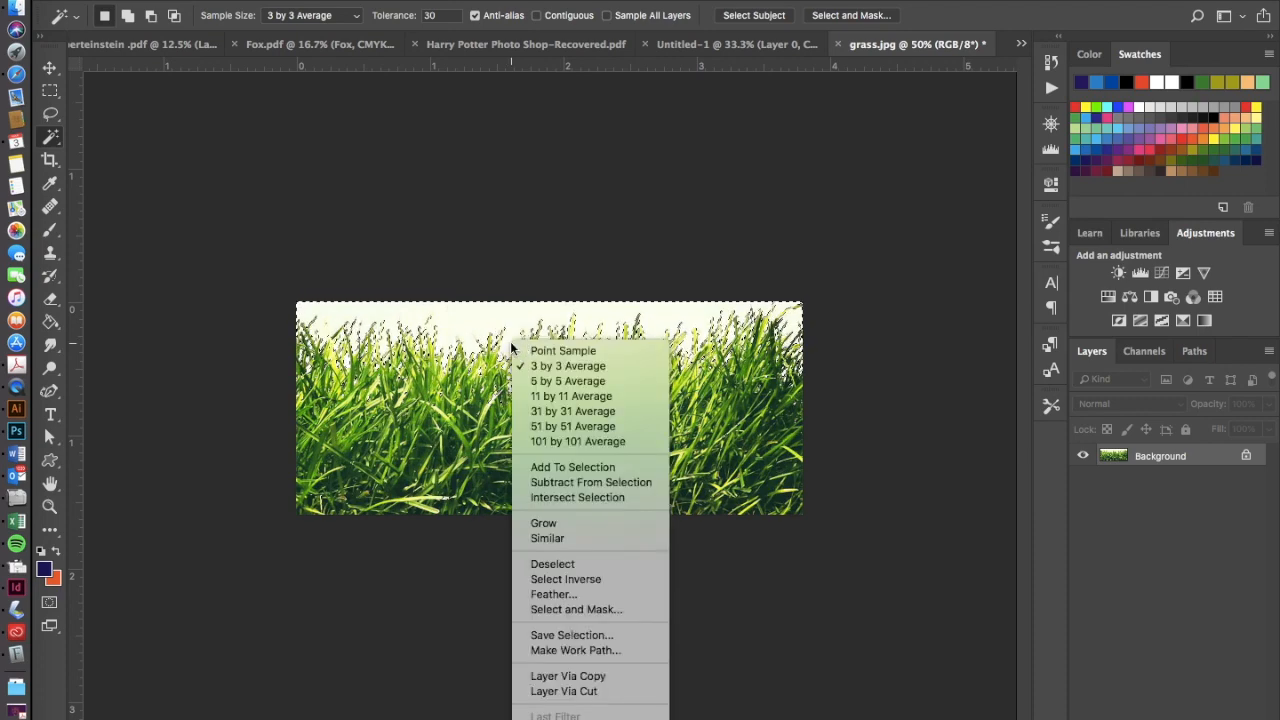
mouse_move(565, 579)
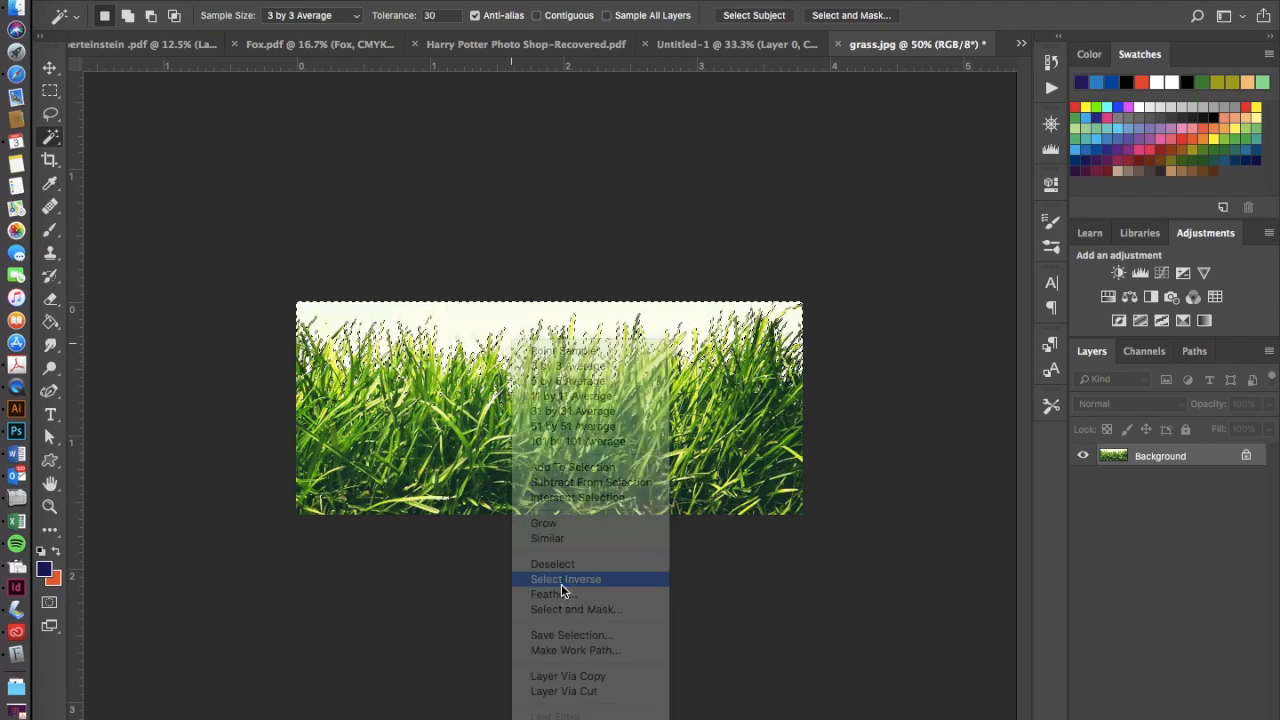
left_click(565, 579)
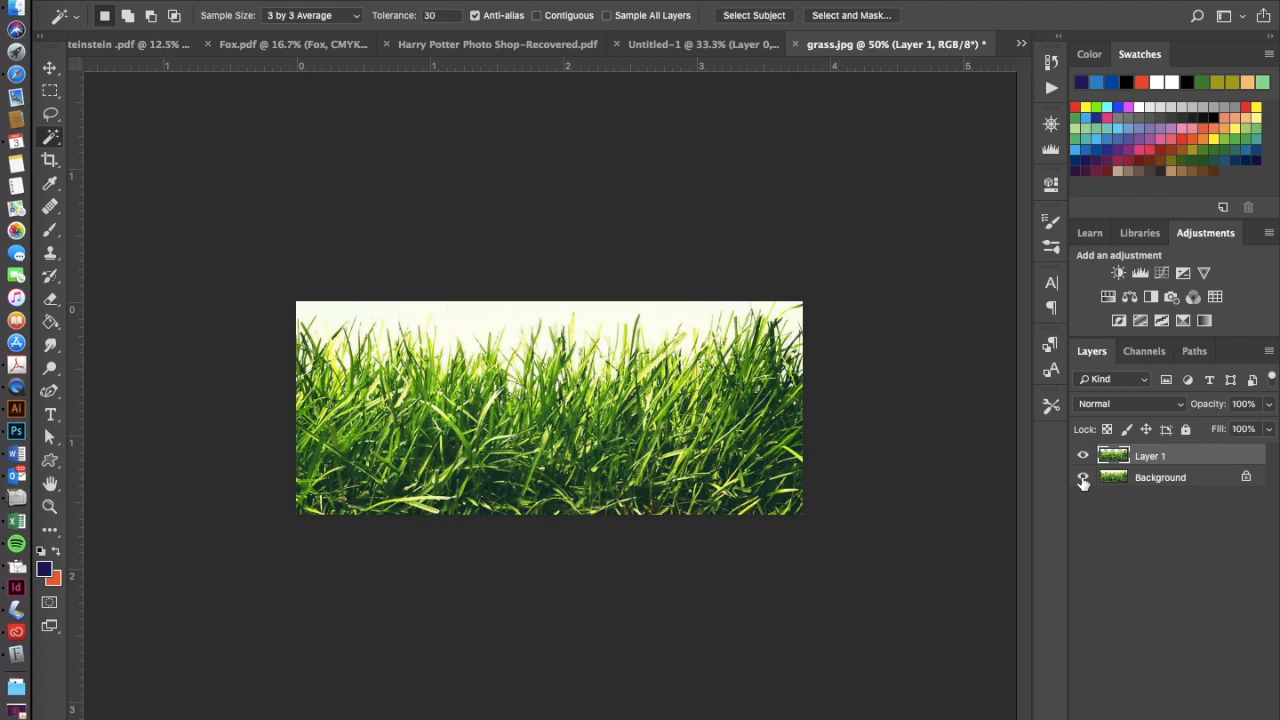
Hide the Background layer's visibility in the Layers panel.
left_click(1083, 477)
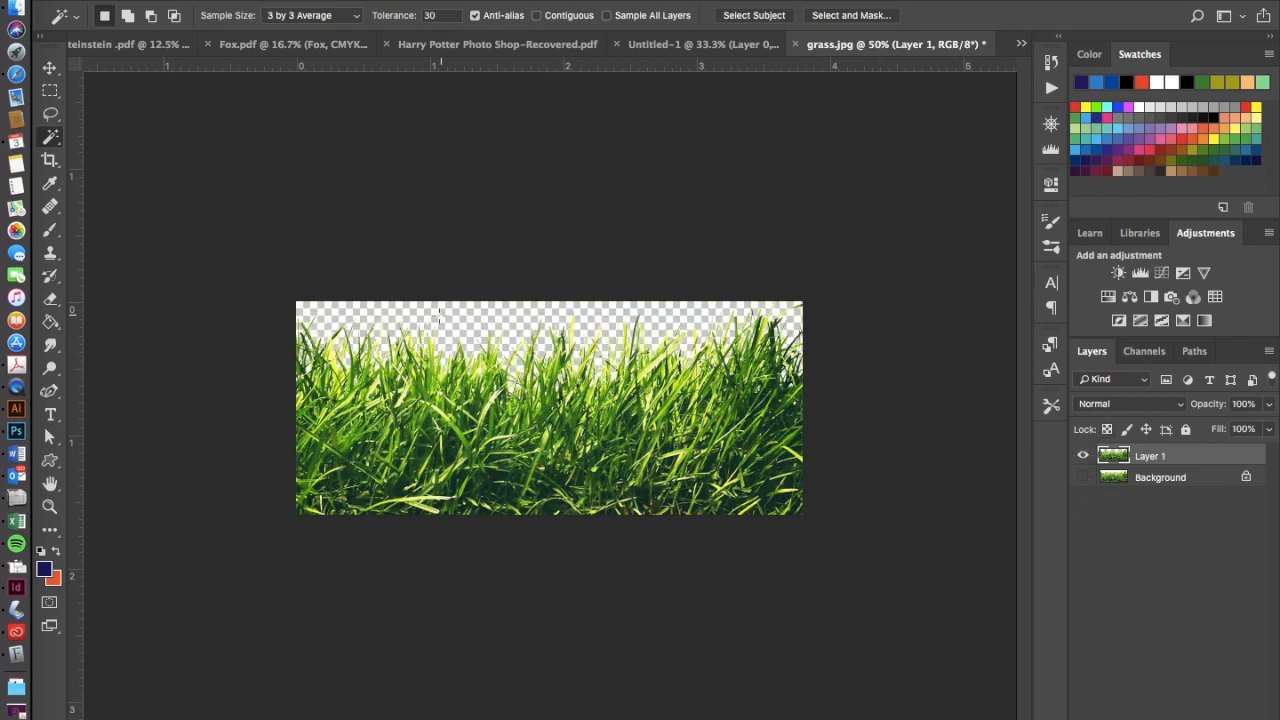
mouse_move(889, 326)
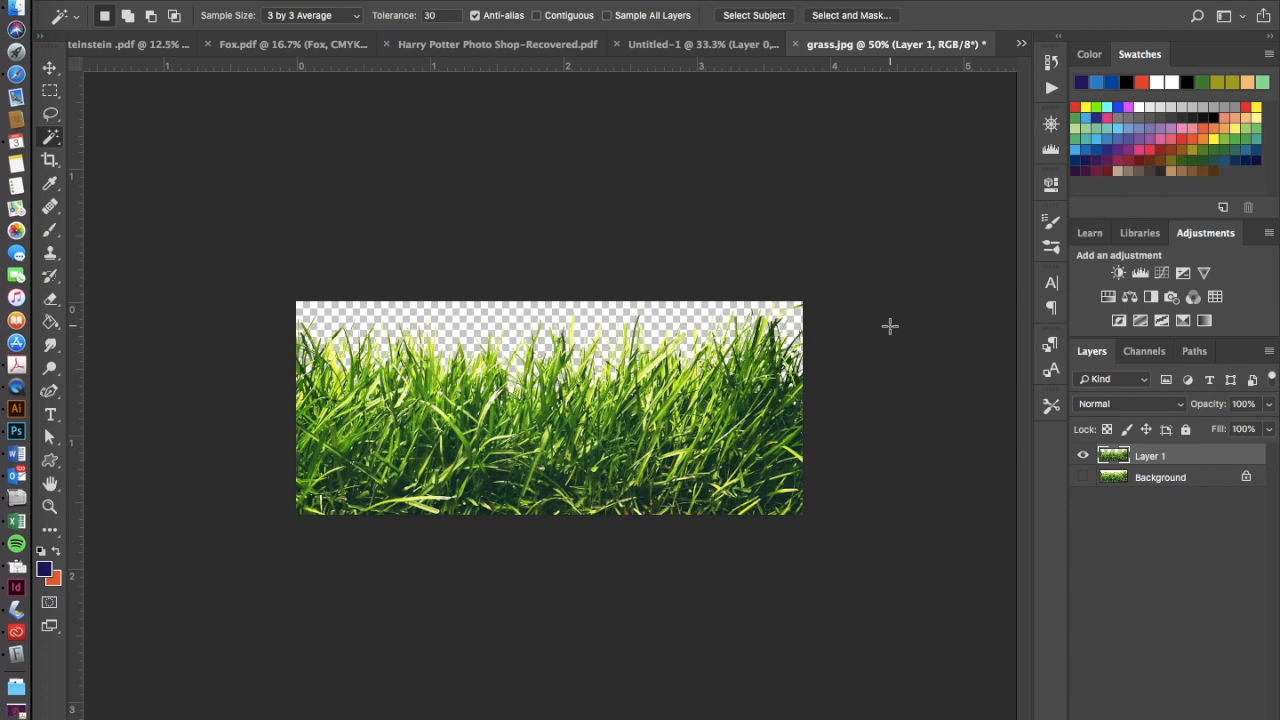
mouse_move(203, 321)
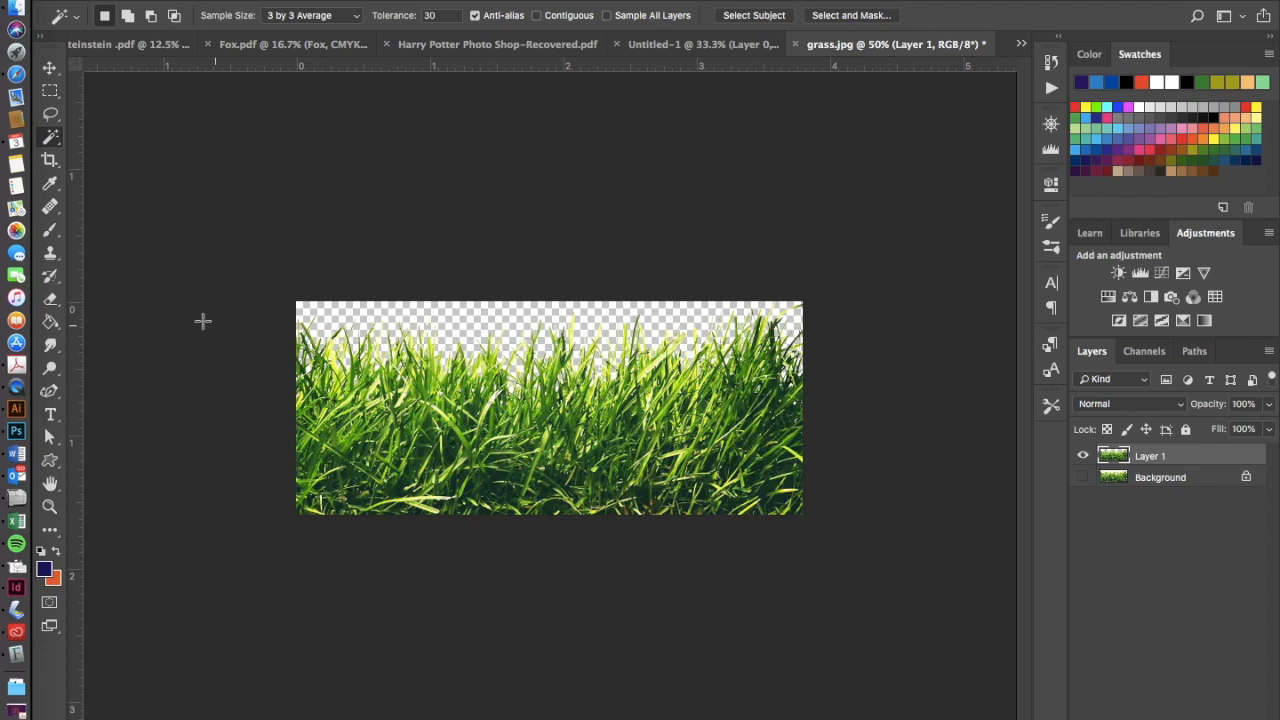
mouse_move(793, 316)
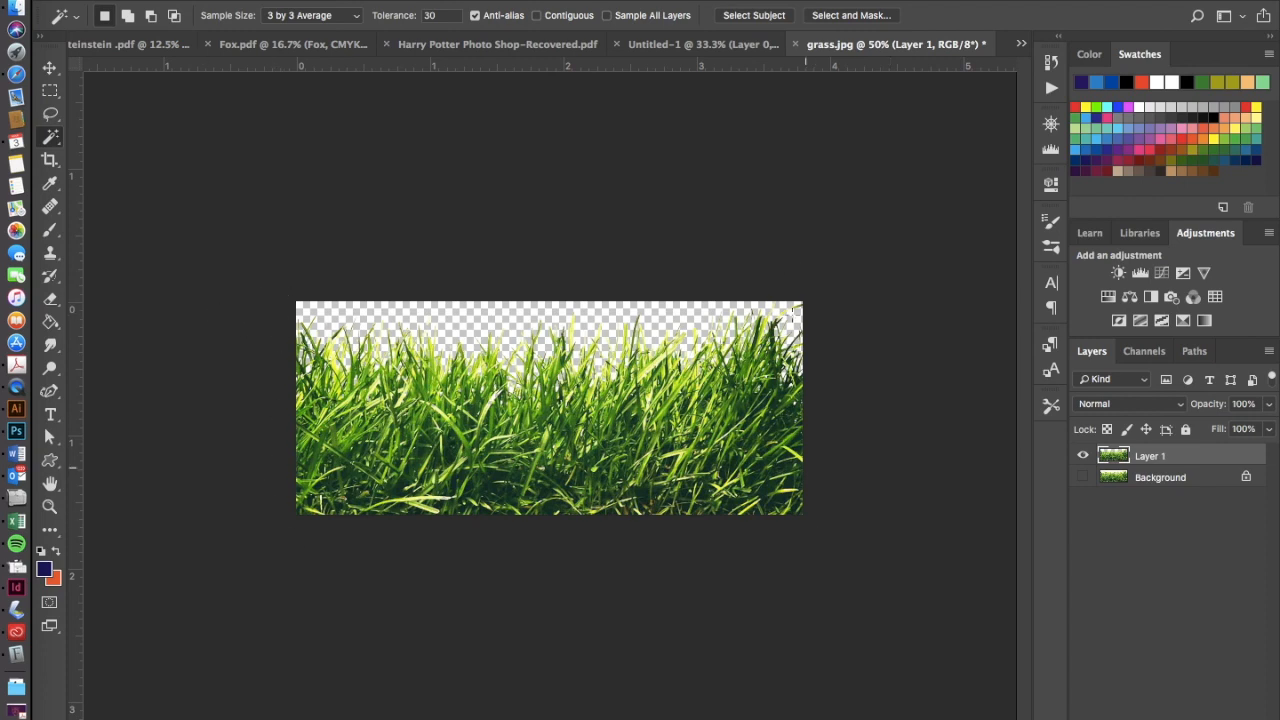
mouse_move(447, 715)
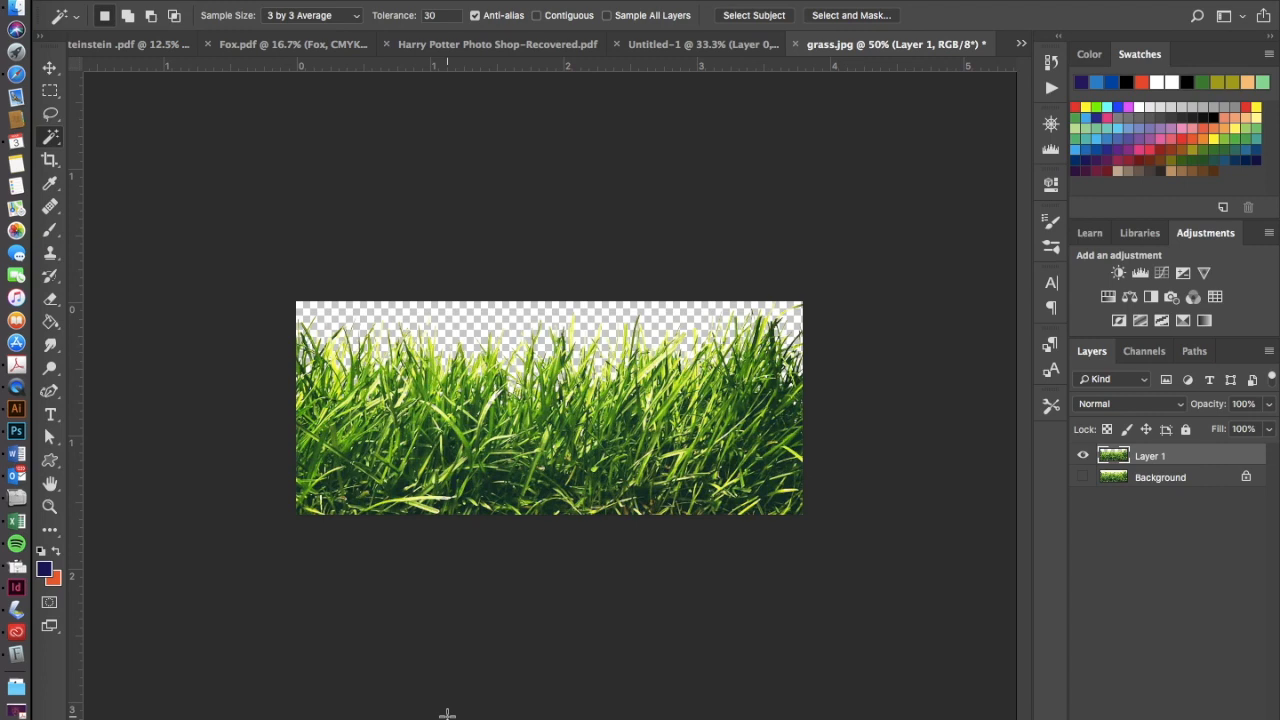
mouse_move(50, 113)
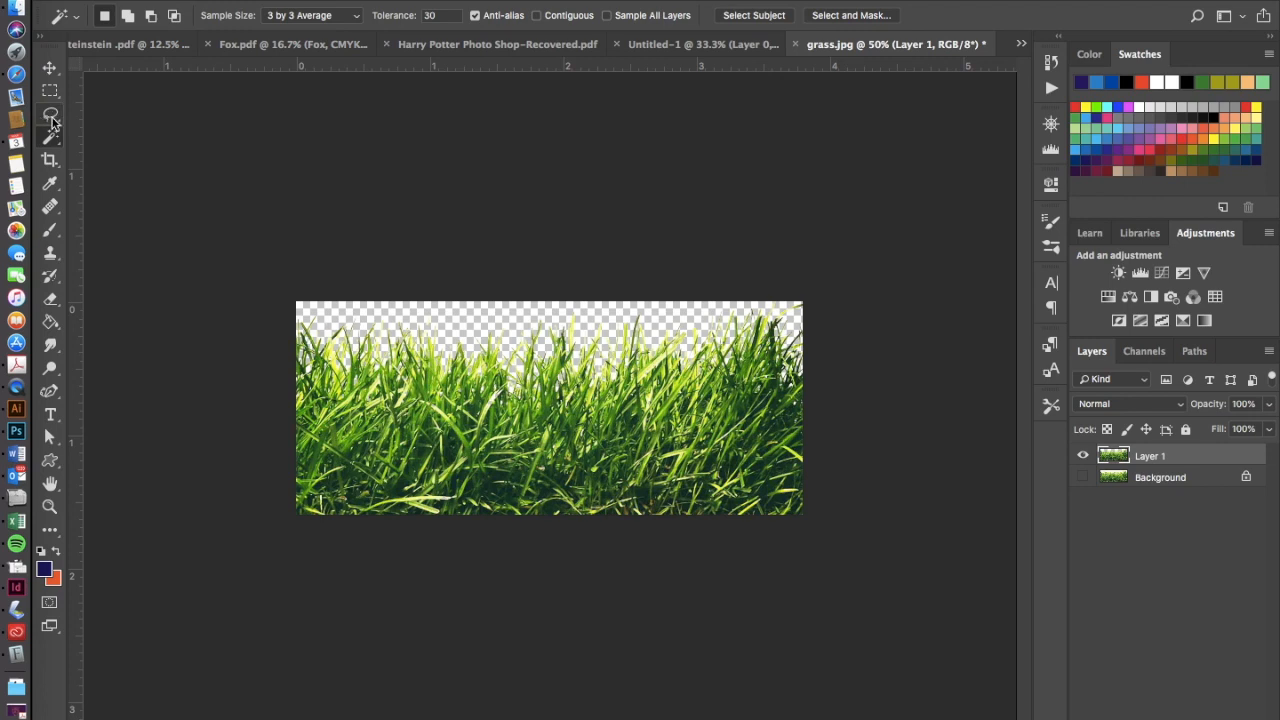
Lasso a 30 px feathered loop around the middle grass clump.
left_click(50, 115)
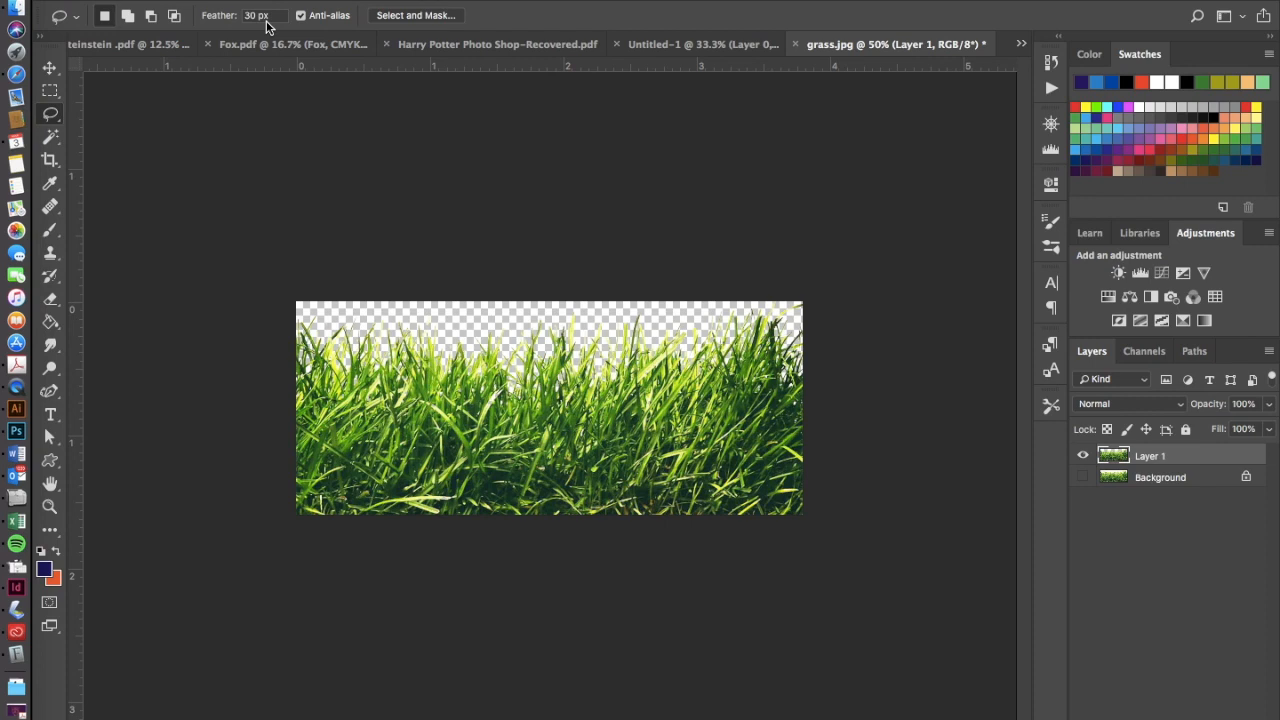
mouse_move(489, 614)
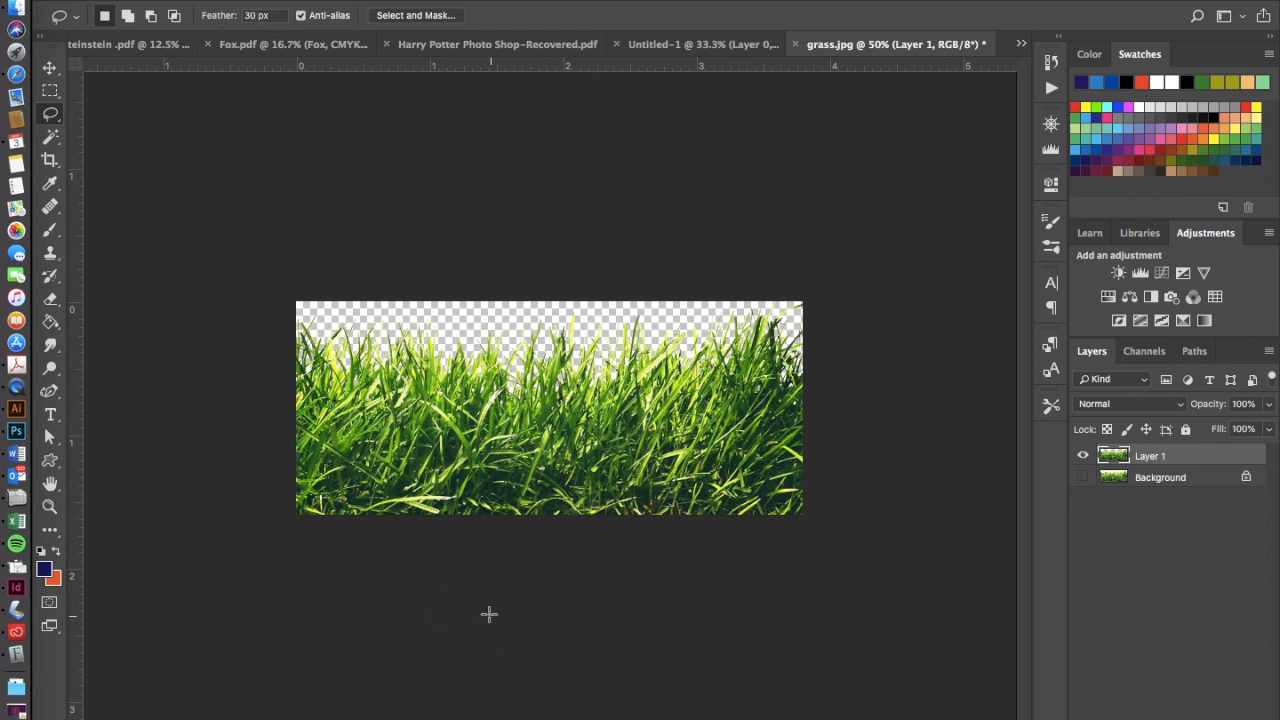
mouse_move(475, 305)
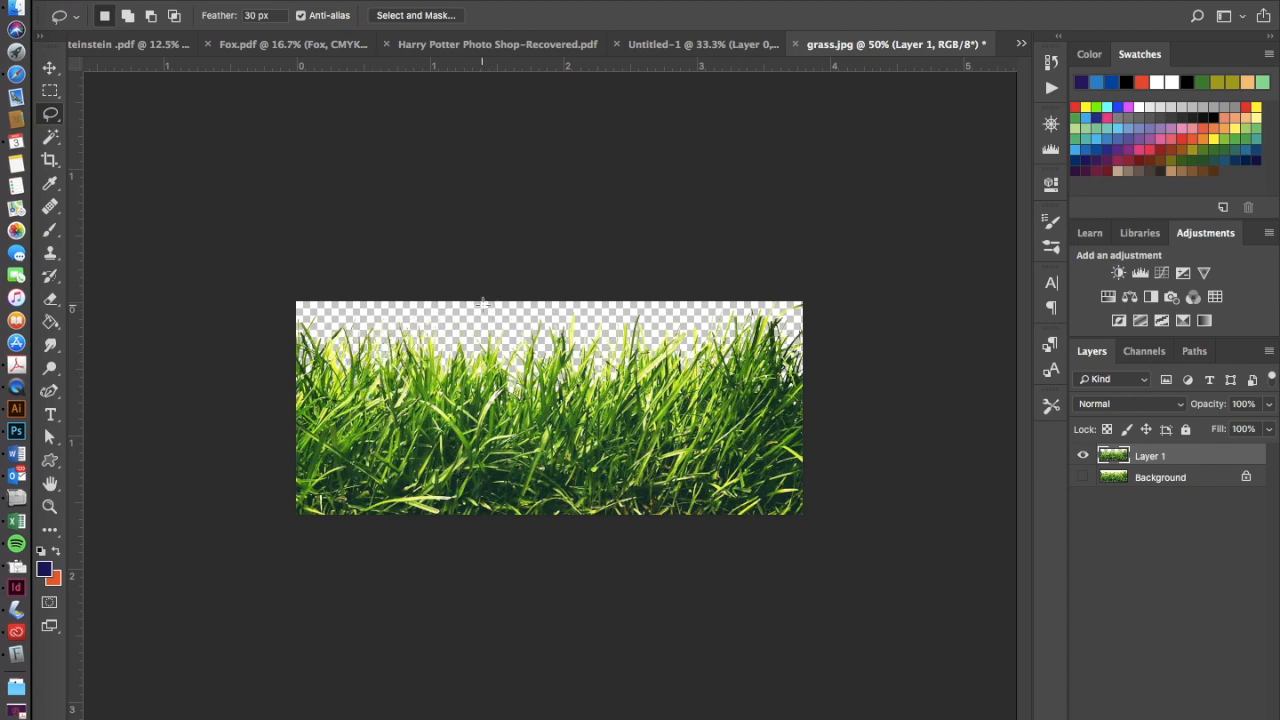
left_click_drag(480, 300, 620, 515)
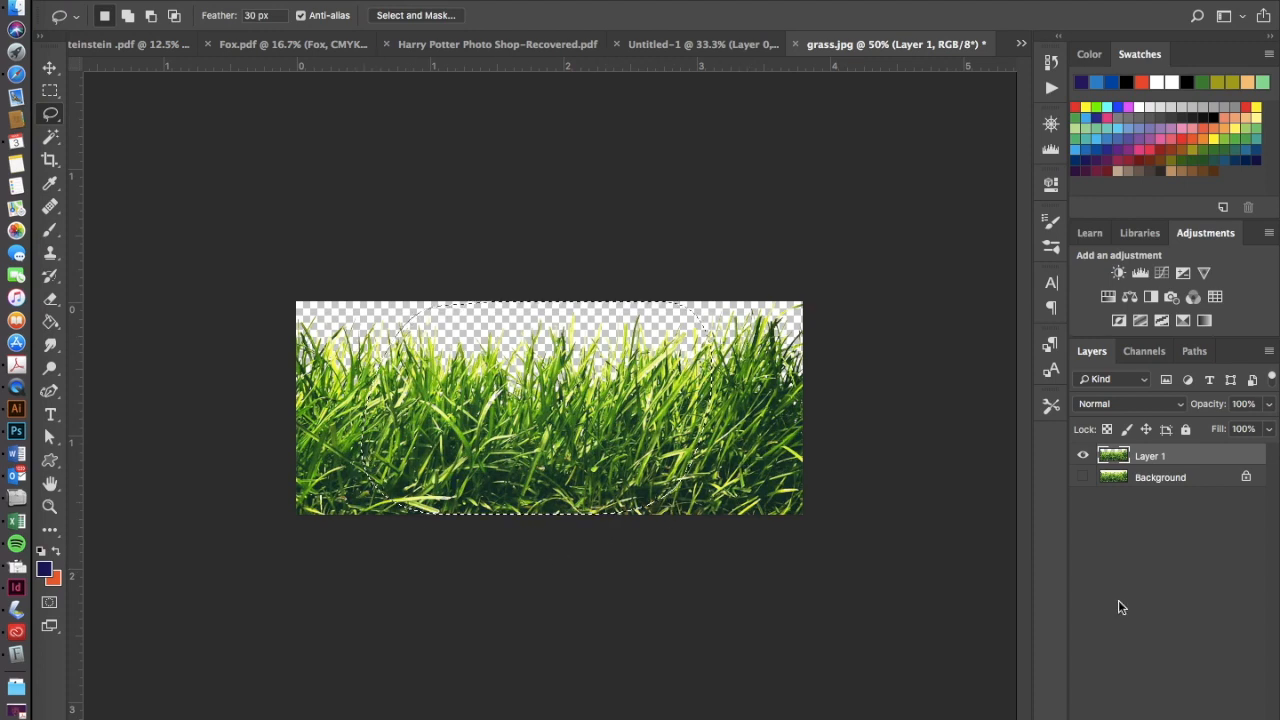
left_click(48, 601)
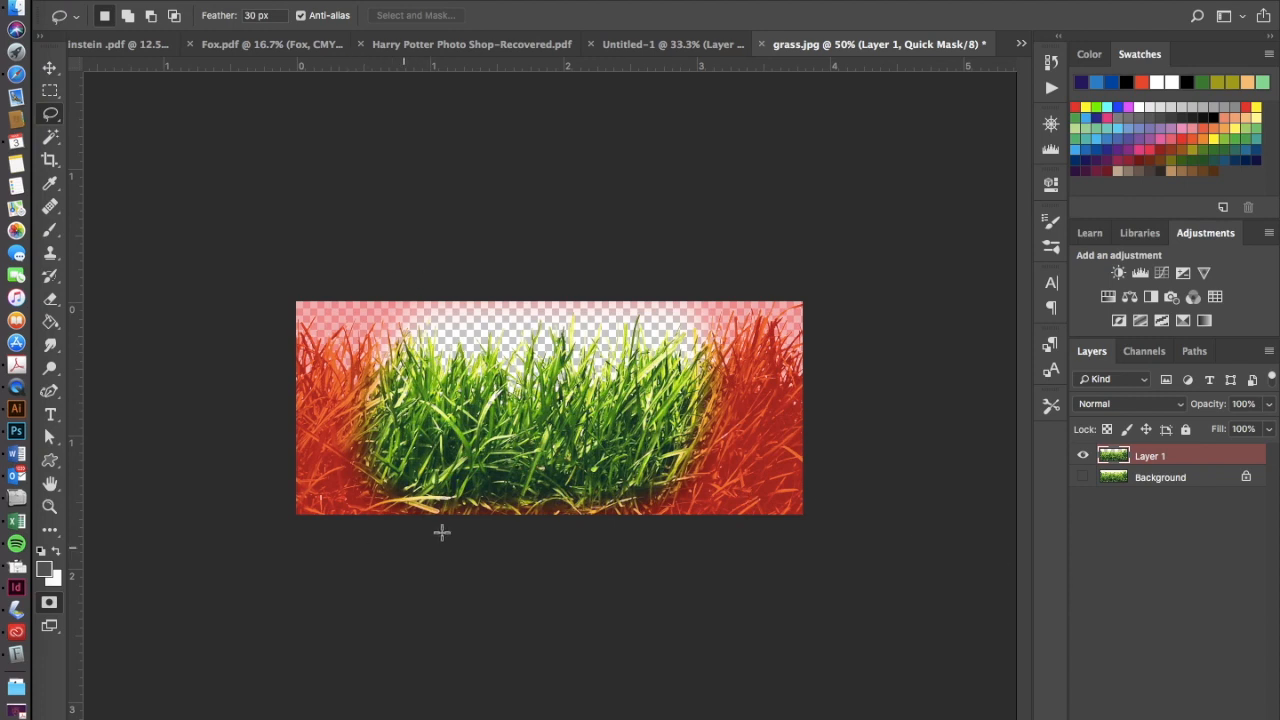
mouse_move(312, 487)
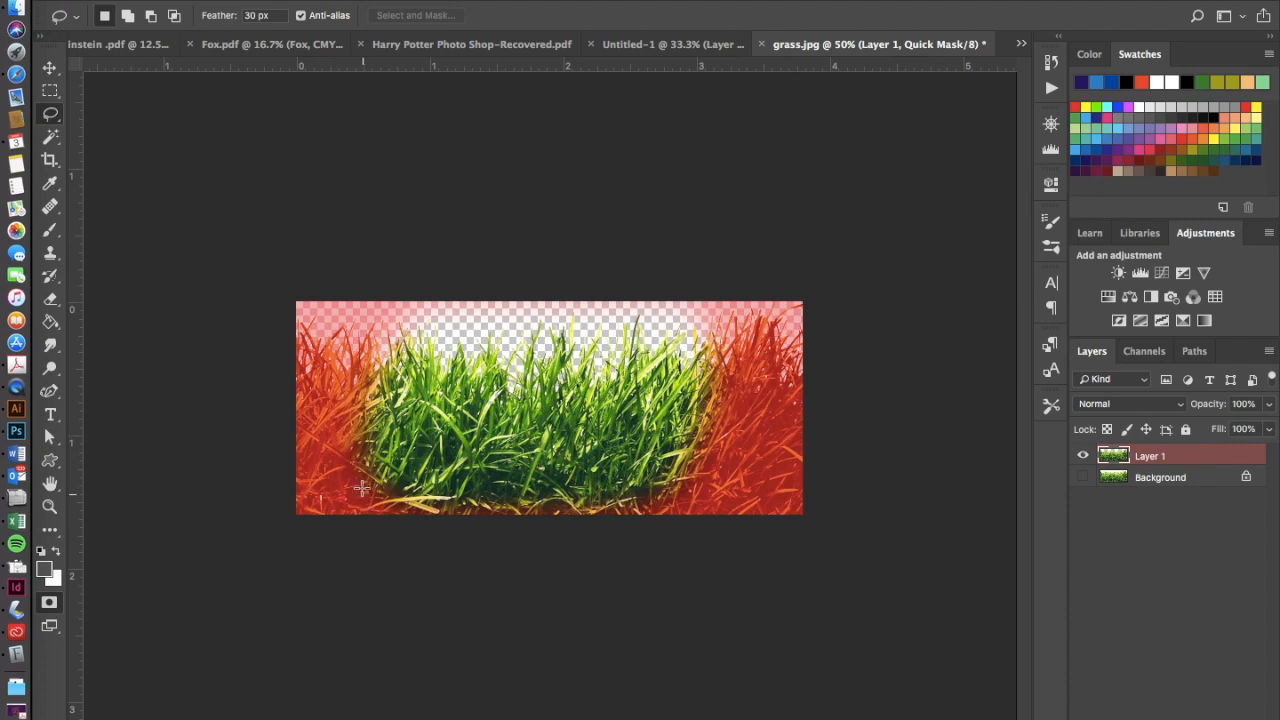
mouse_move(537, 491)
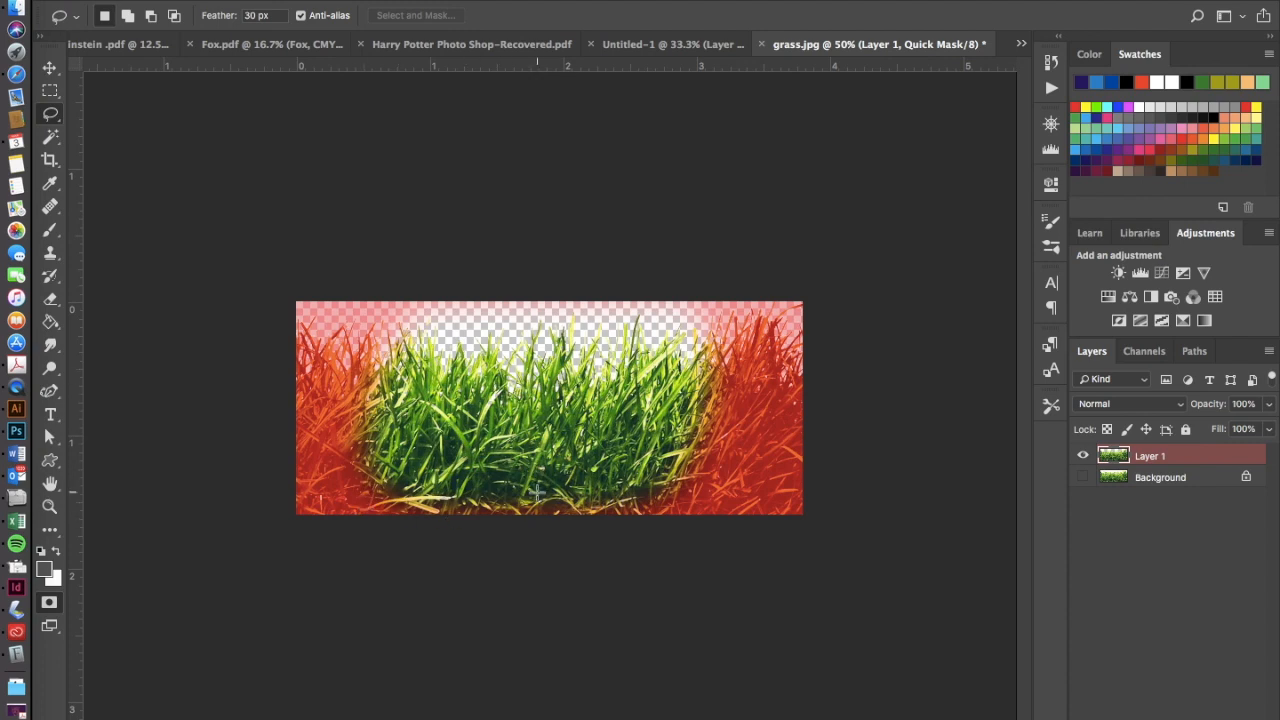
mouse_move(298, 378)
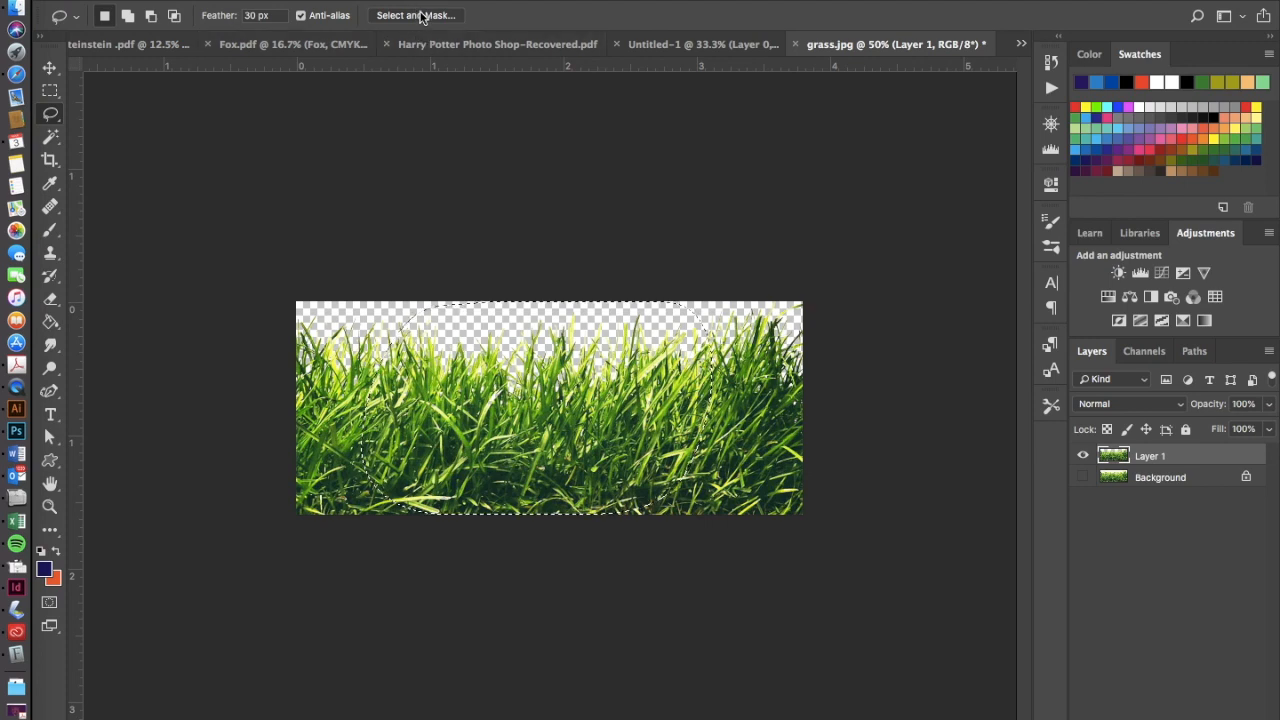
Feather the grass selection edges to about 6 px in Select and Mask.
left_click(414, 15)
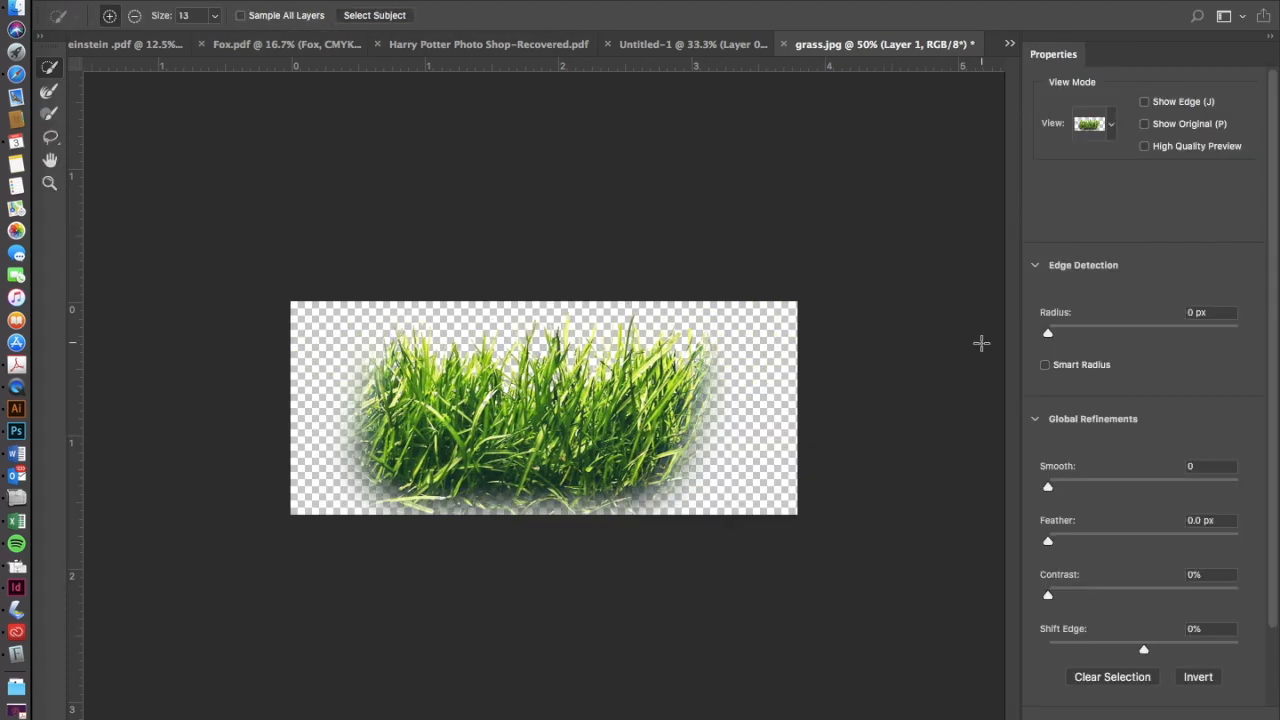
scroll("down", 3)
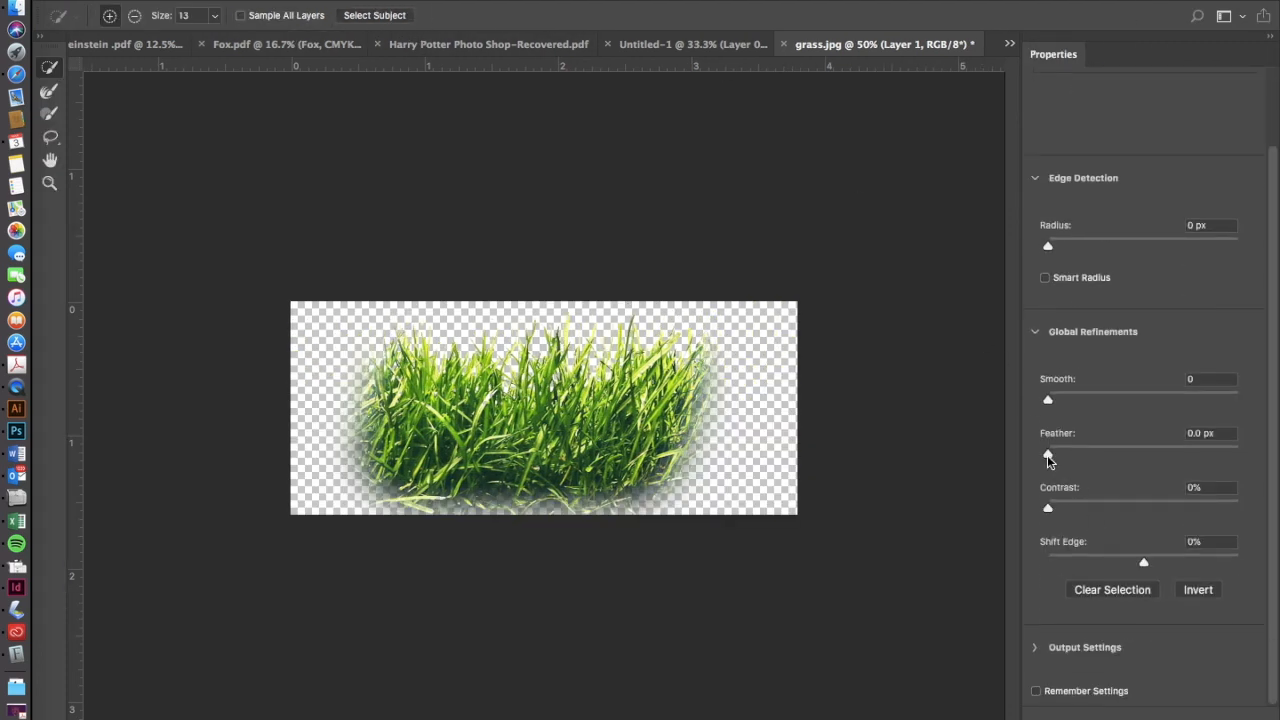
left_click_drag(1047, 453, 1104, 453)
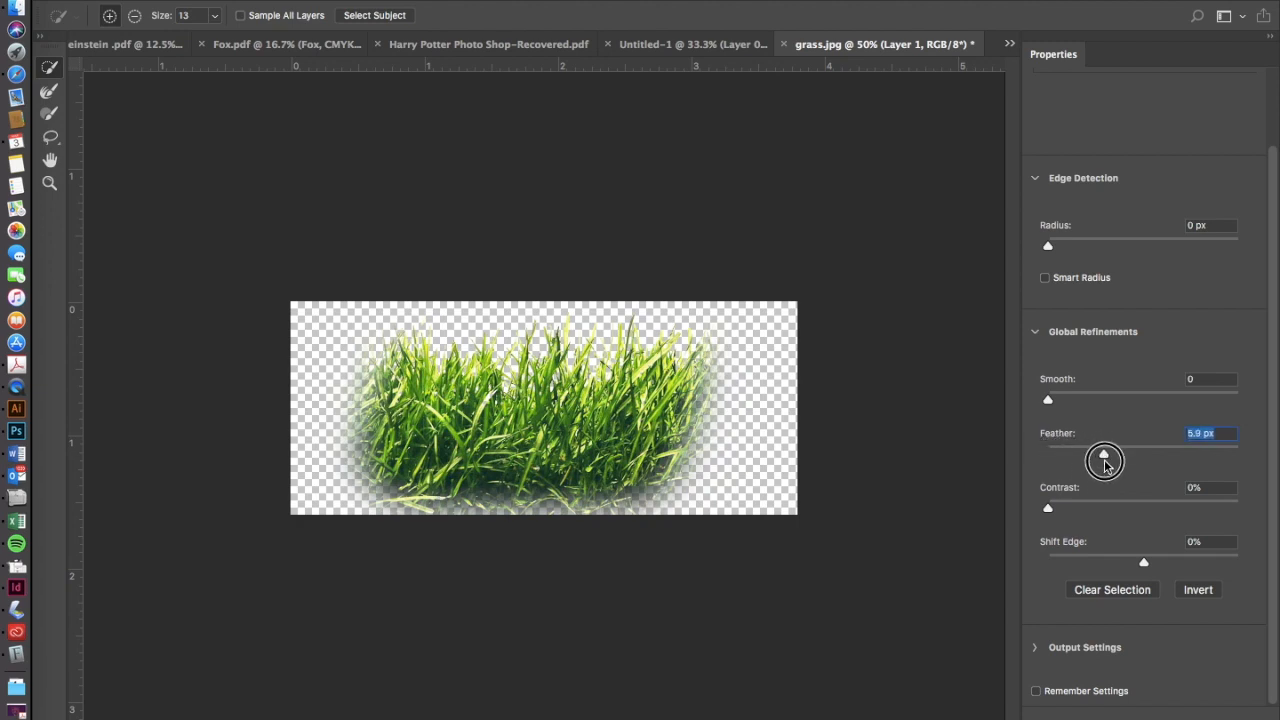
left_click_drag(1104, 457, 1188, 457)
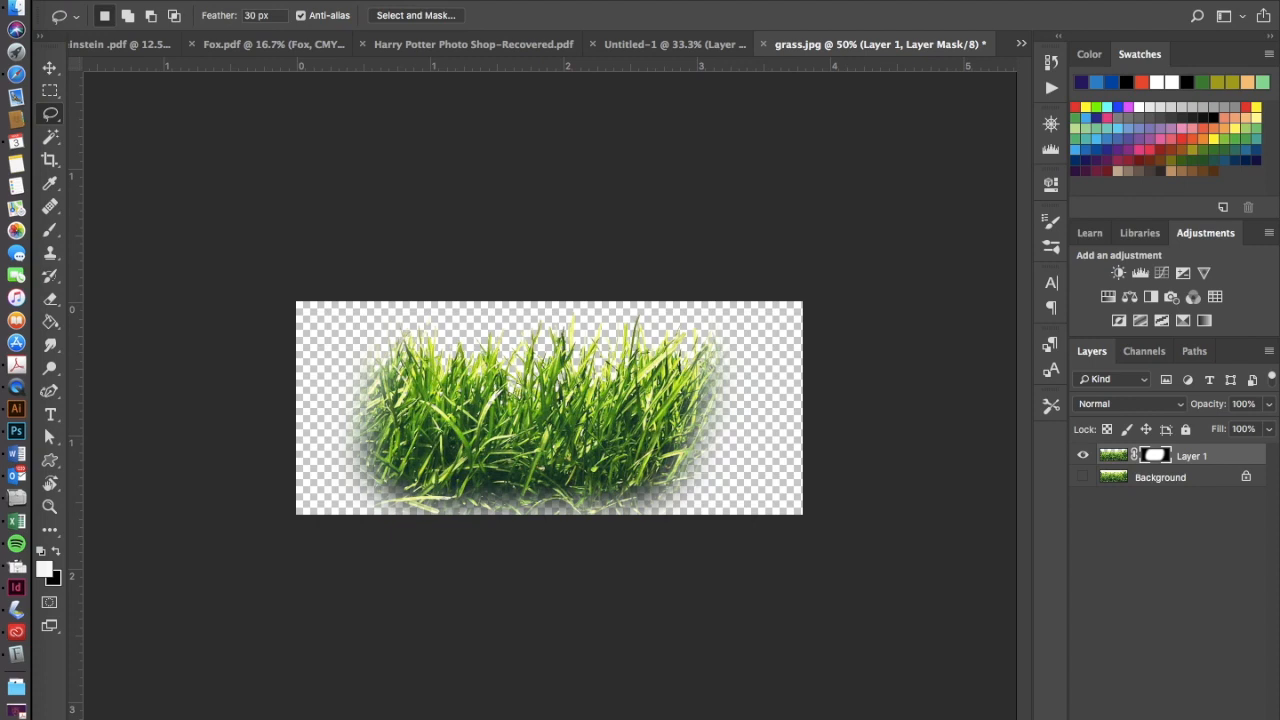
mouse_move(428, 310)
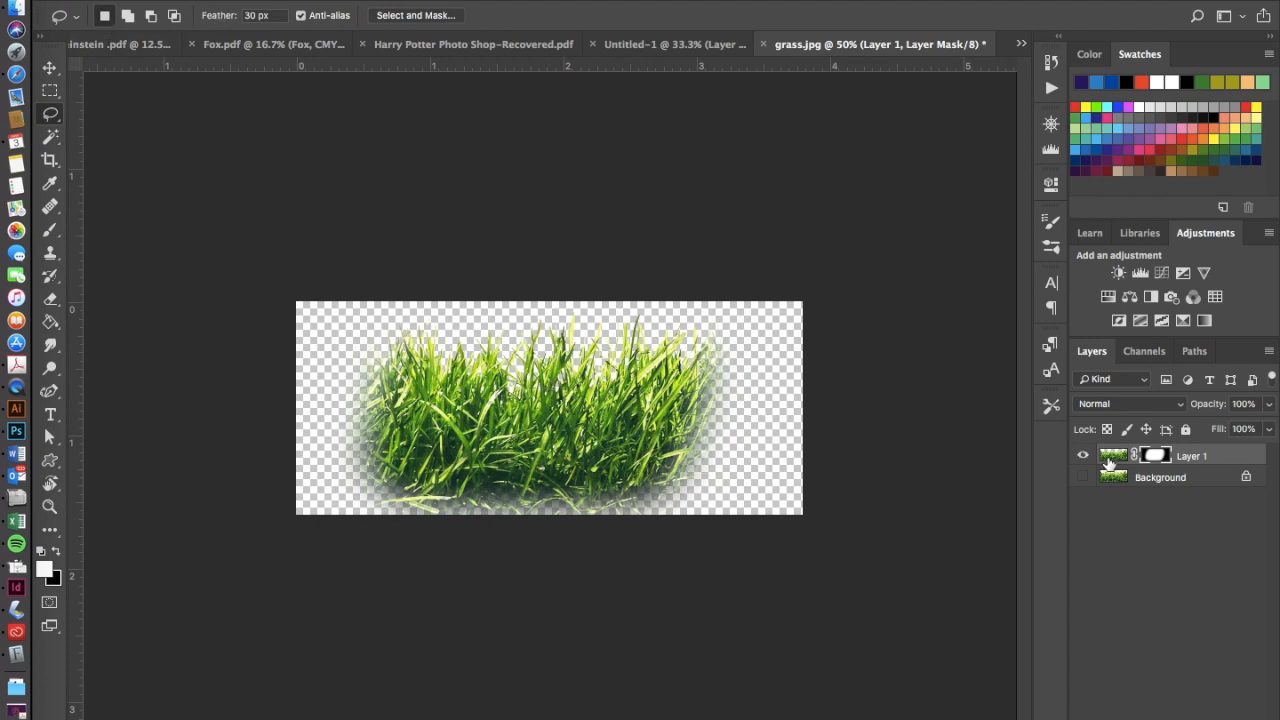
Desaturate the grass layer pixels via Image > Adjustments > Desaturate.
left_click(1113, 455)
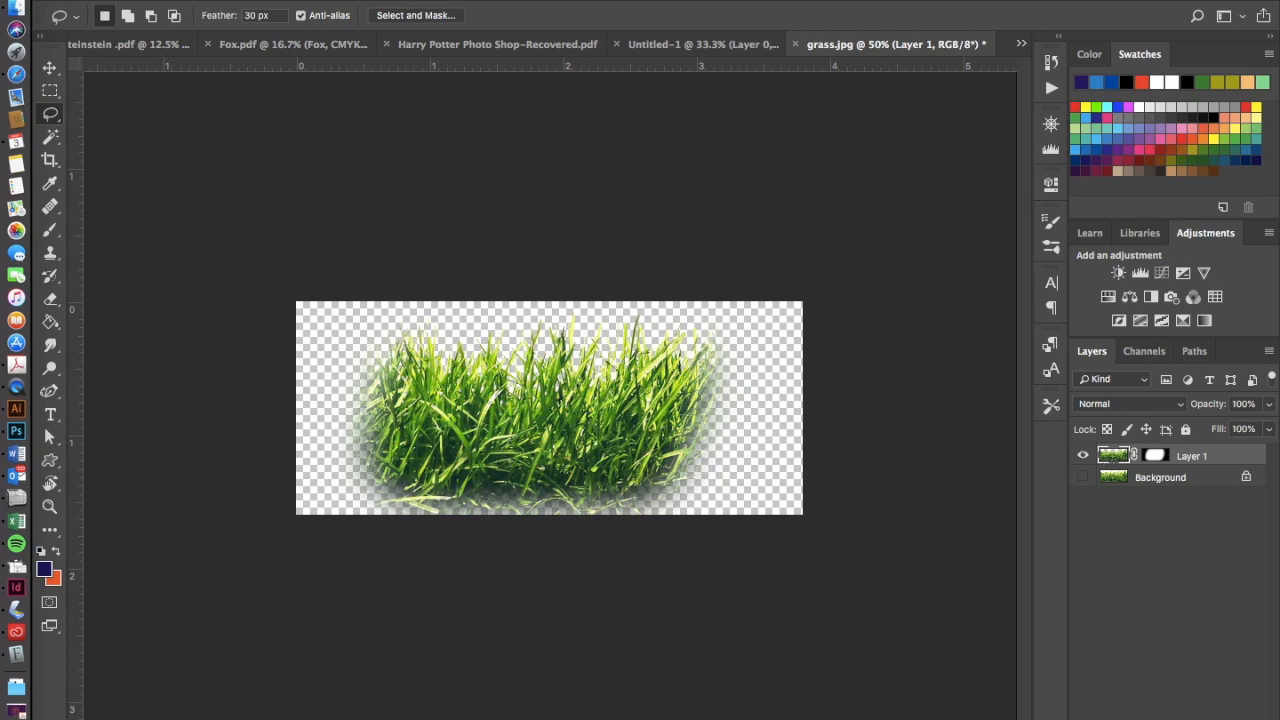
left_click(273, 18)
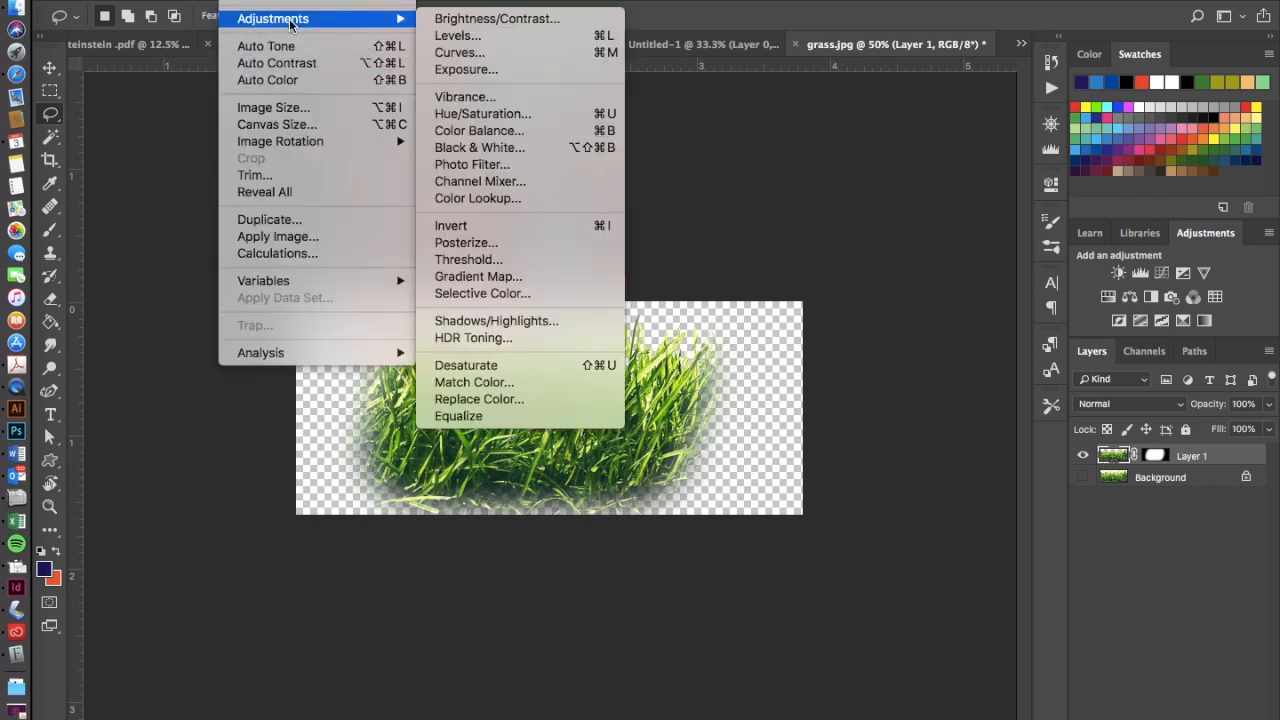
left_click(466, 365)
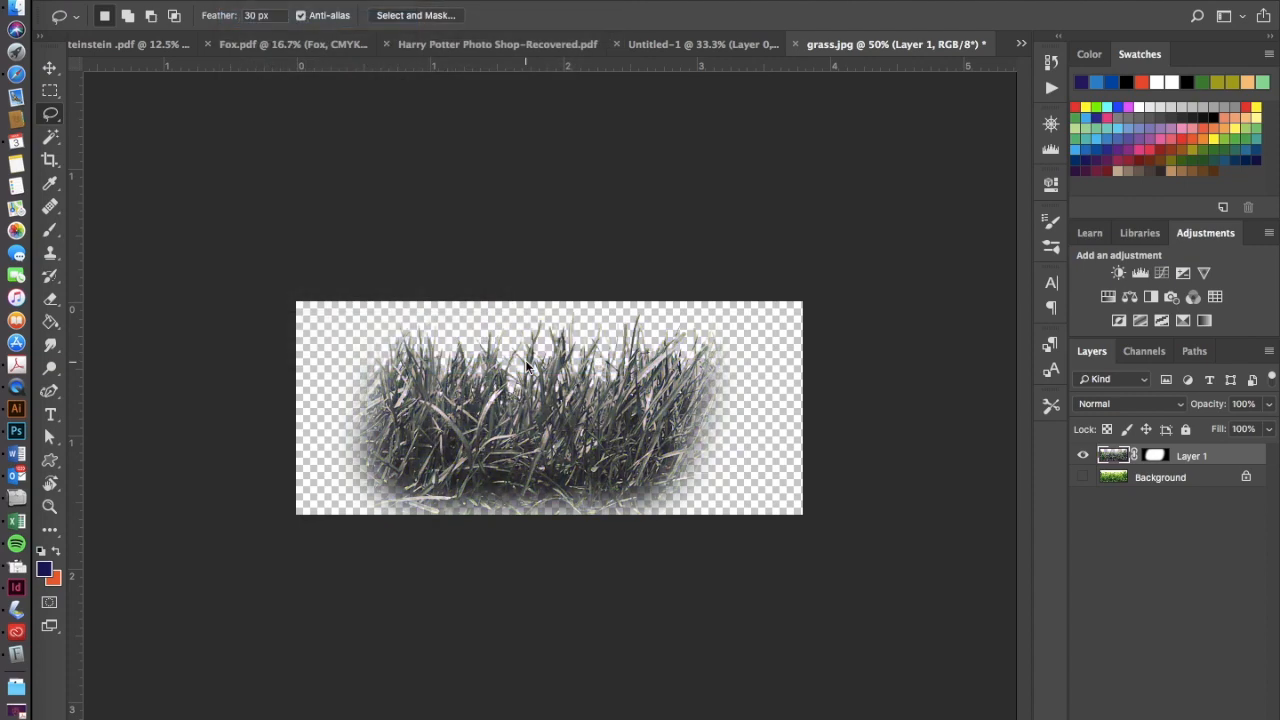
mouse_move(274, 130)
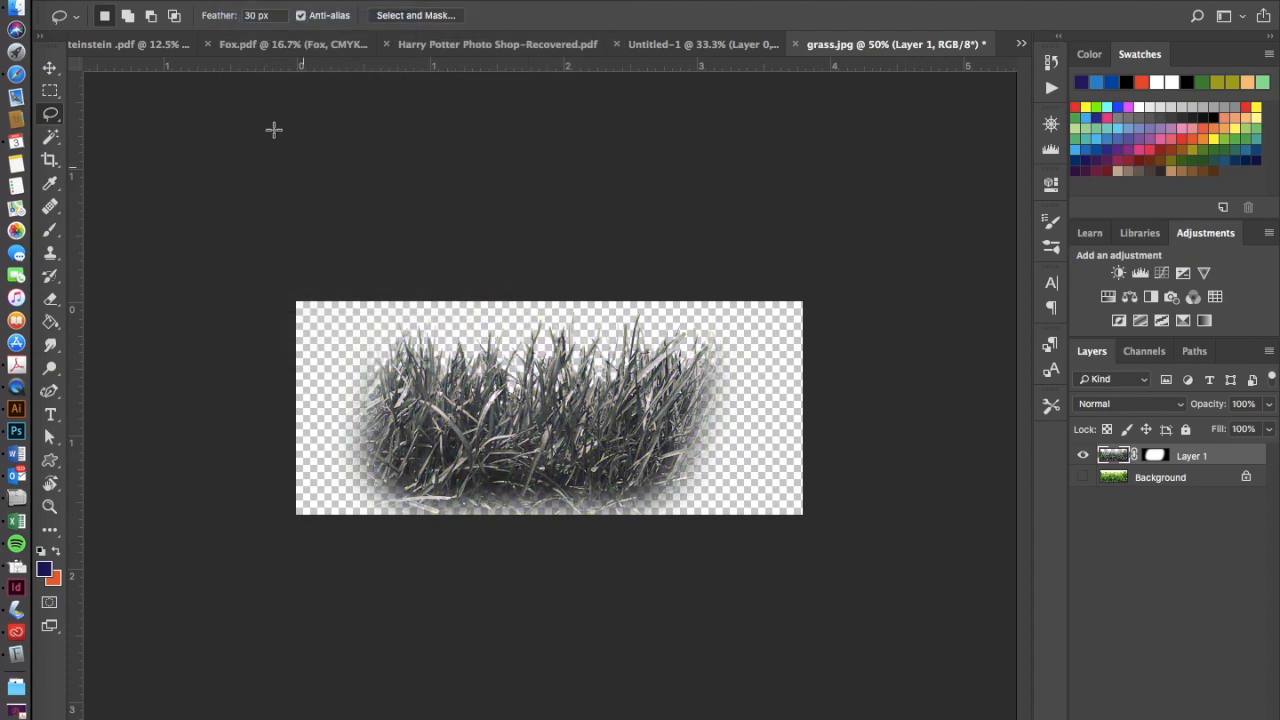
mouse_move(274, 130)
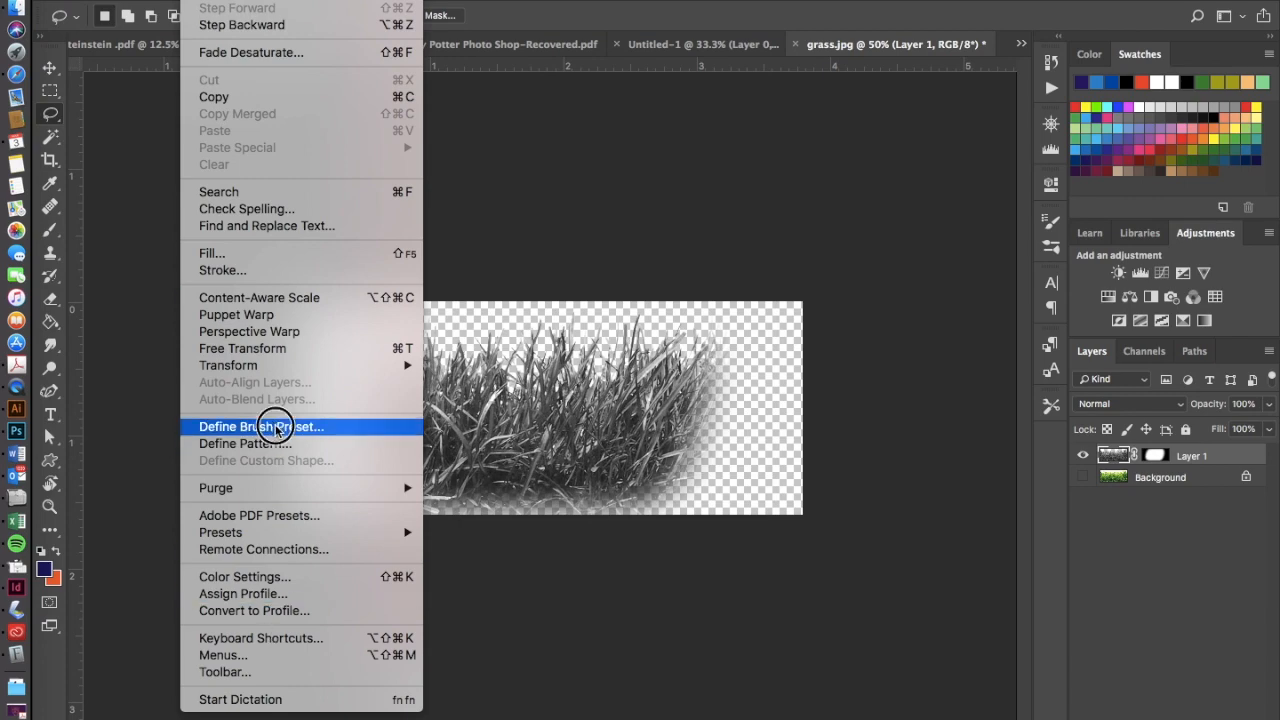
Define the greyscale grass clump as a new brush preset.
left_click(261, 426)
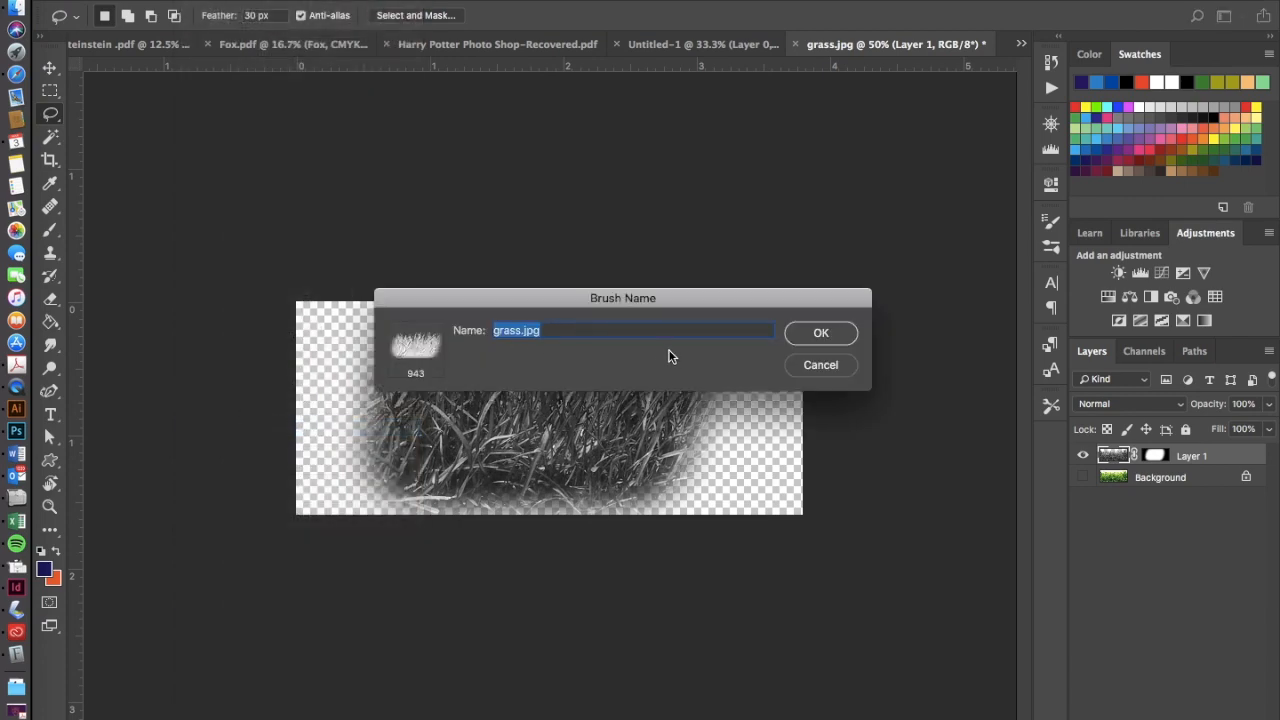
mouse_move(833, 407)
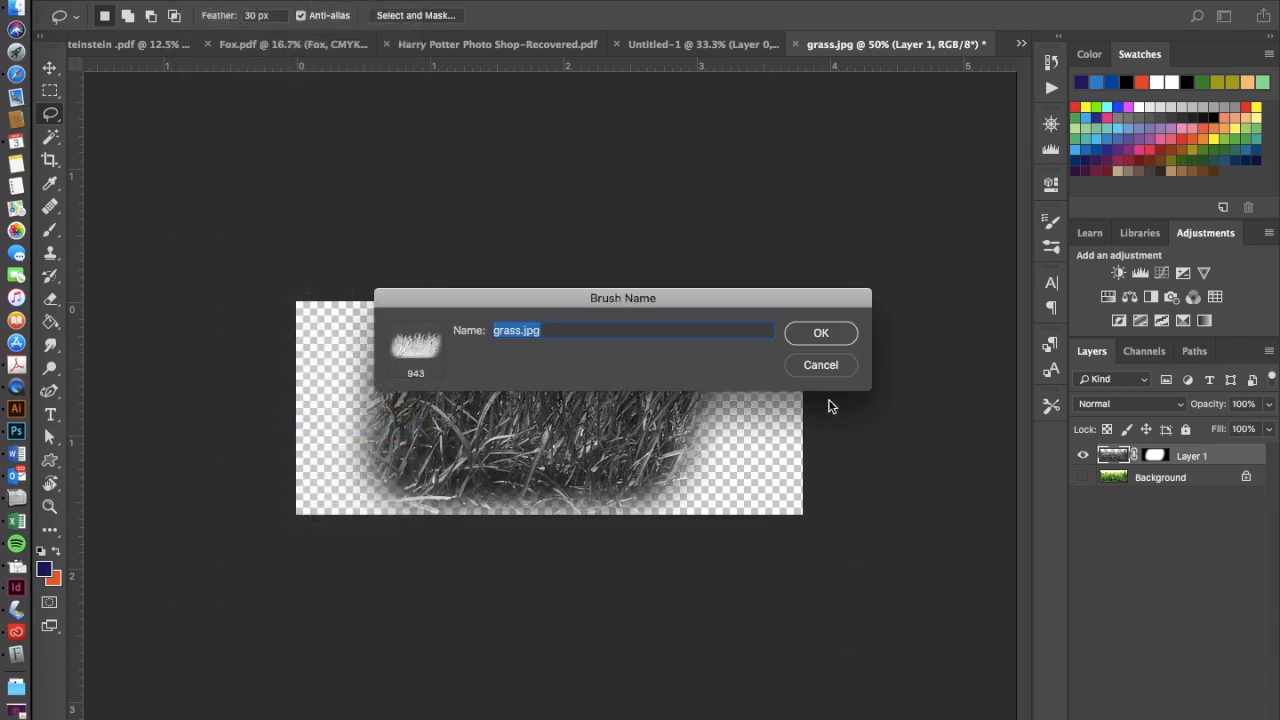
mouse_move(820, 365)
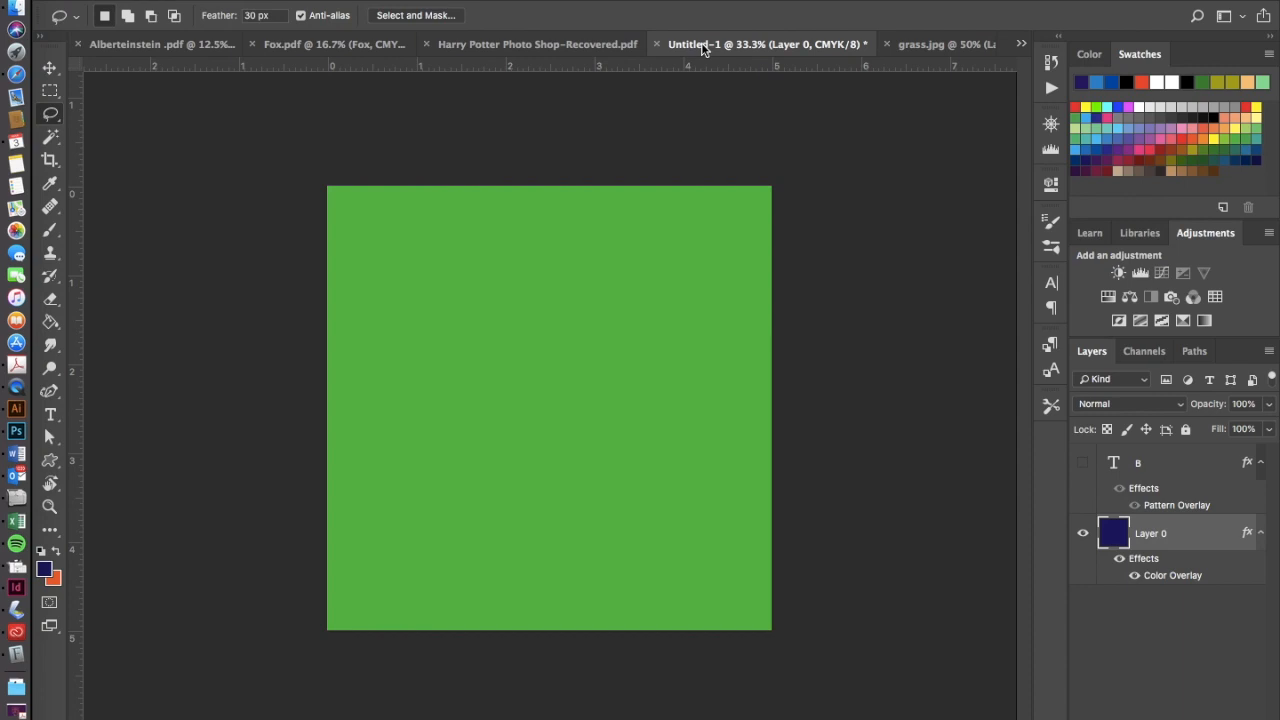
mouse_move(813, 519)
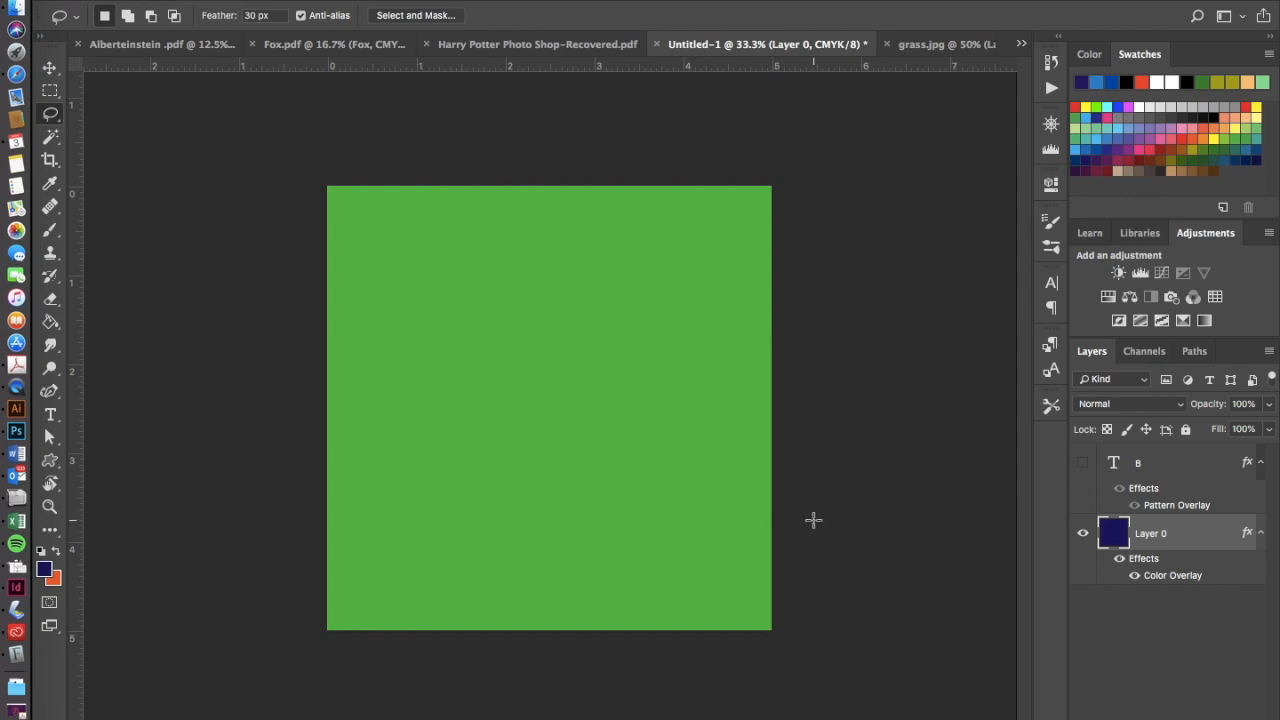
mouse_move(1149, 630)
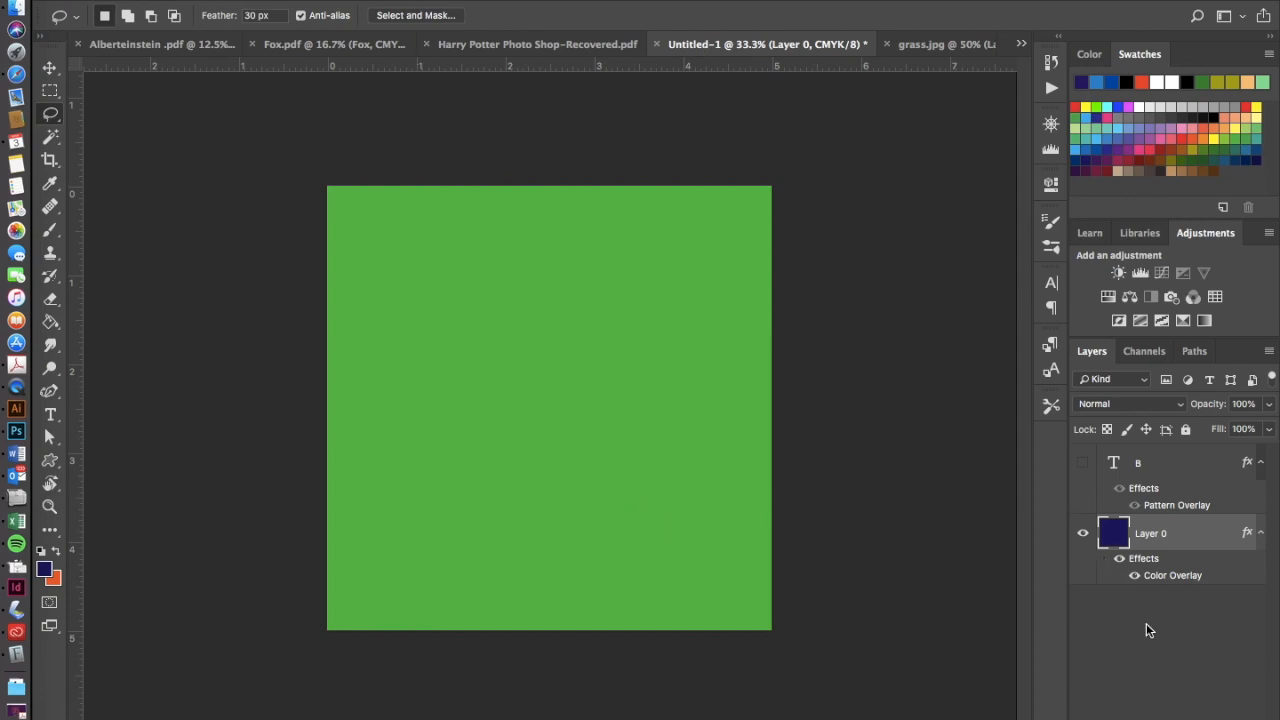
Add a new empty layer and show the Brush Settings panel.
left_click(1137, 462)
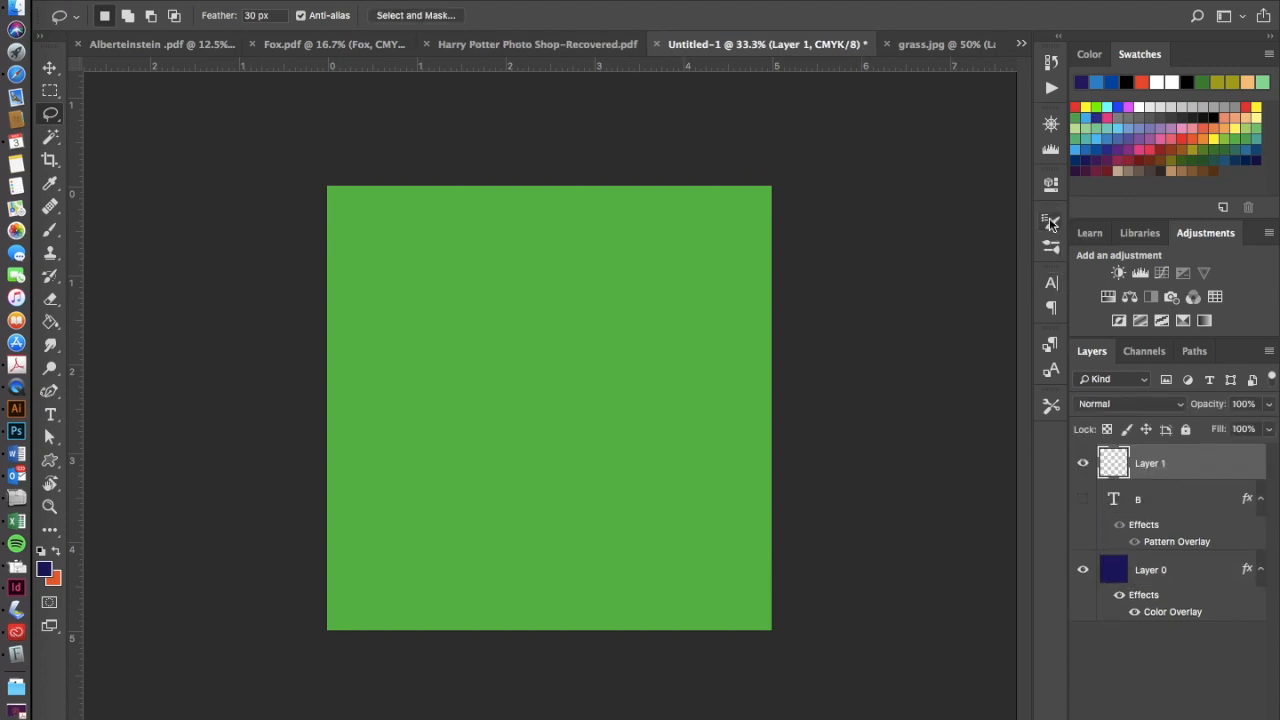
left_click(1050, 221)
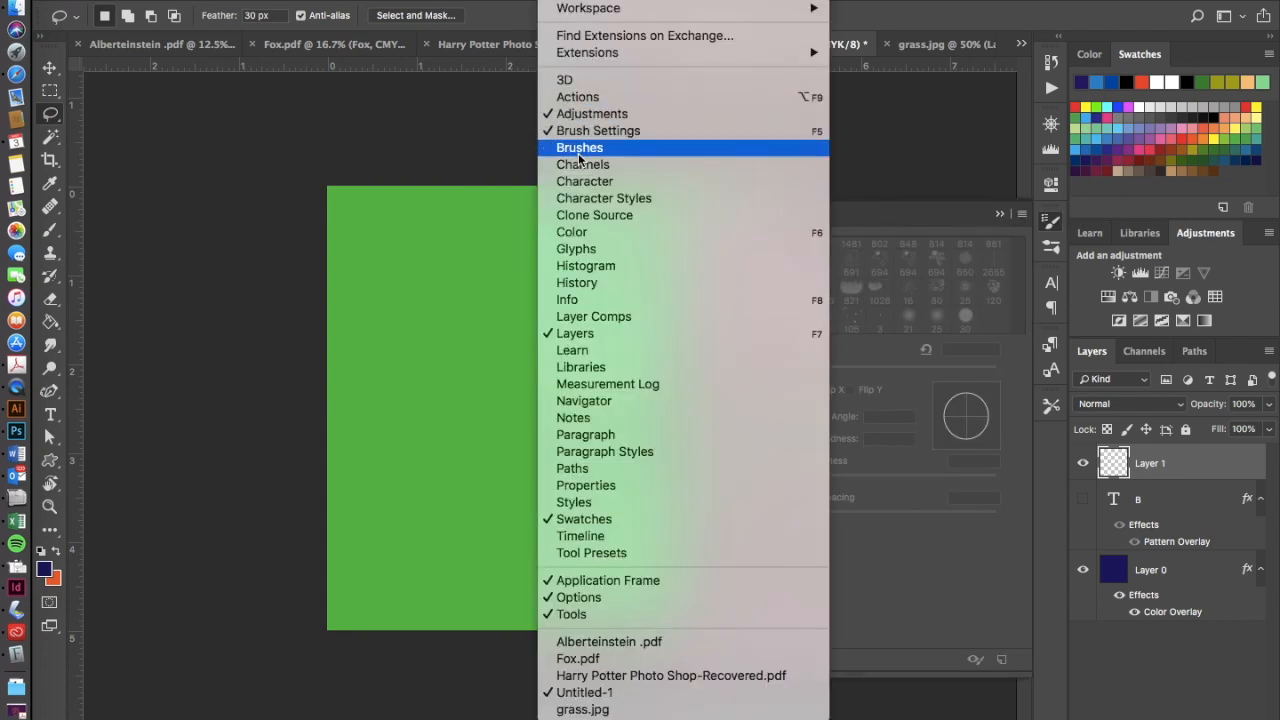
left_click(580, 147)
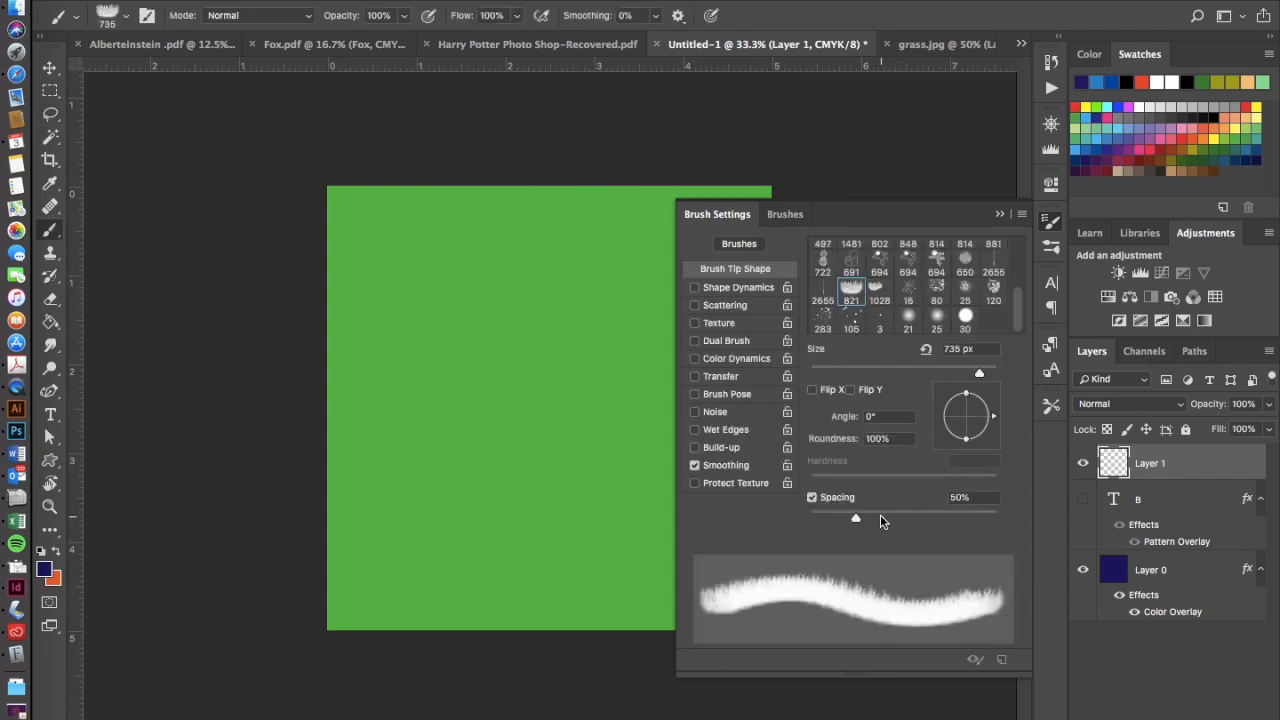
Widen the grass brush spacing to 133%.
left_click_drag(855, 517, 895, 517)
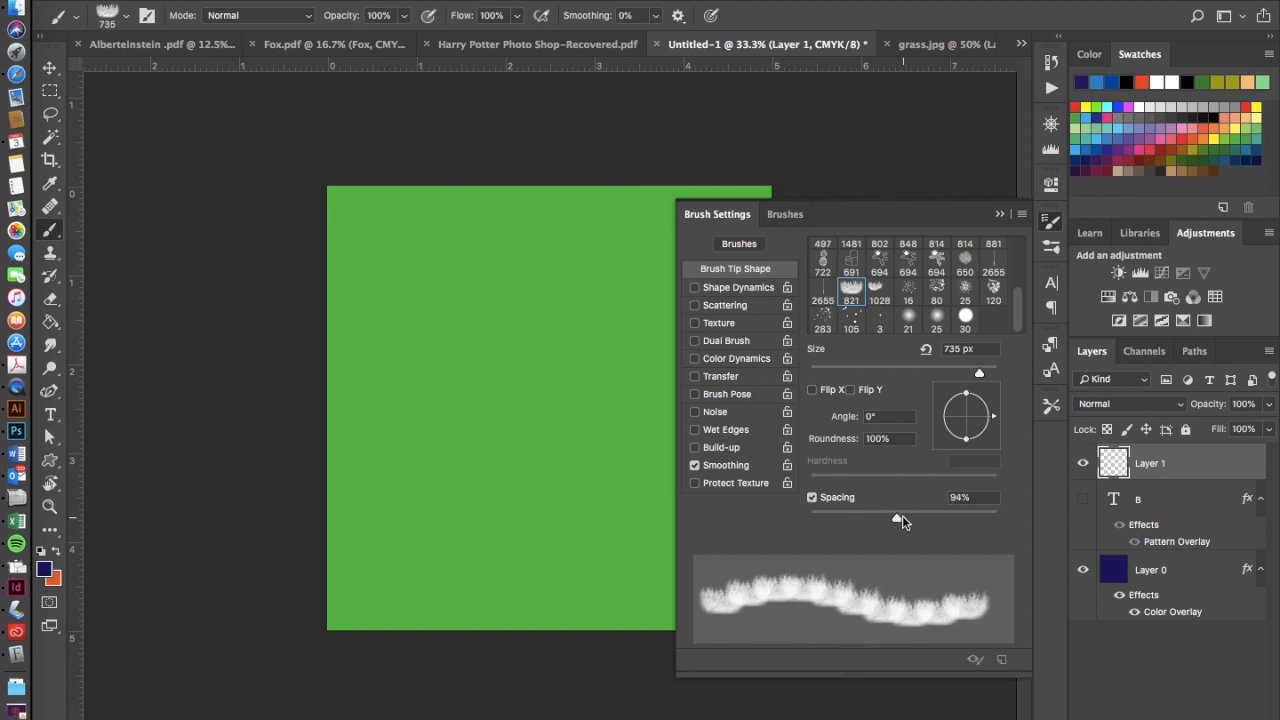
left_click_drag(895, 518, 918, 518)
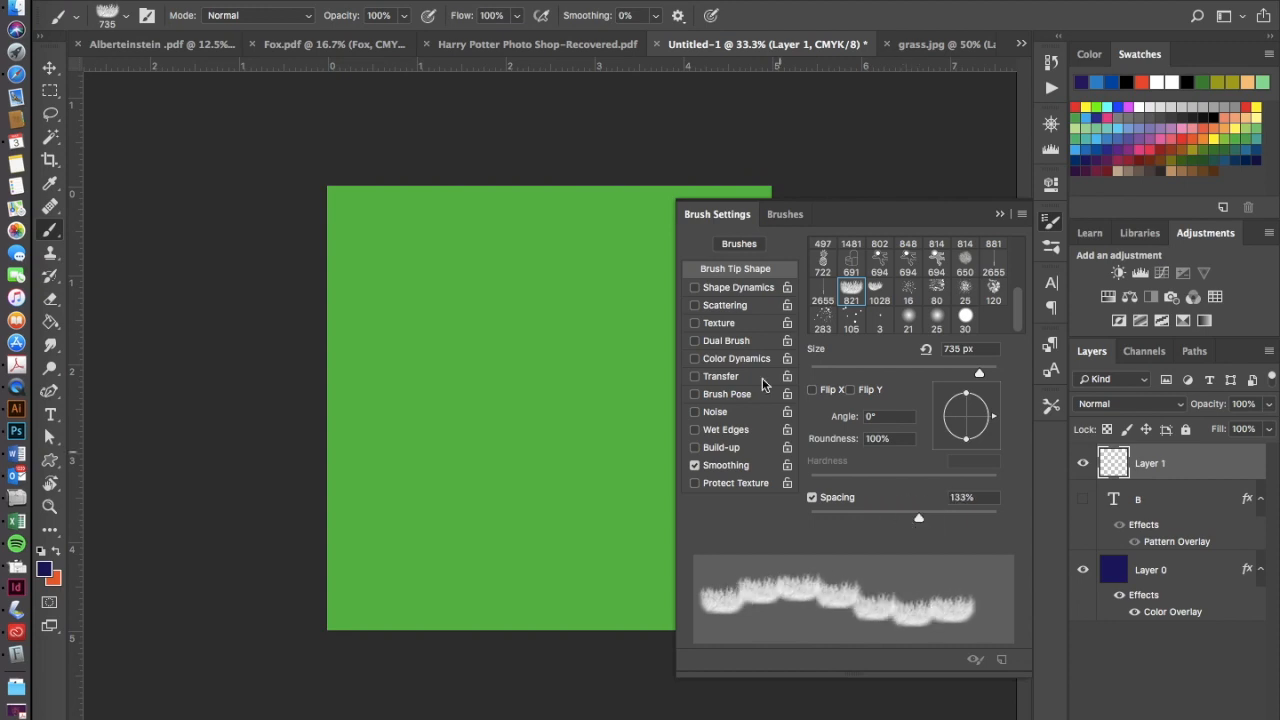
left_click(694, 287)
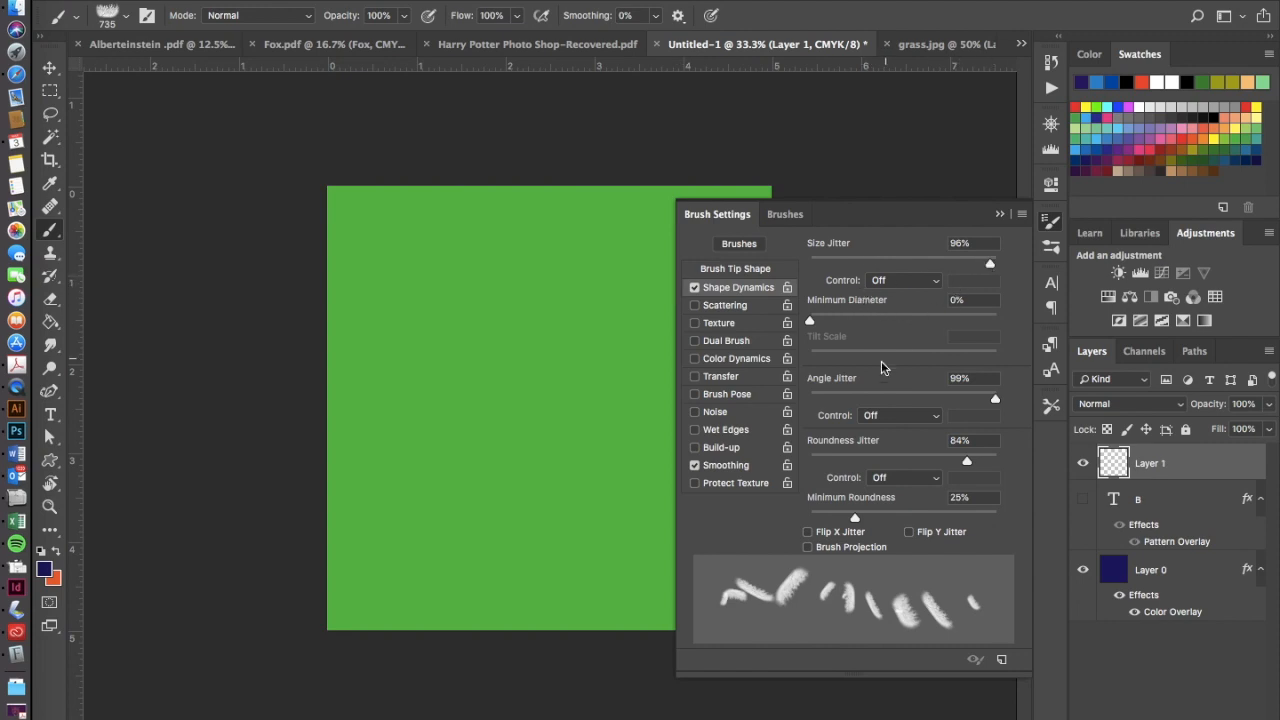
Set Size Jitter 32%, Angle Jitter 3%, Roundness Jitter 12%, and enable Flip X Jitter.
left_click_drag(995, 398, 810, 398)
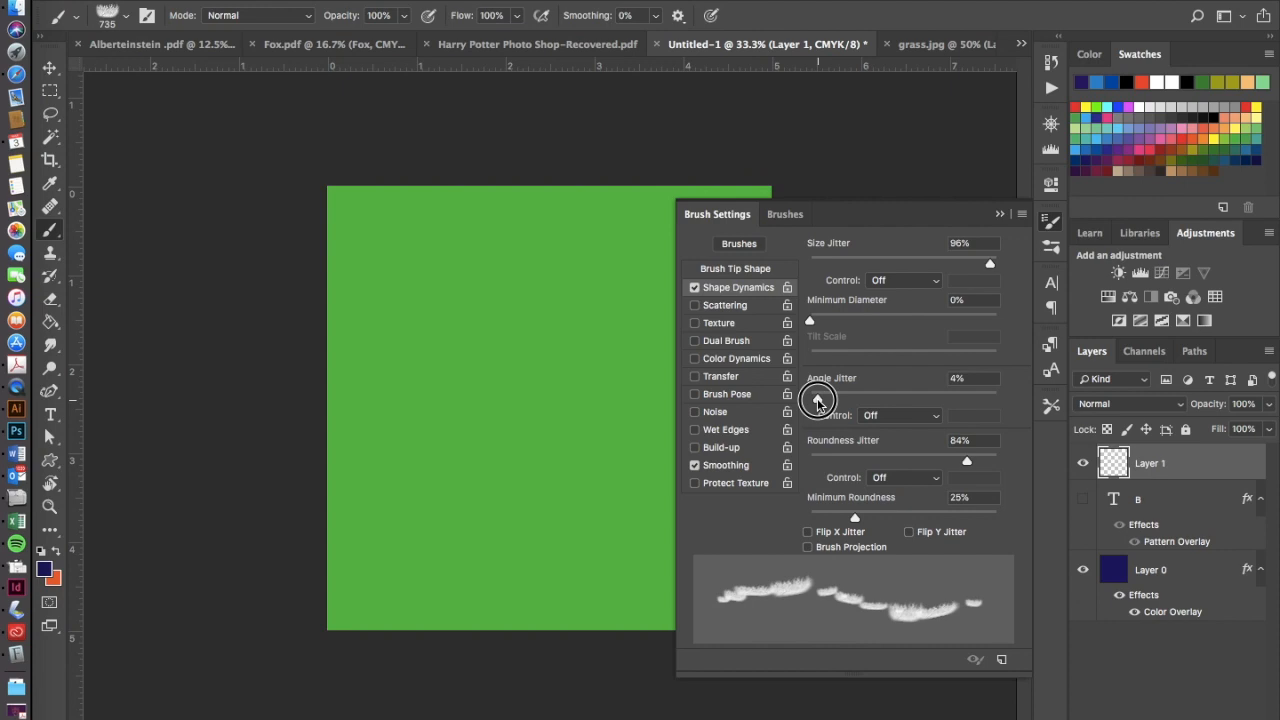
mouse_move(997, 320)
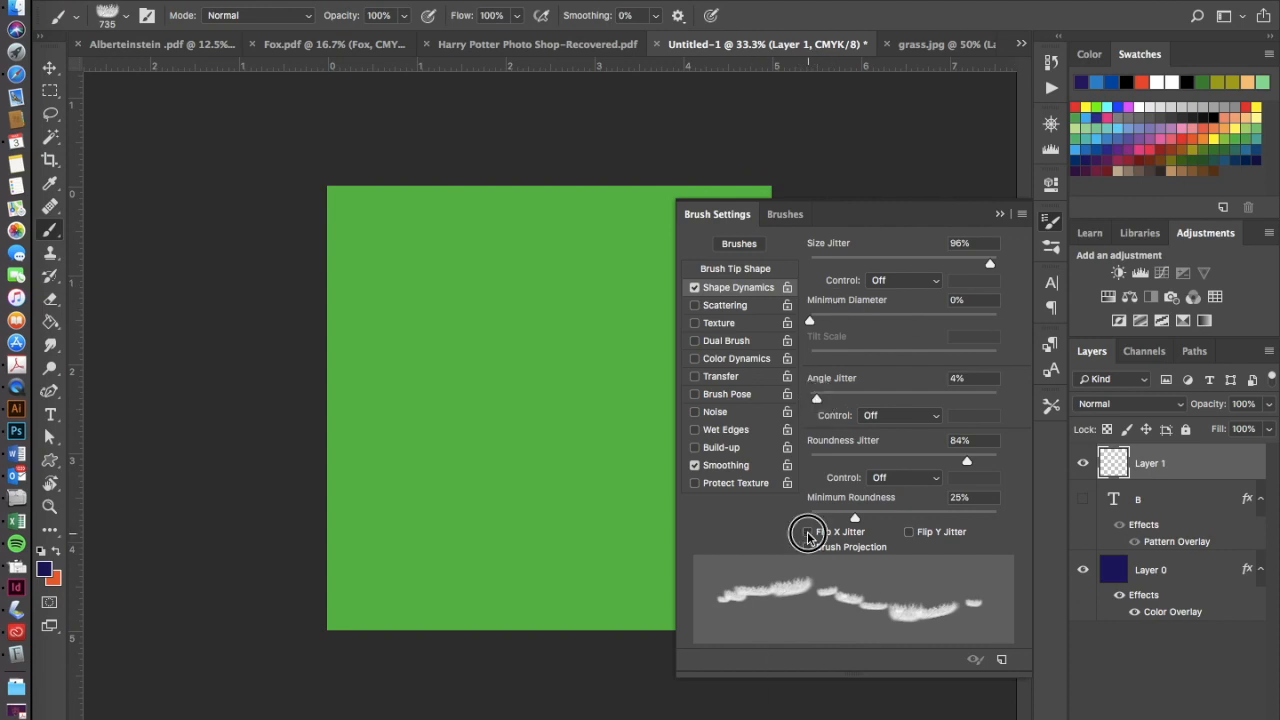
left_click(808, 531)
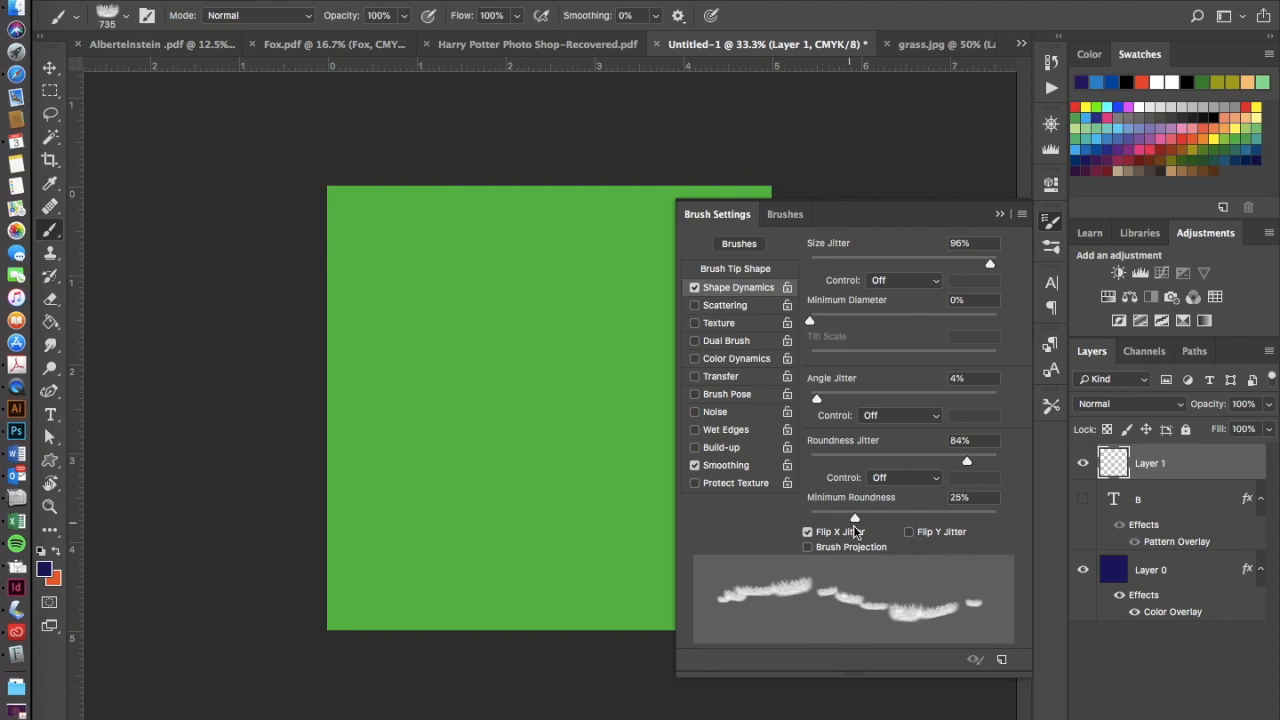
left_click_drag(966, 460, 832, 460)
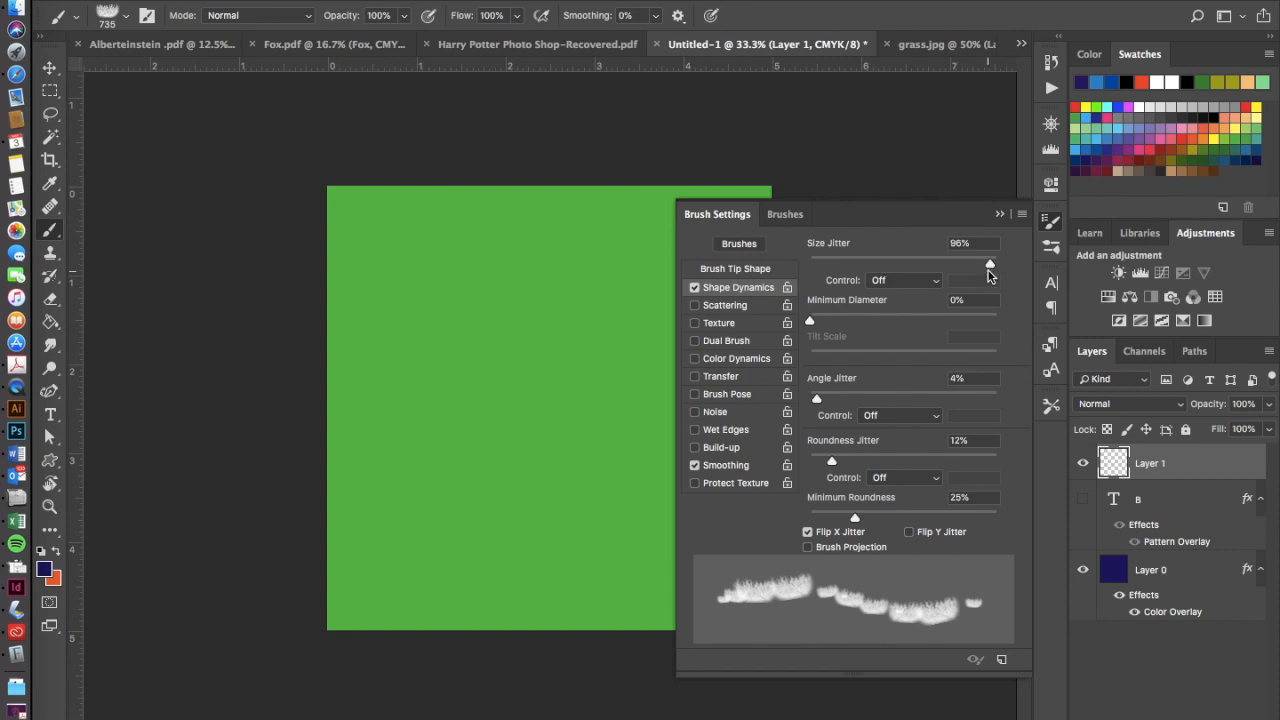
left_click_drag(990, 263, 876, 263)
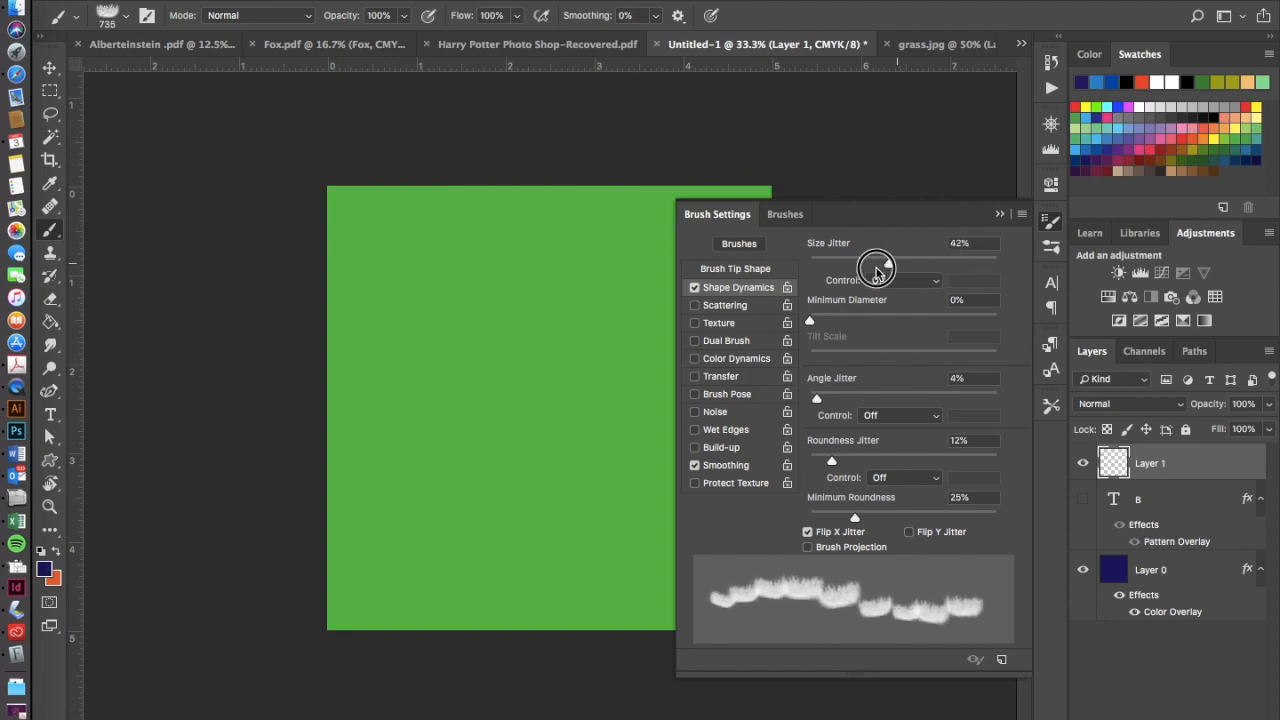
left_click_drag(878, 268, 868, 268)
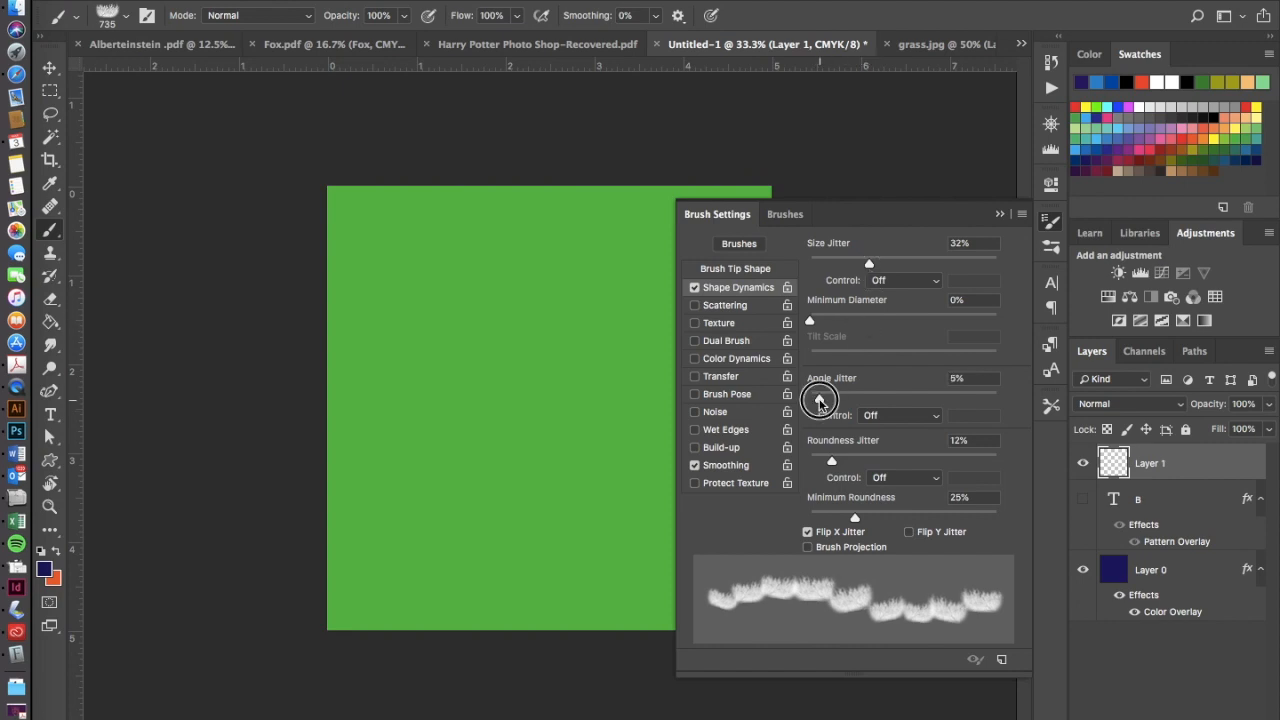
left_click_drag(819, 399, 815, 399)
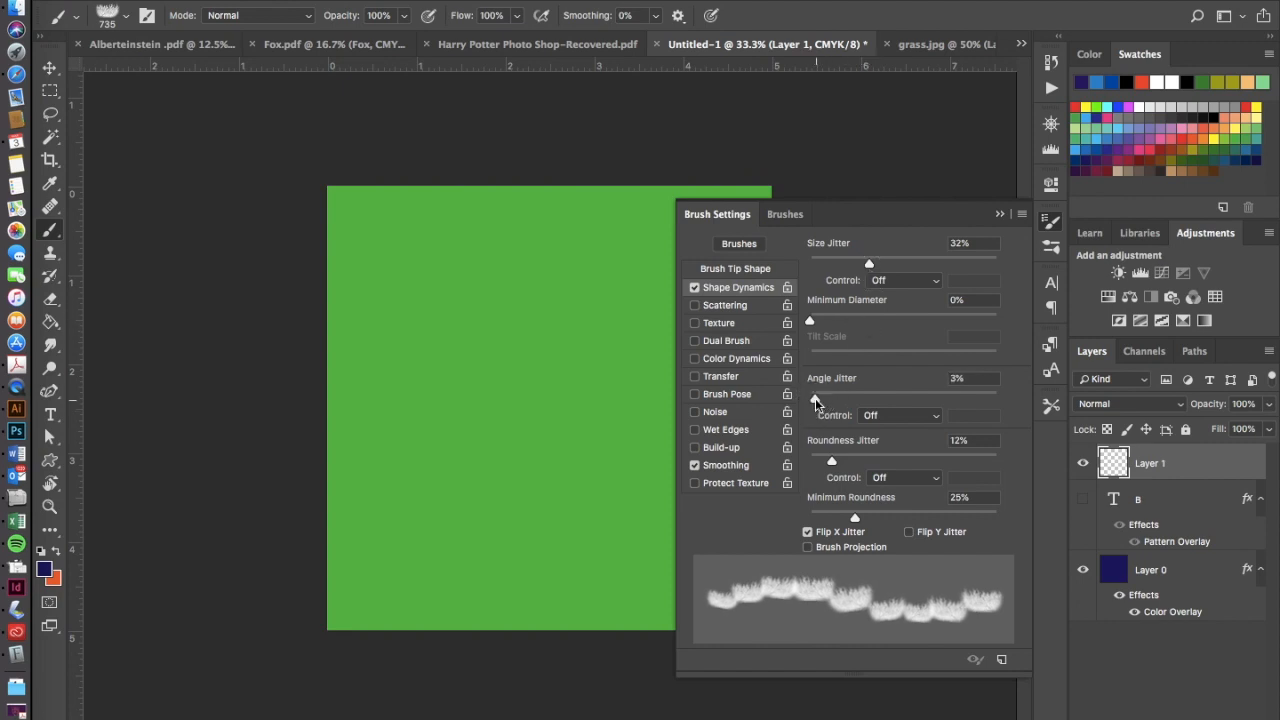
mouse_move(715, 463)
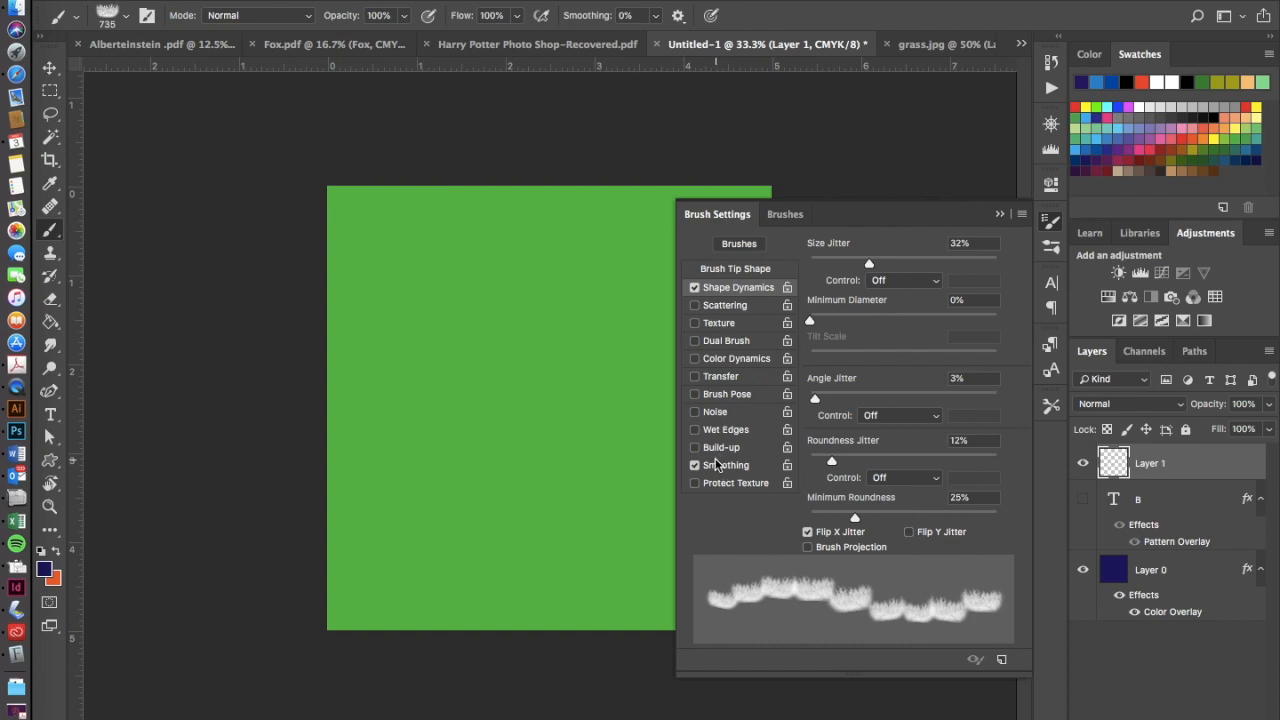
Enable Color Dynamics with 84% foreground/background jitter, then collapse Brush Settings.
left_click(736, 358)
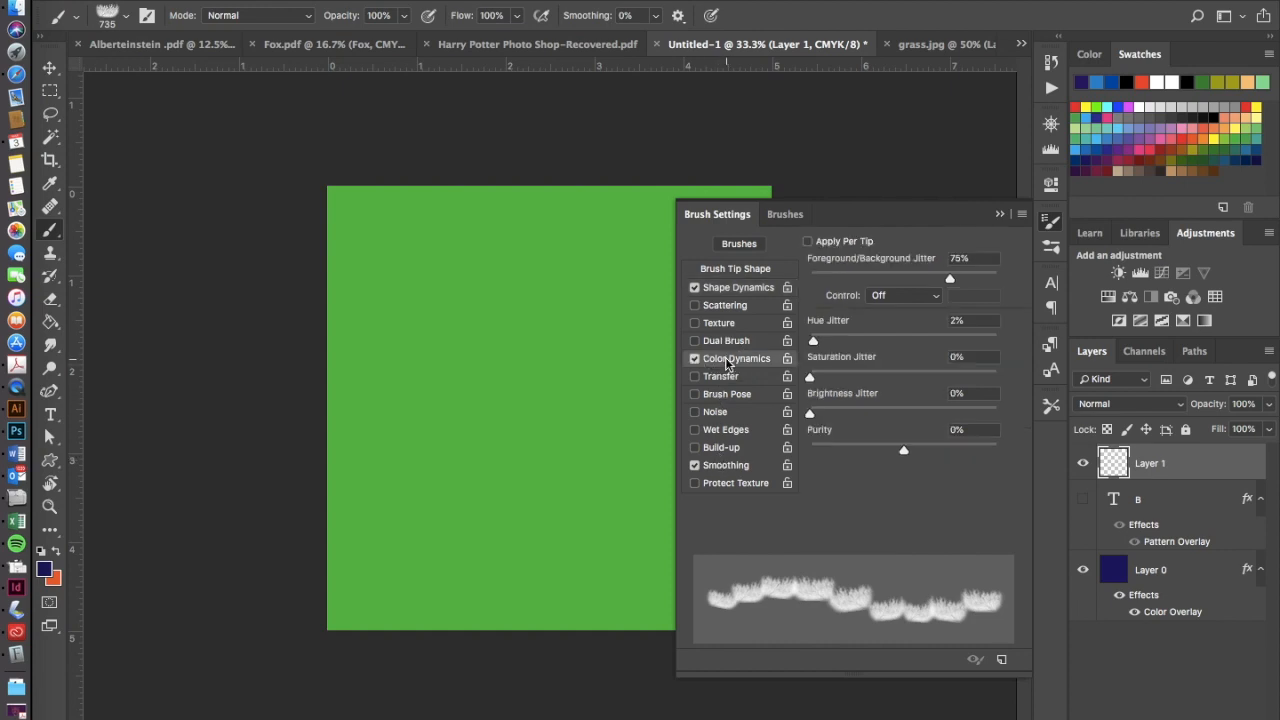
mouse_move(865, 357)
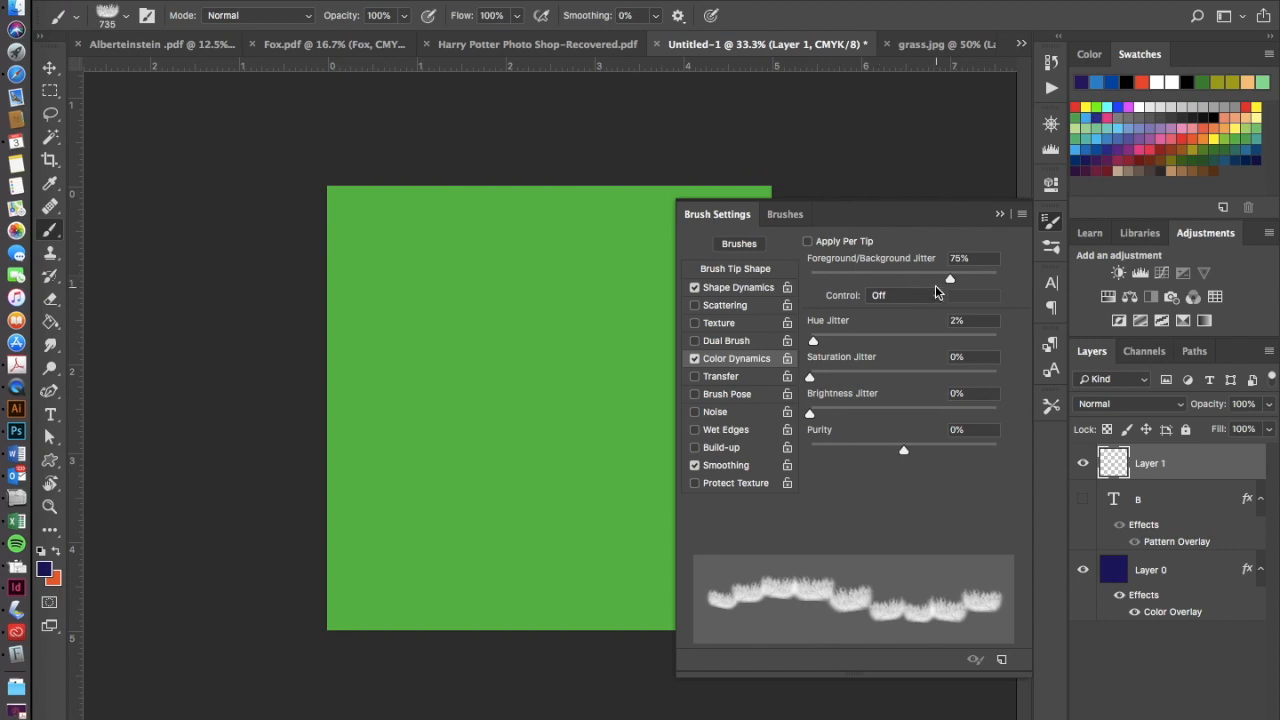
left_click_drag(948, 278, 965, 278)
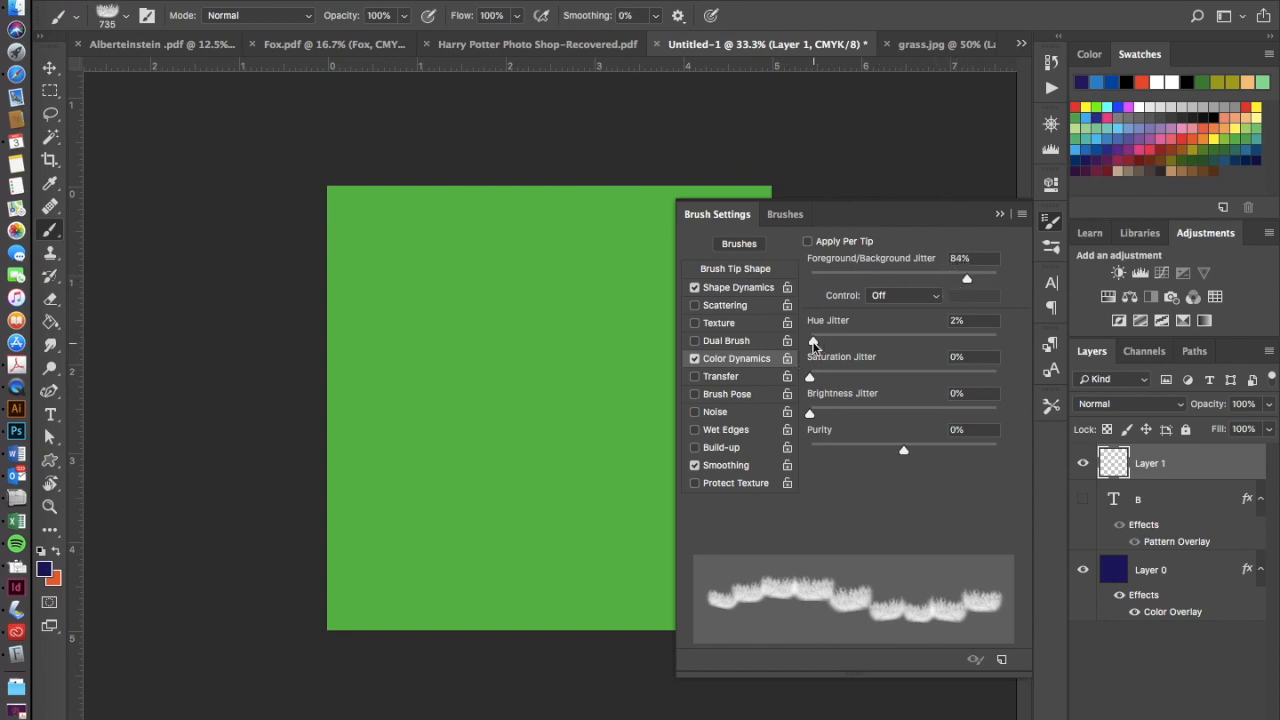
mouse_move(978, 298)
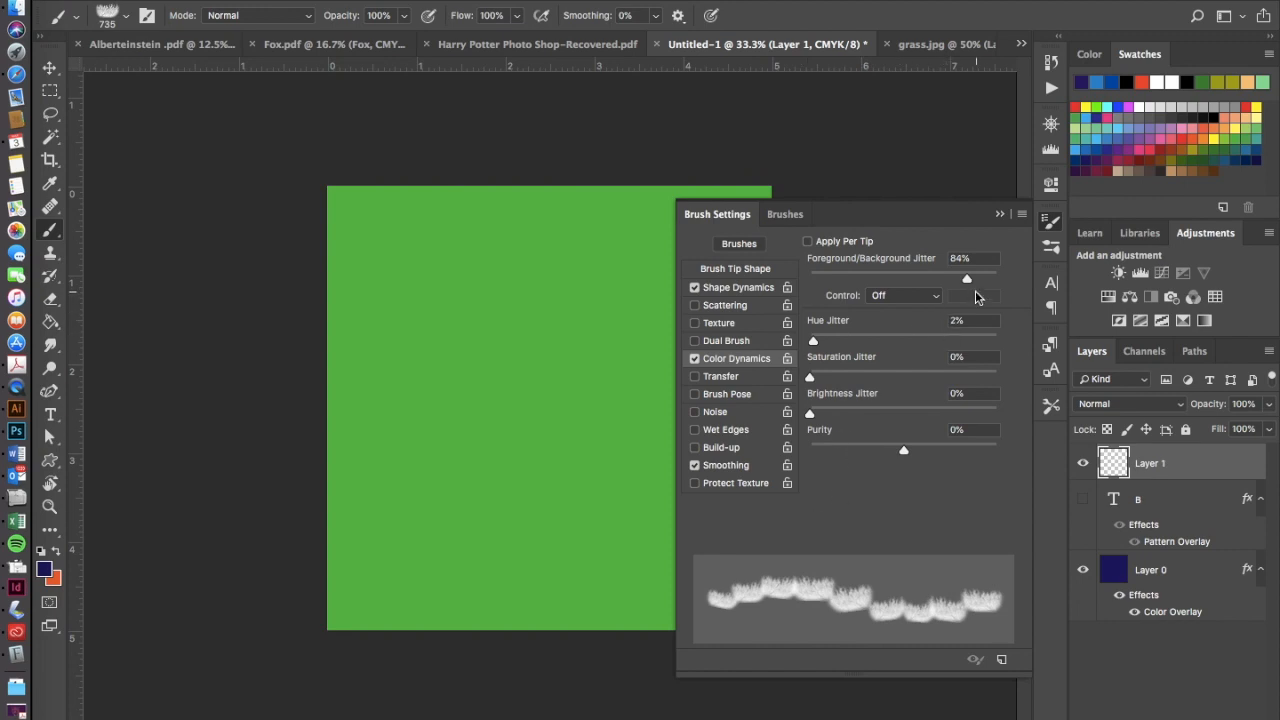
mouse_move(1005, 218)
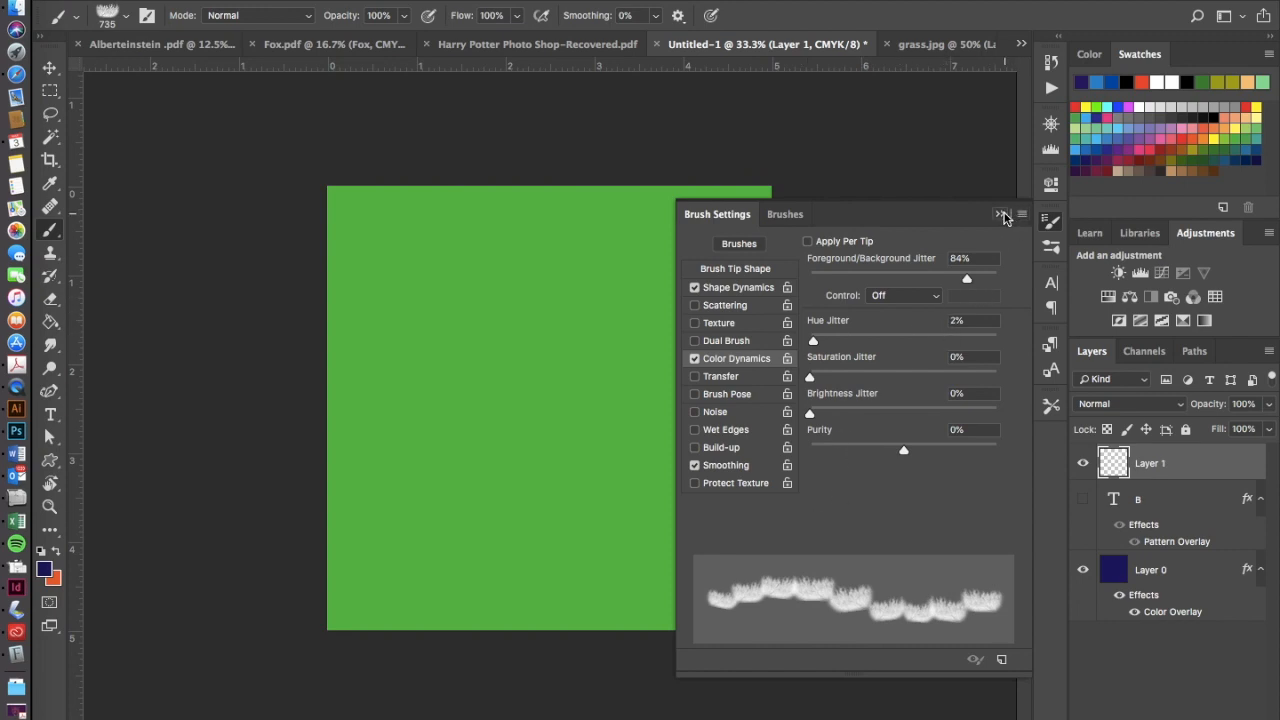
mouse_move(893, 214)
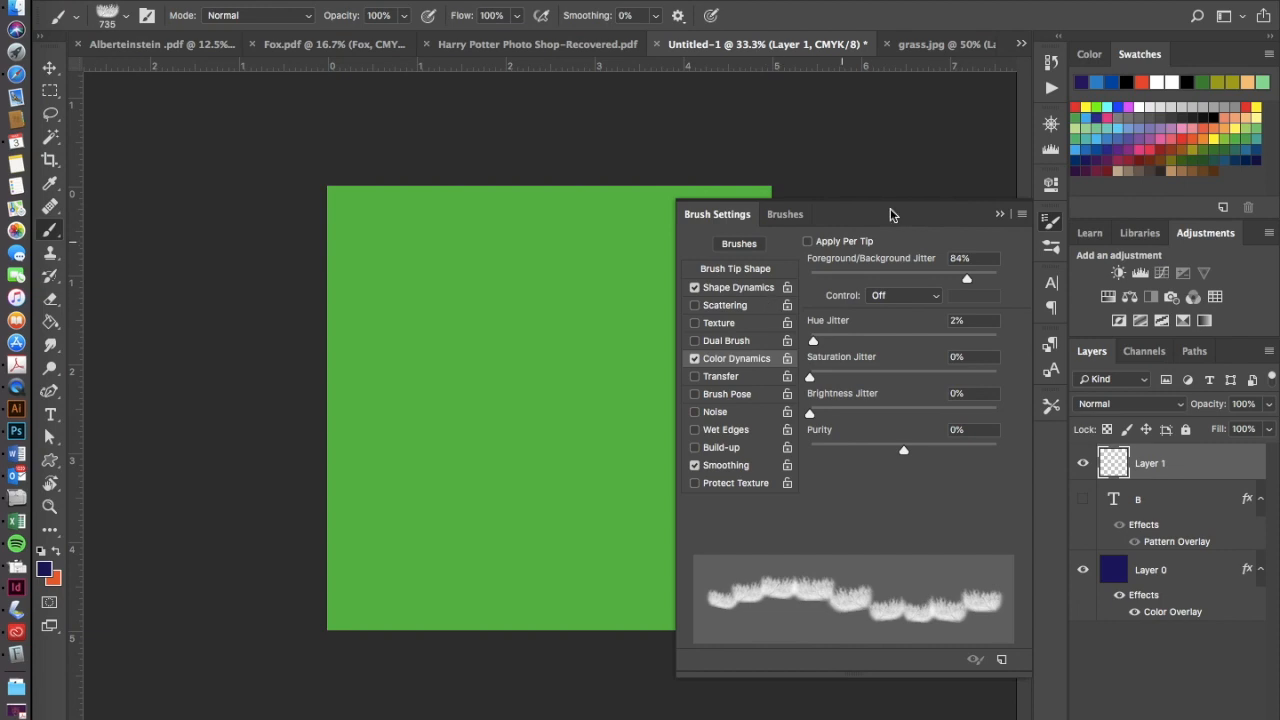
mouse_move(989, 189)
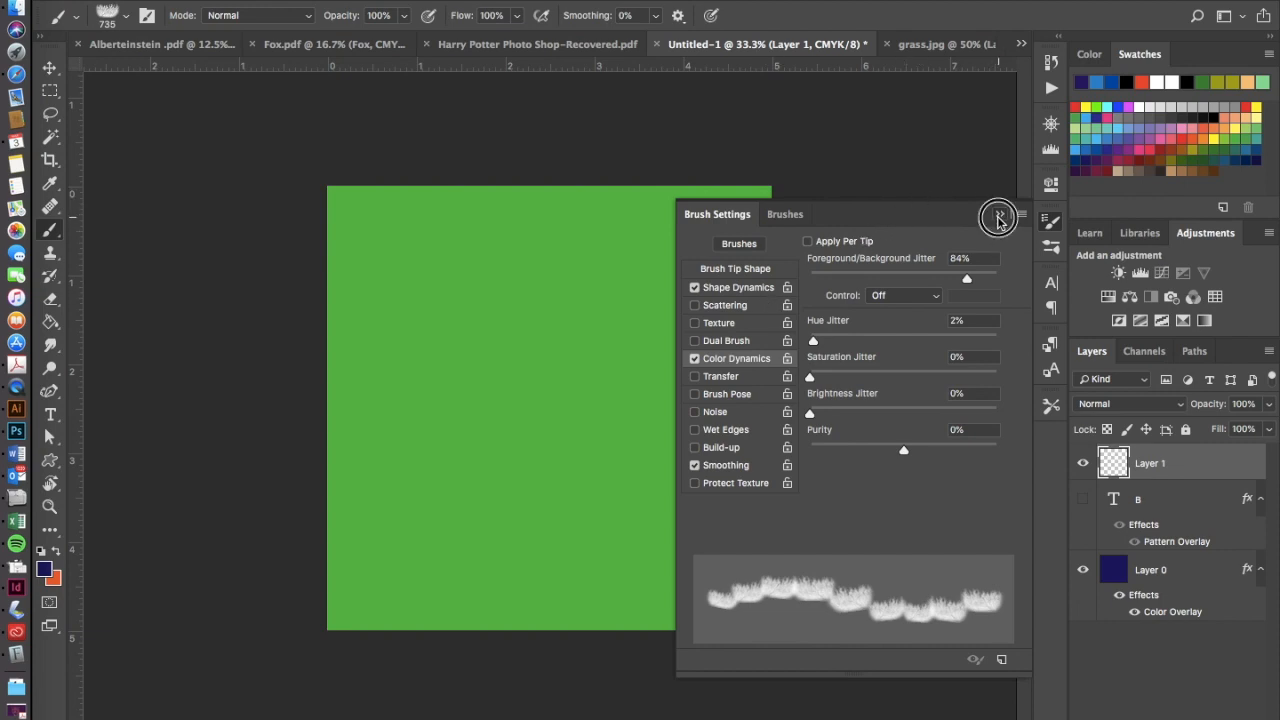
left_click(997, 217)
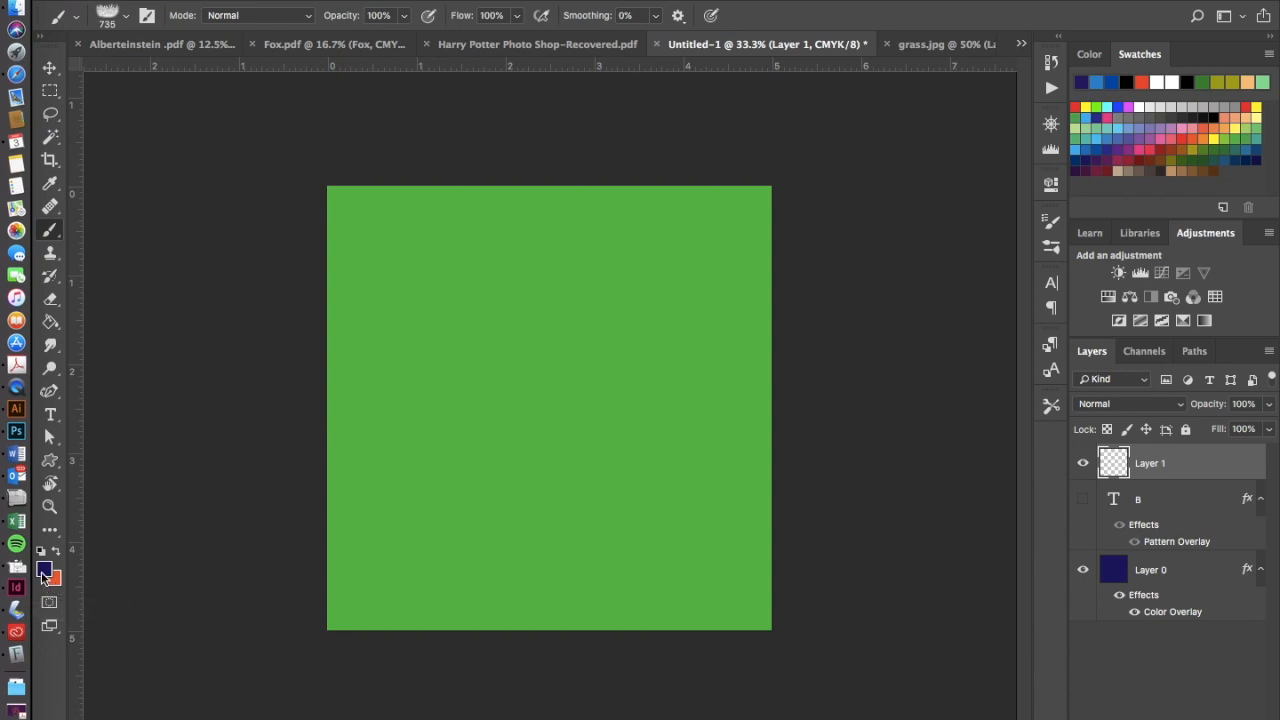
Make the foreground swatch bright yellow-green and the background swatch dark green.
left_click(43, 572)
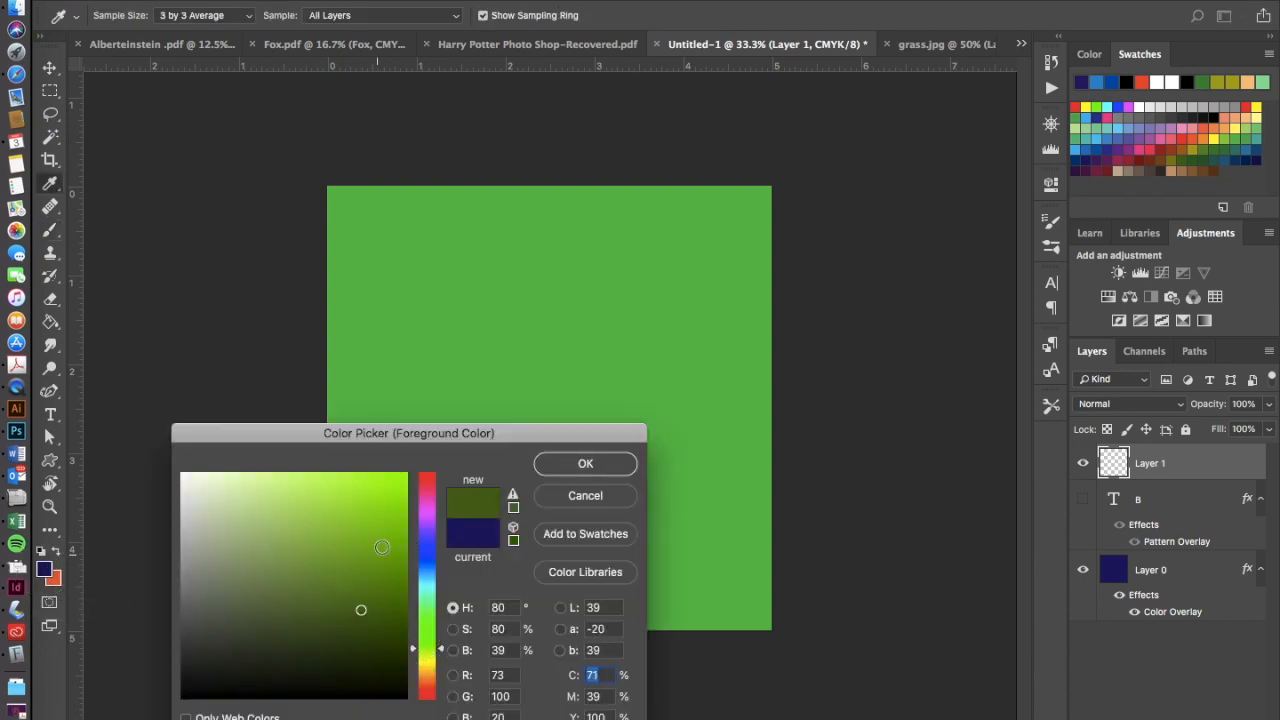
left_click(352, 497)
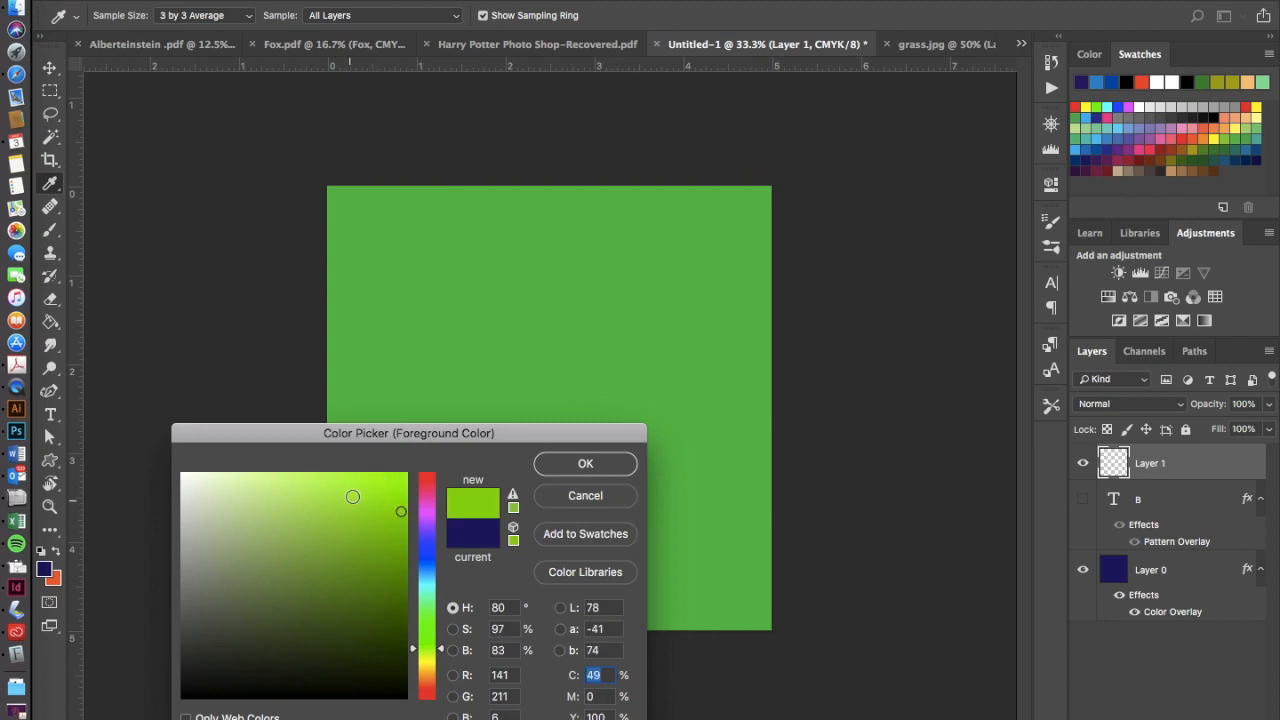
left_click(585, 463)
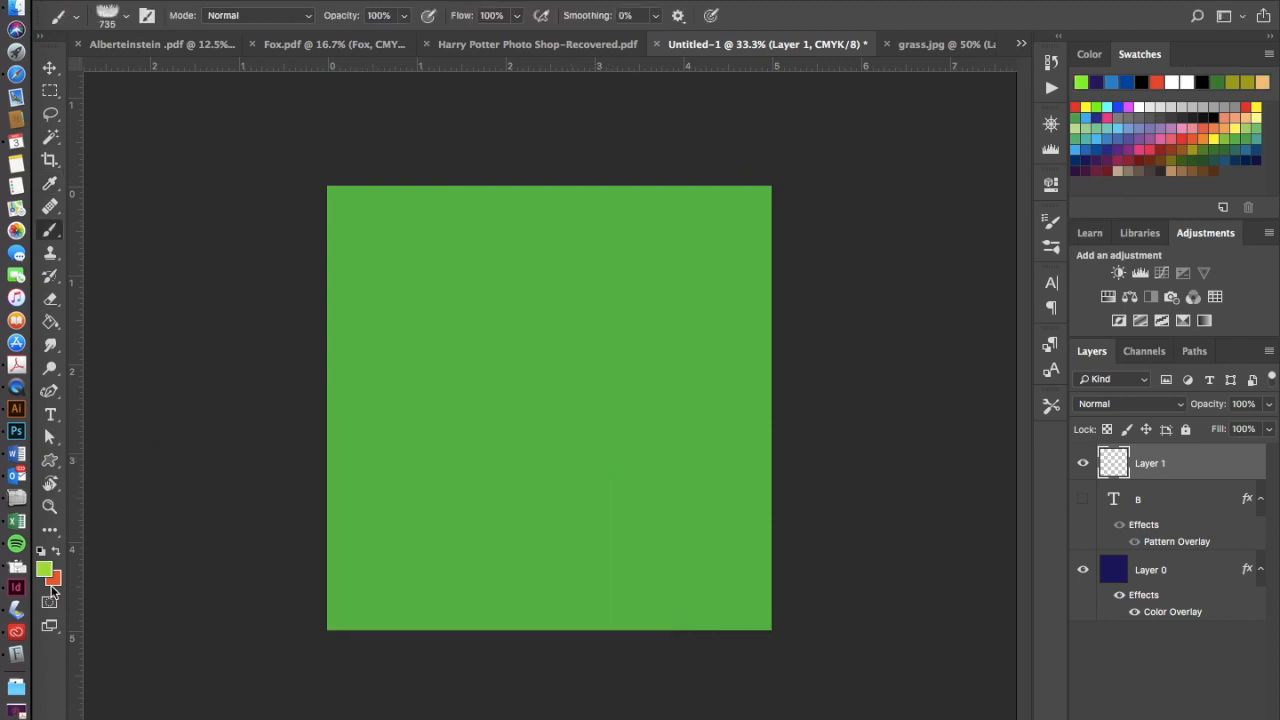
left_click(53, 577)
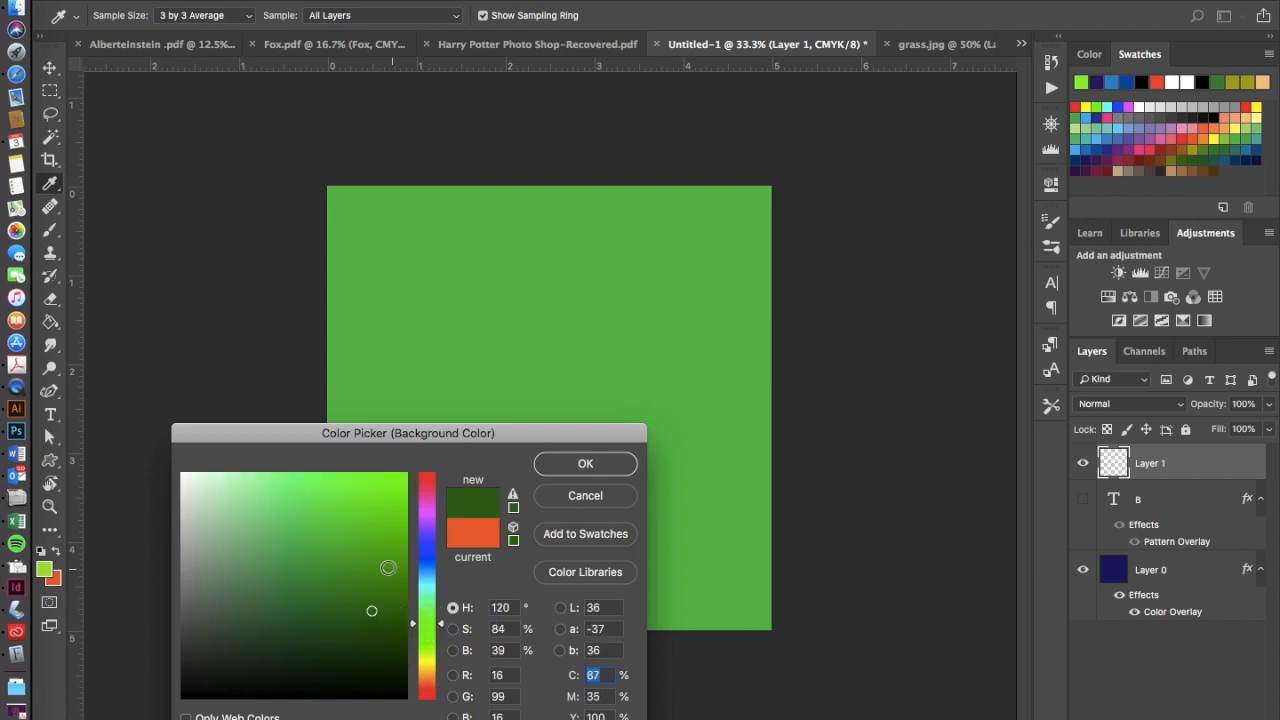
left_click(585, 463)
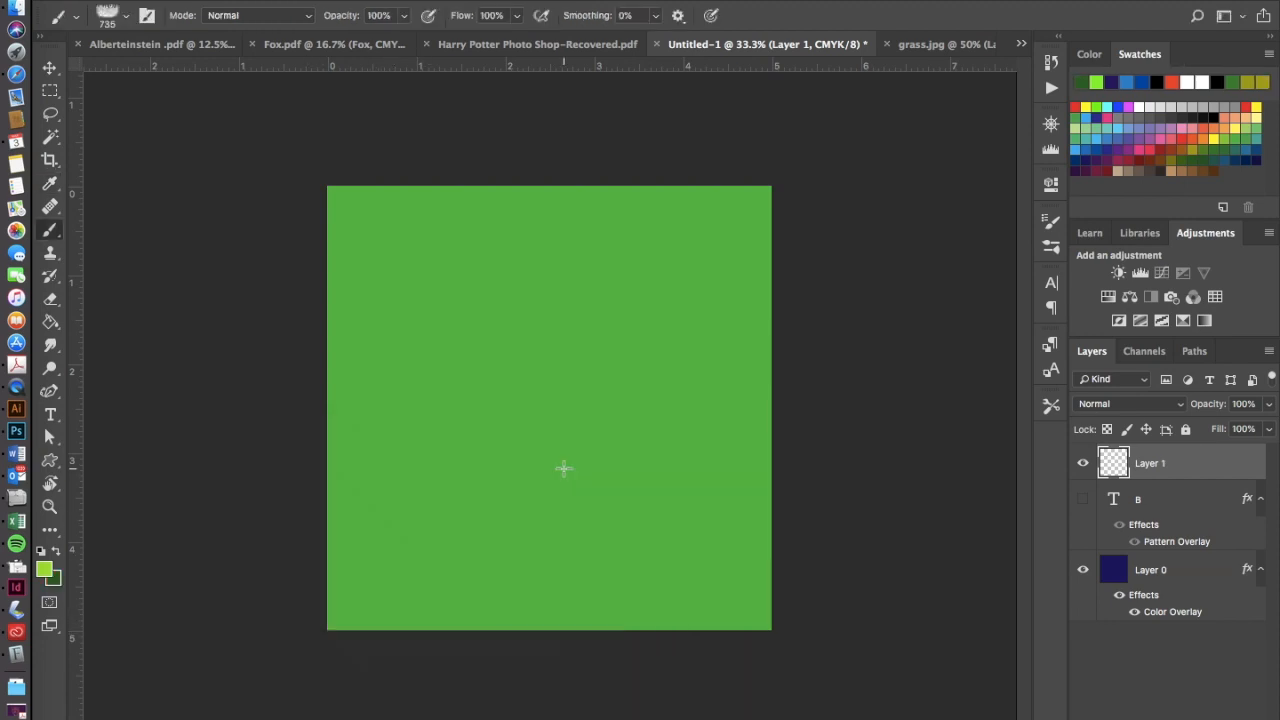
mouse_move(861, 173)
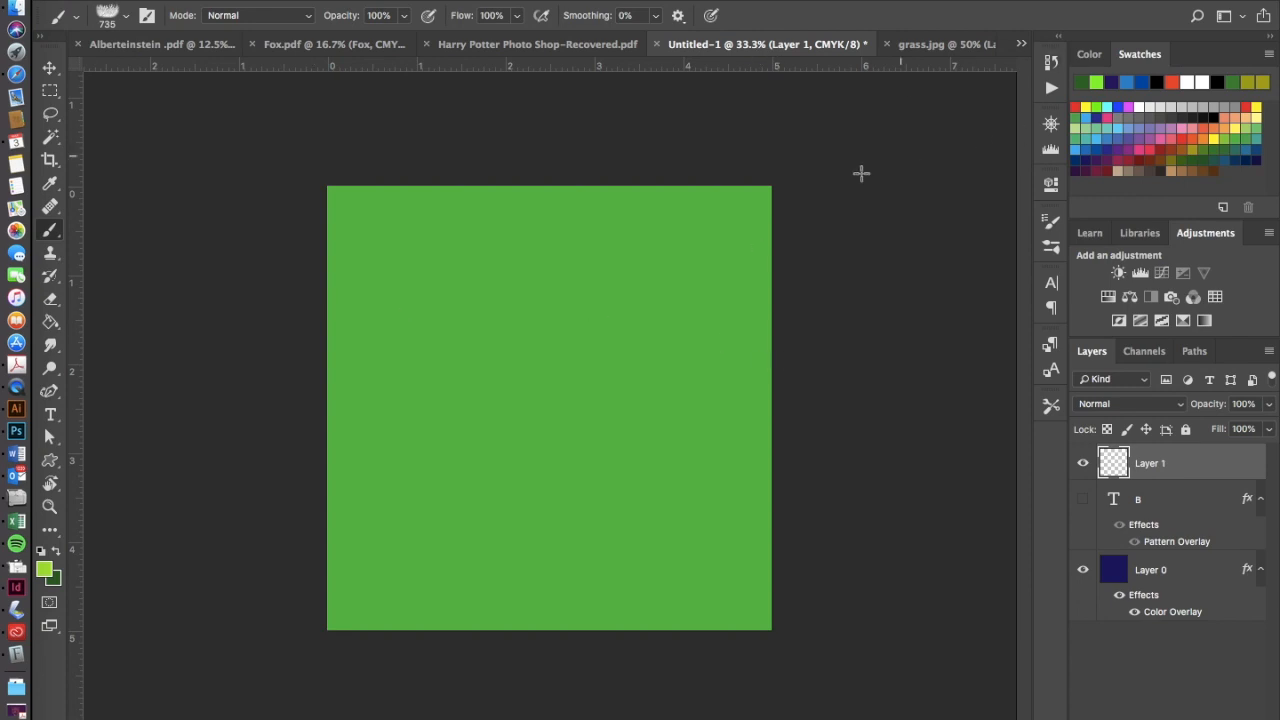
mouse_move(524, 329)
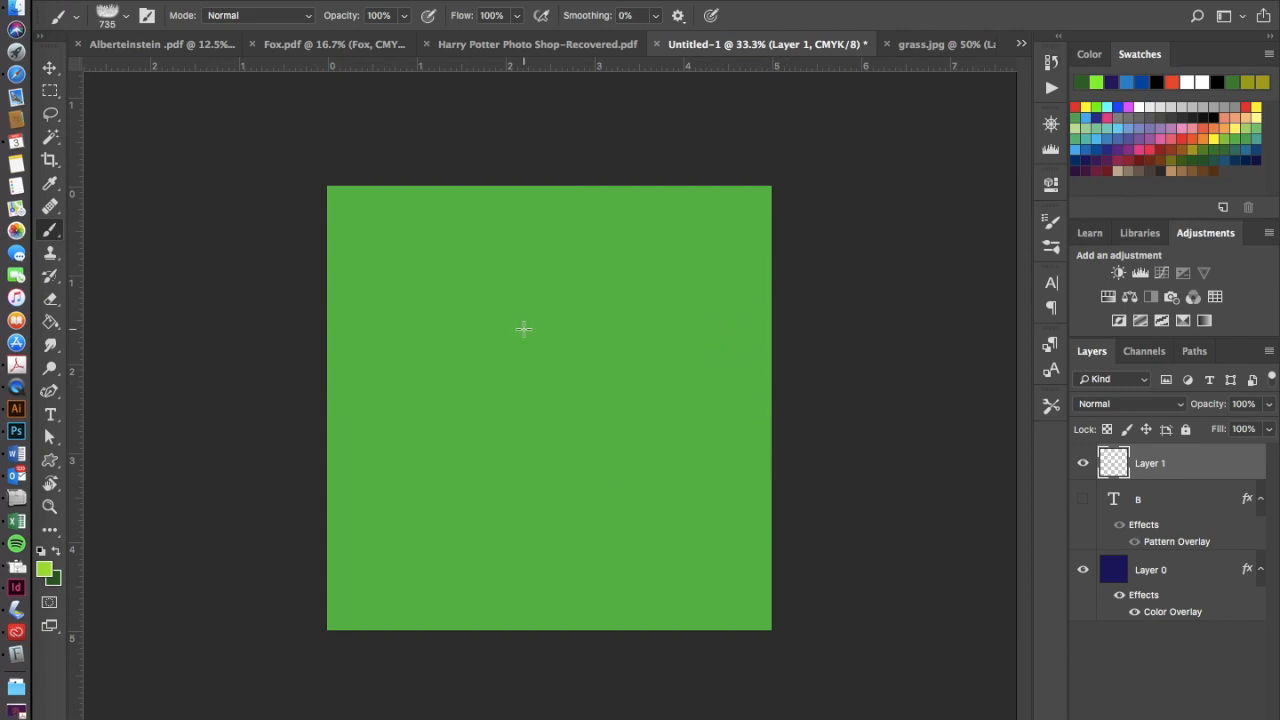
Paint grass strokes on Layer 1 across the middle, along the top edge and the upper area.
left_click_drag(615, 450, 740, 490)
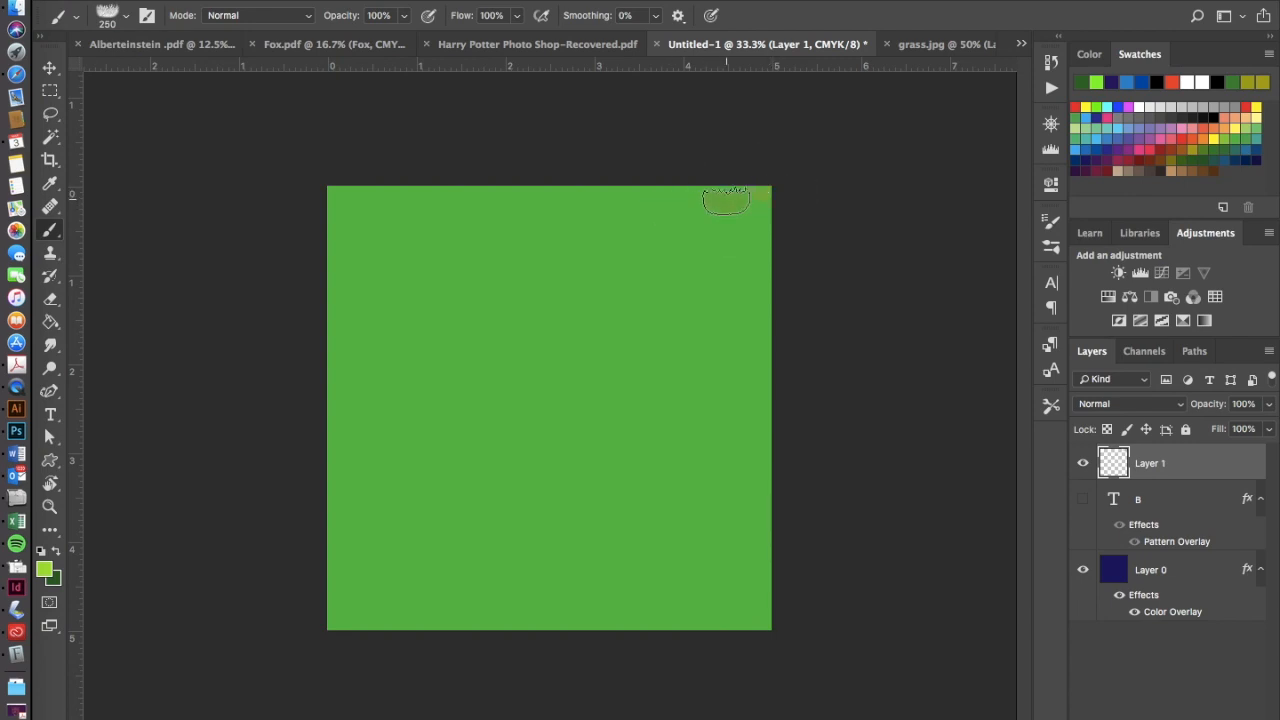
left_click_drag(740, 200, 685, 200)
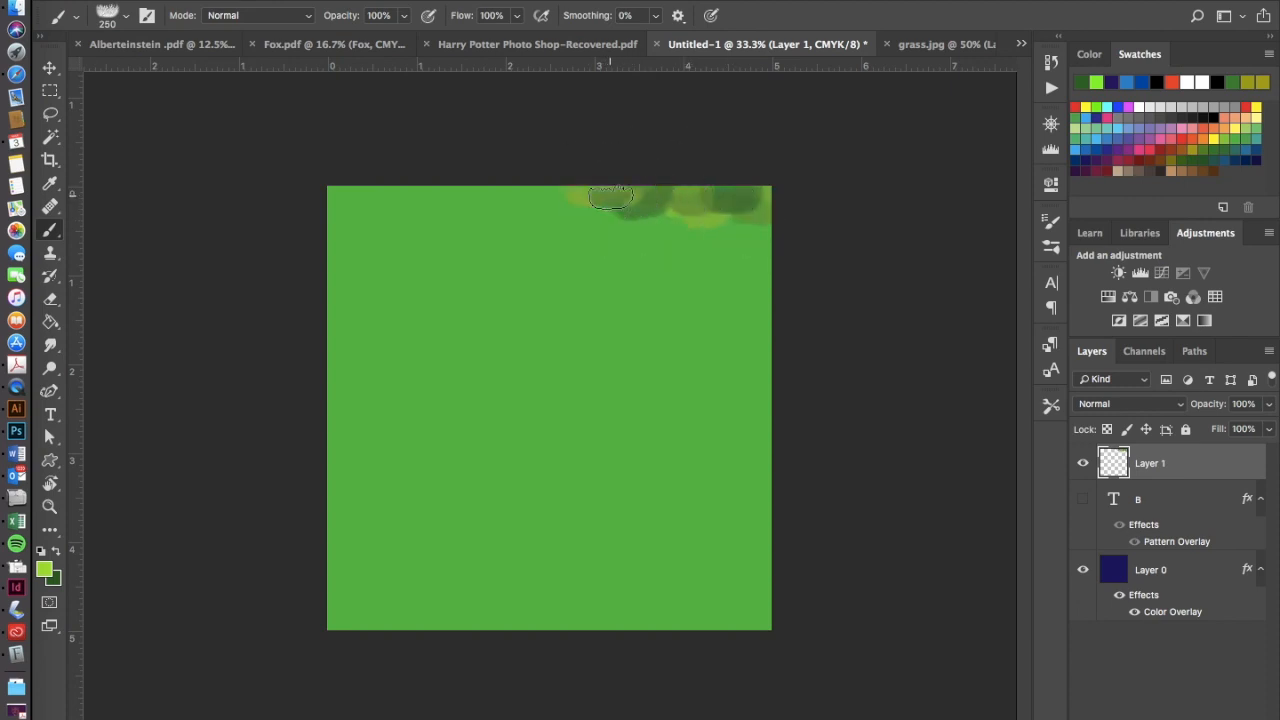
left_click_drag(610, 197, 530, 200)
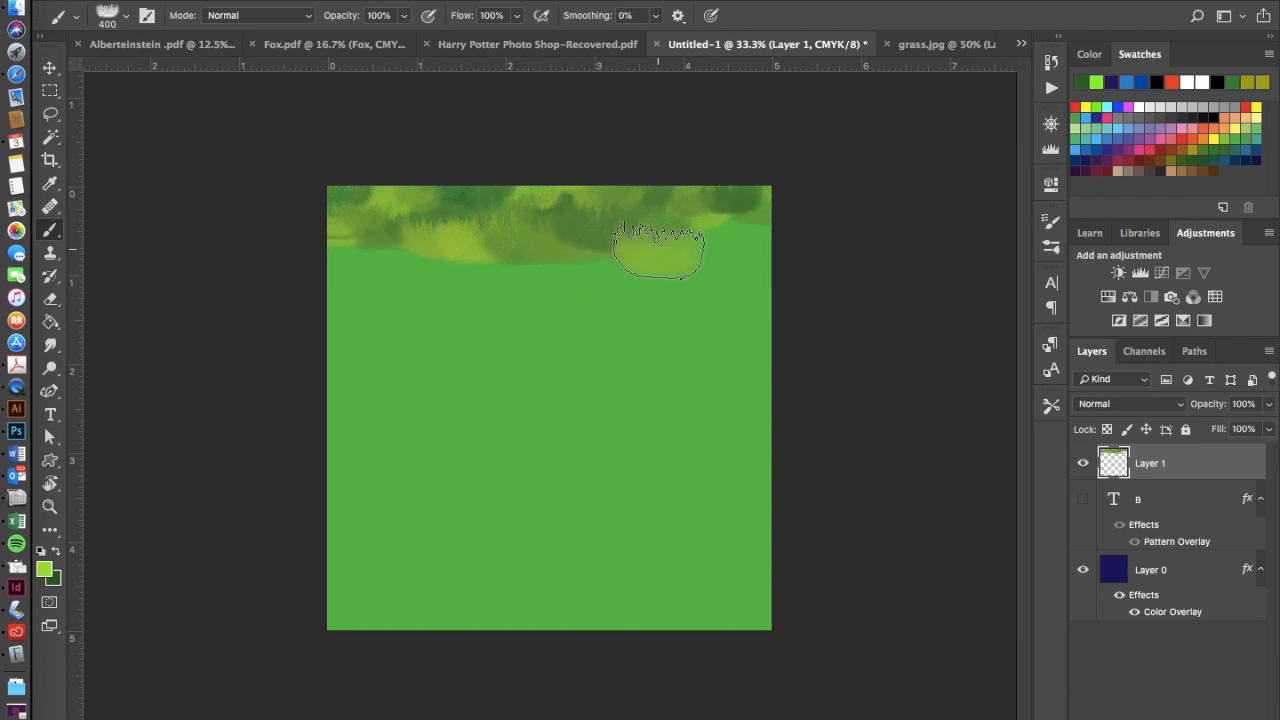
left_click_drag(660, 245, 750, 235)
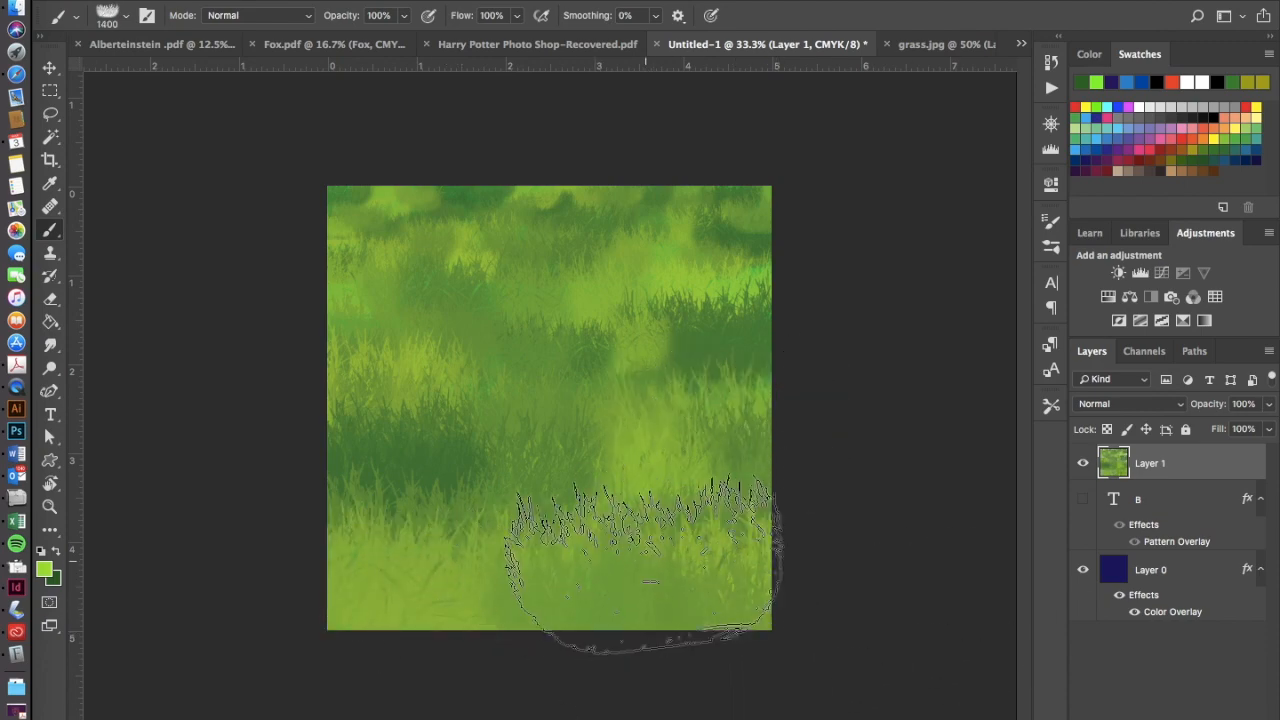
Switch the foreground to a darker green and brush it along the bottom and bottom-left edges.
left_click(44, 568)
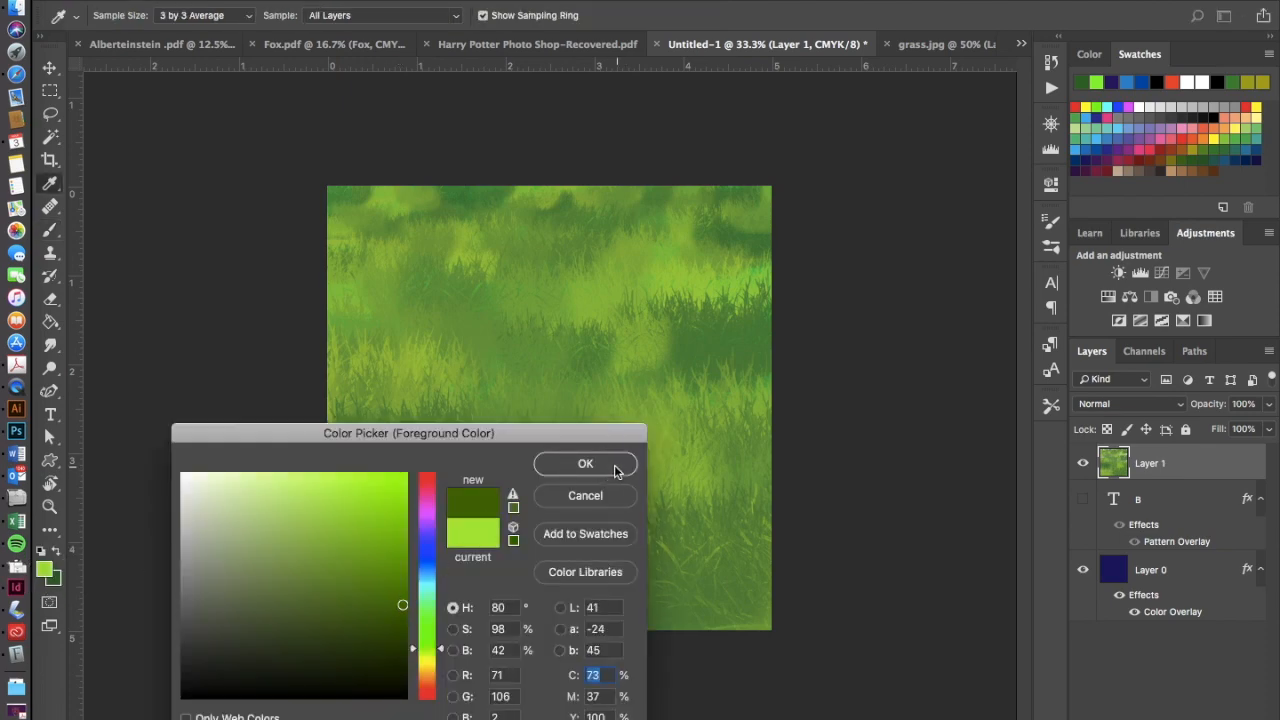
left_click(585, 463)
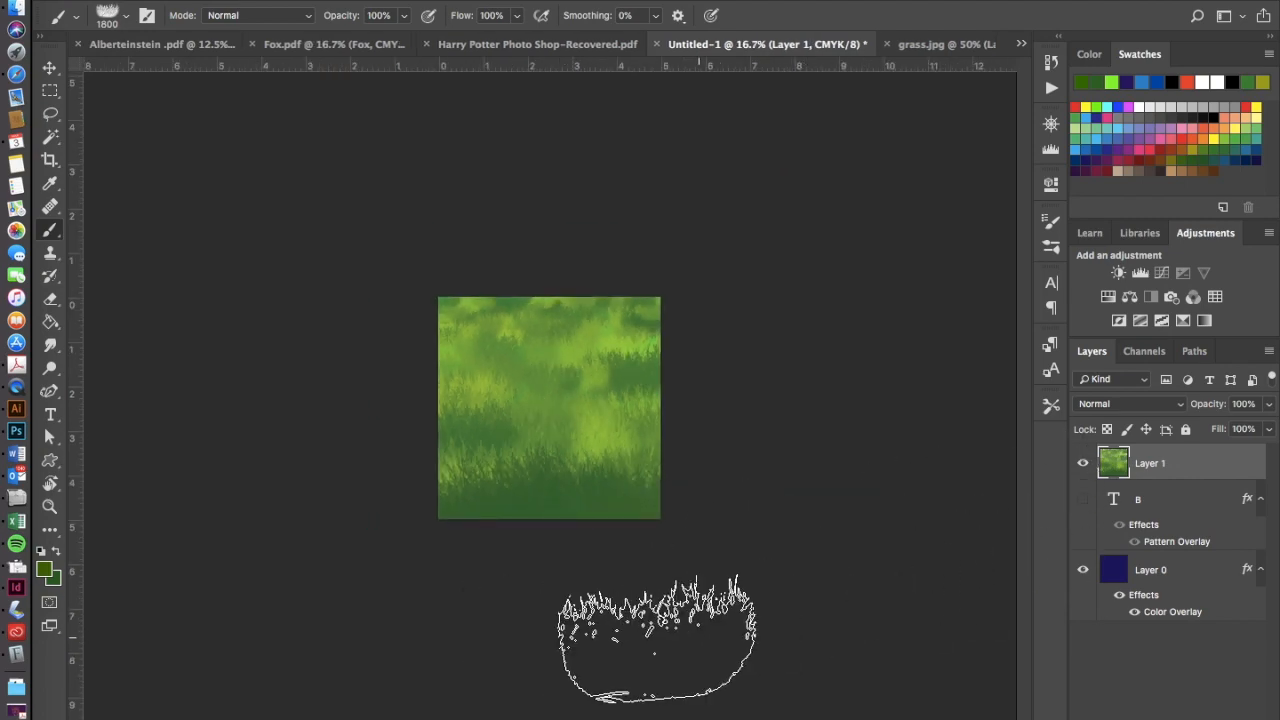
left_click_drag(655, 635, 405, 590)
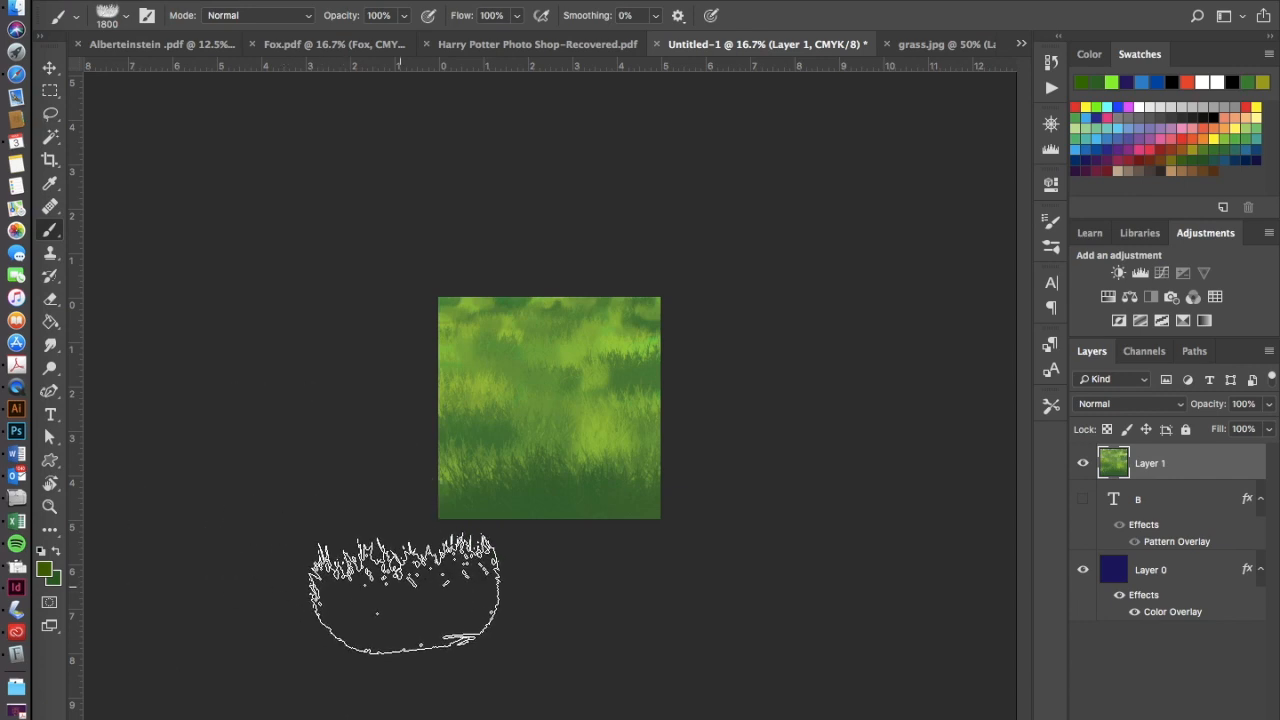
left_click_drag(405, 590, 460, 525)
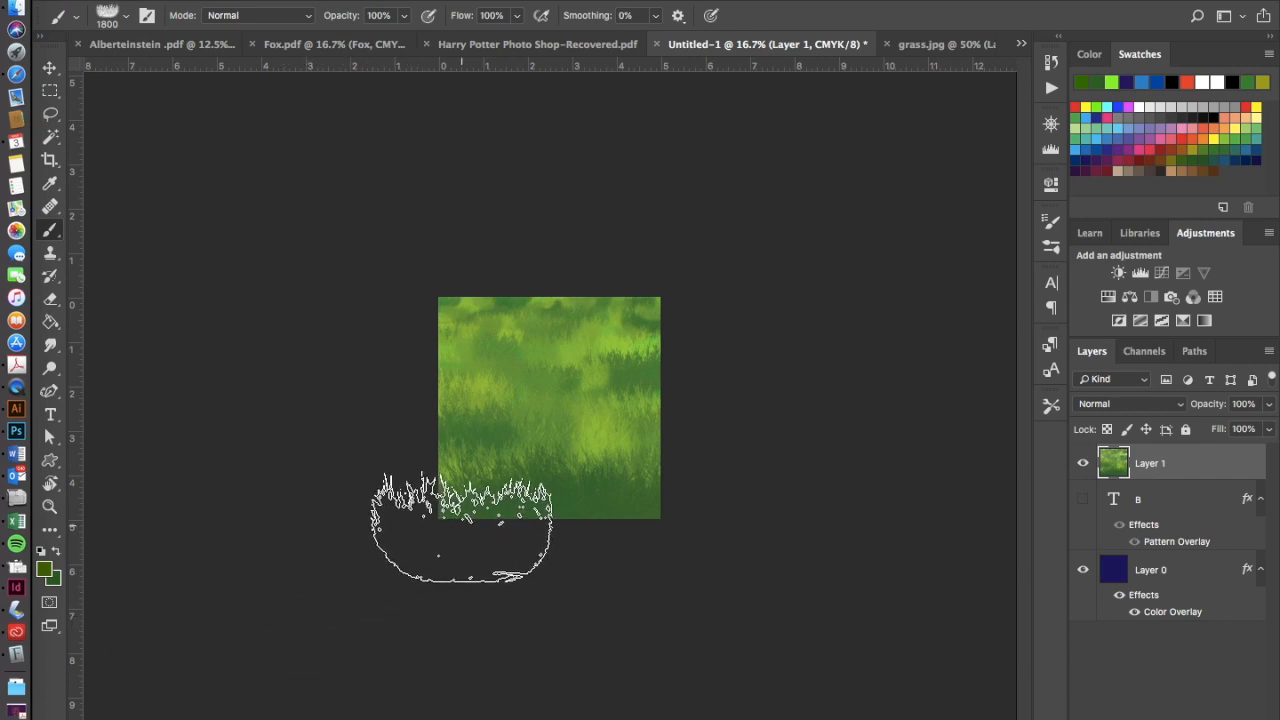
left_click_drag(460, 535, 660, 640)
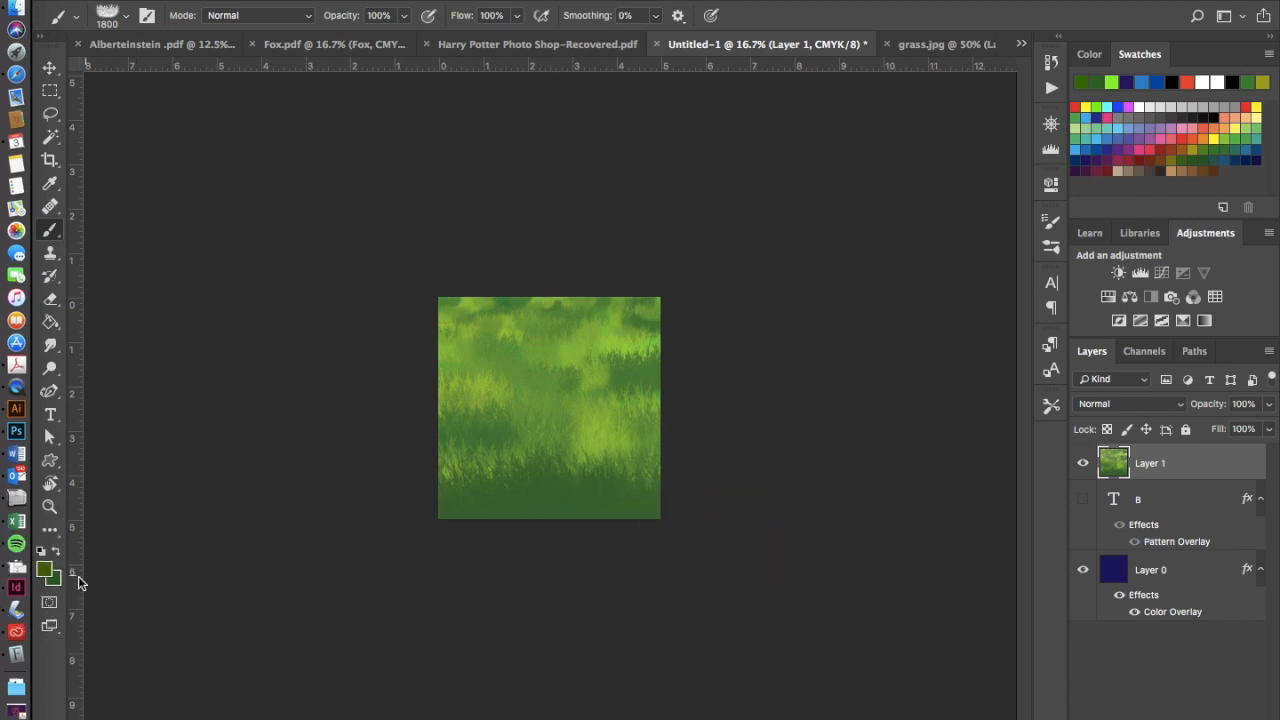
Pick a near-black green and paint dense grass blades along the bottom and left foreground.
left_click(42, 570)
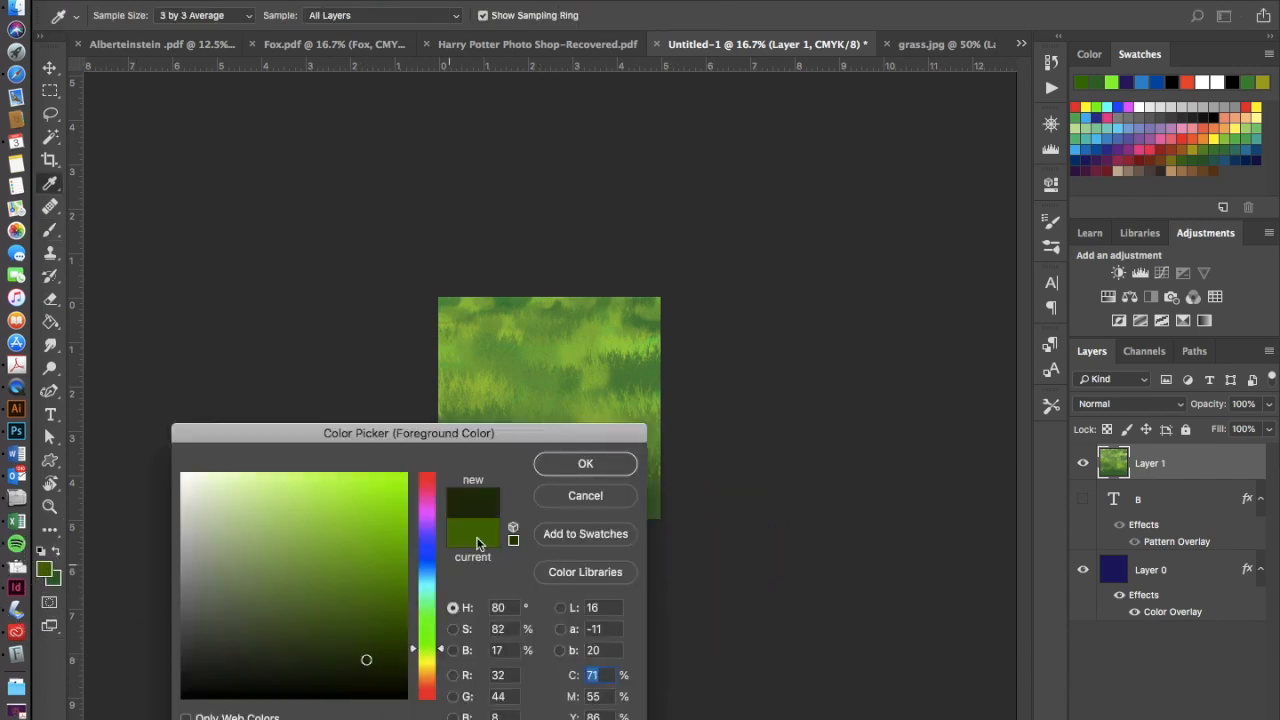
left_click(585, 463)
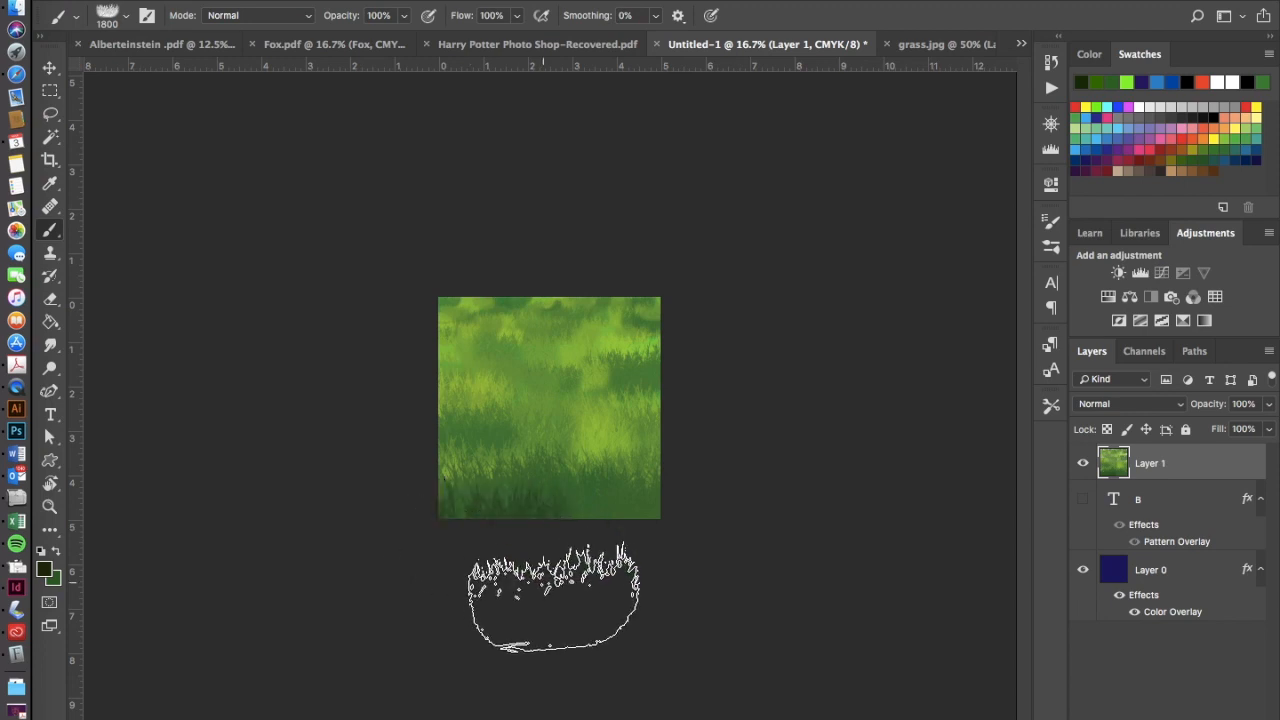
left_click_drag(550, 600, 355, 665)
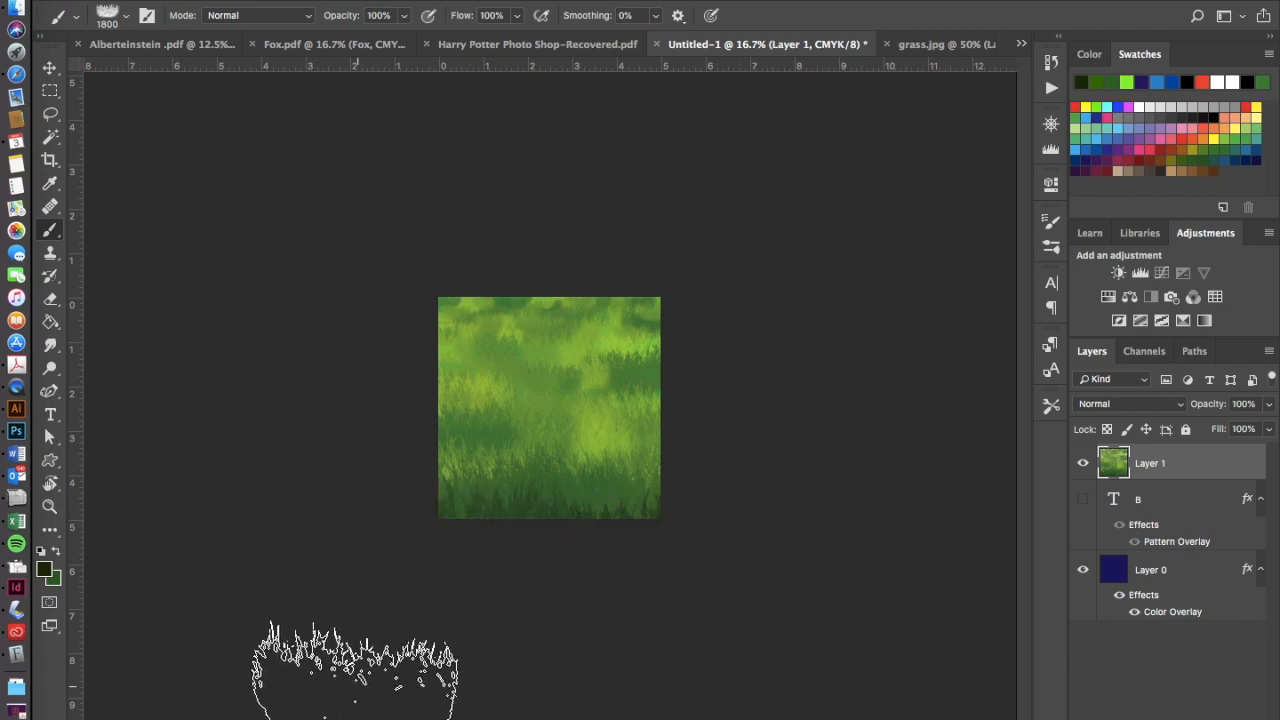
left_click_drag(355, 665, 720, 515)
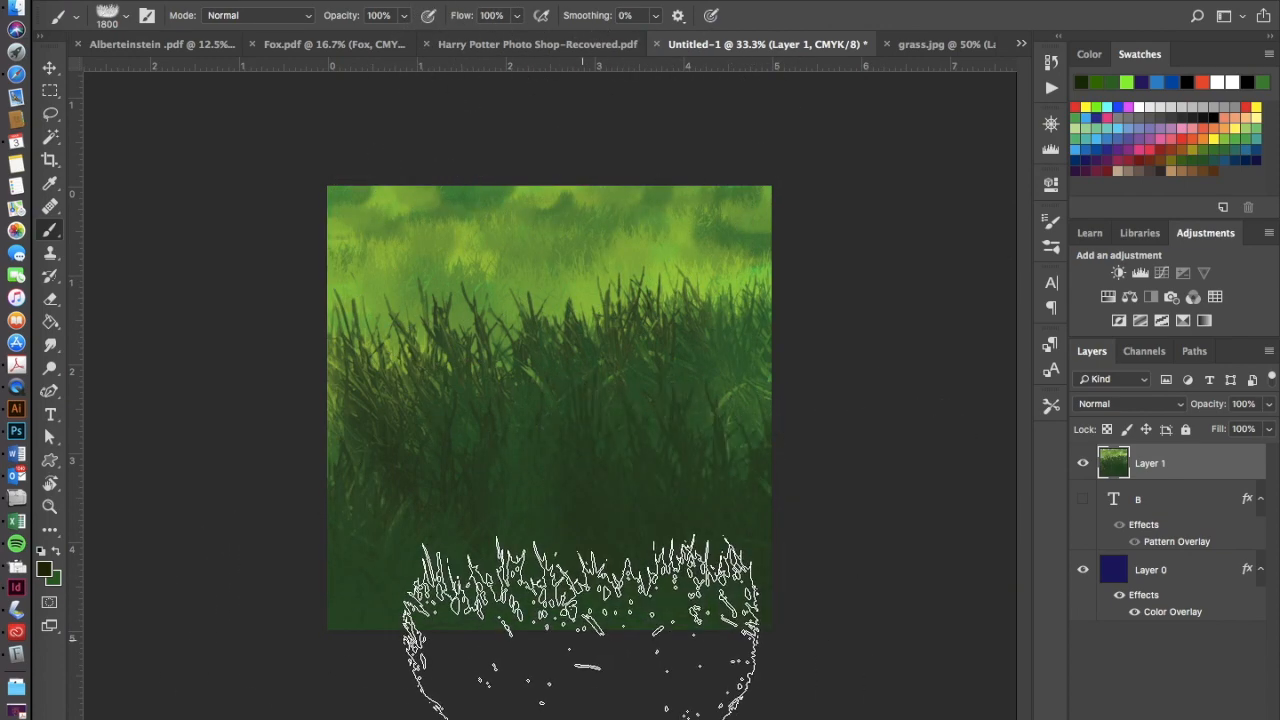
left_click_drag(585, 600, 240, 560)
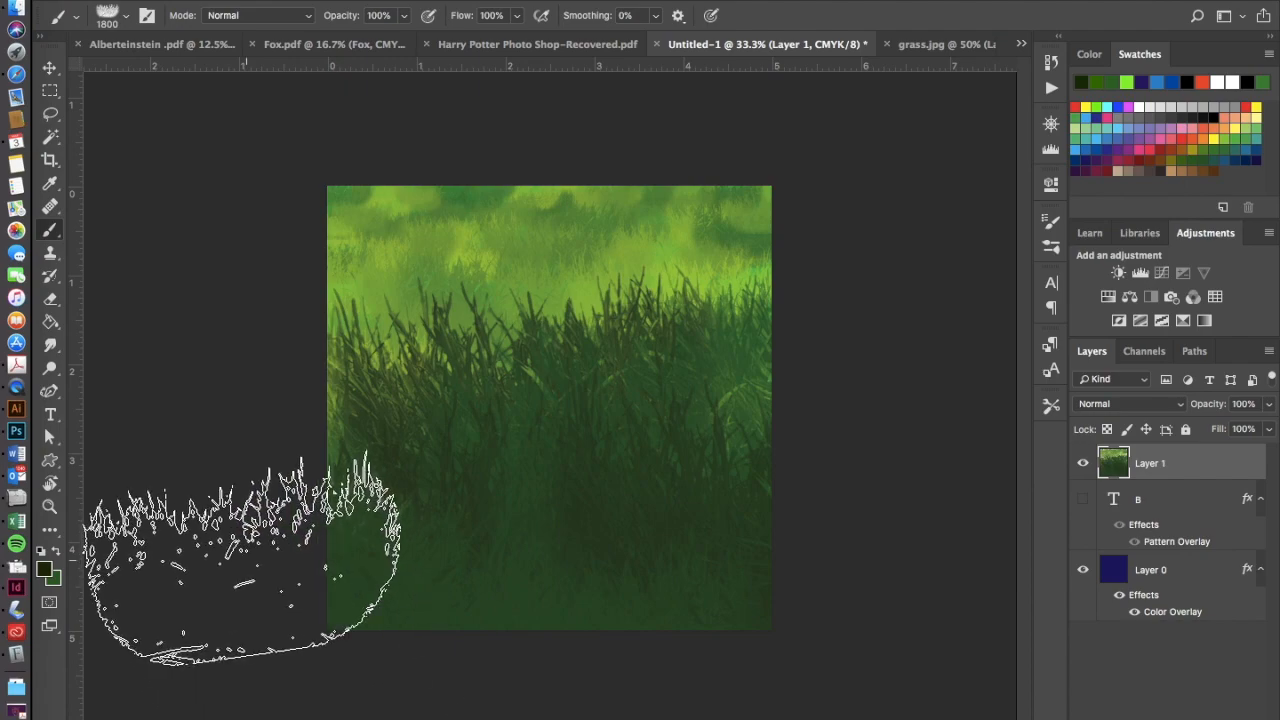